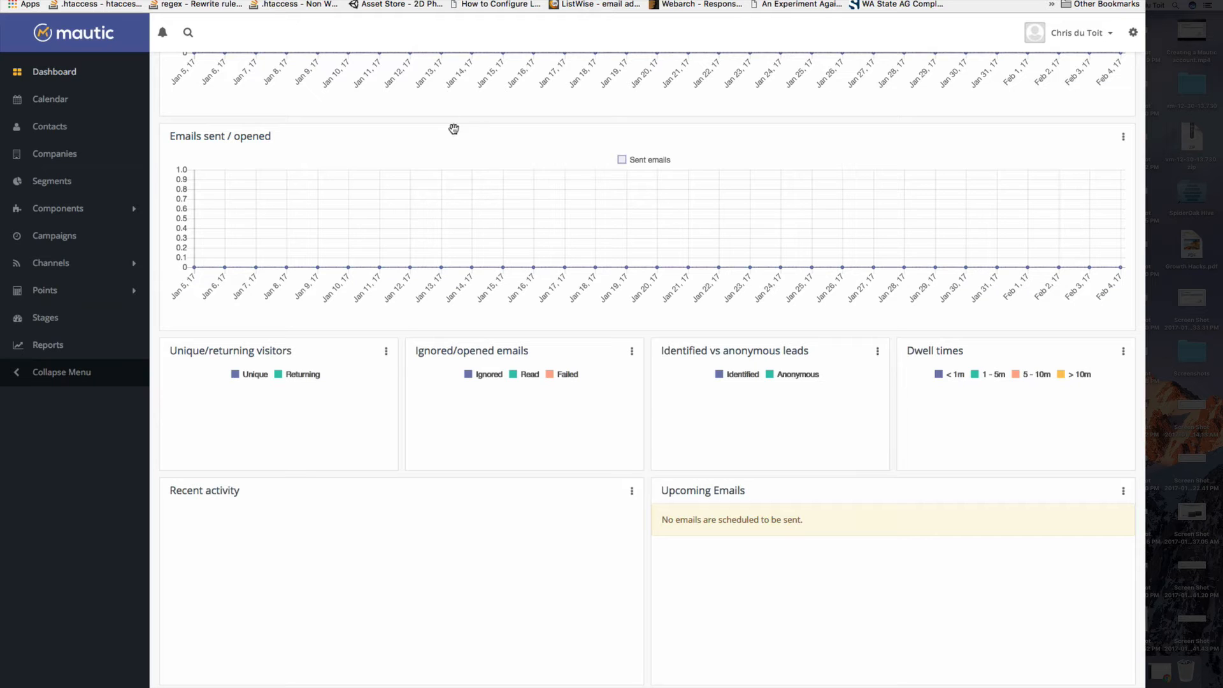
mouse_move(385, 201)
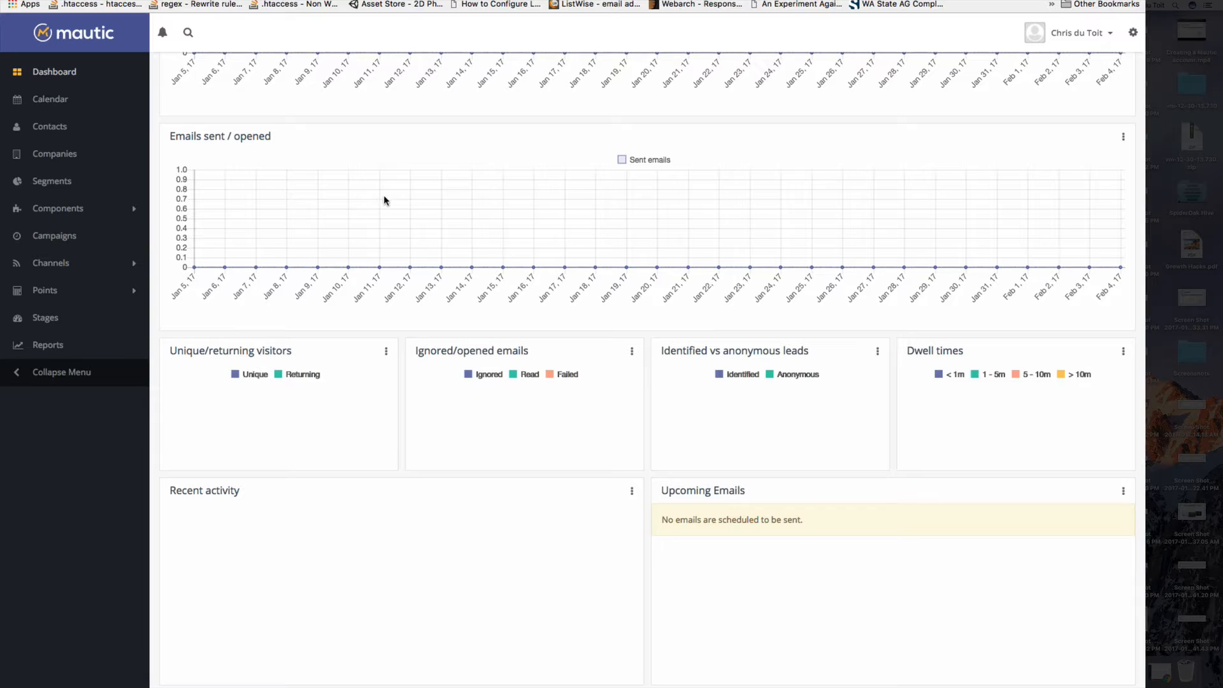
mouse_move(379, 202)
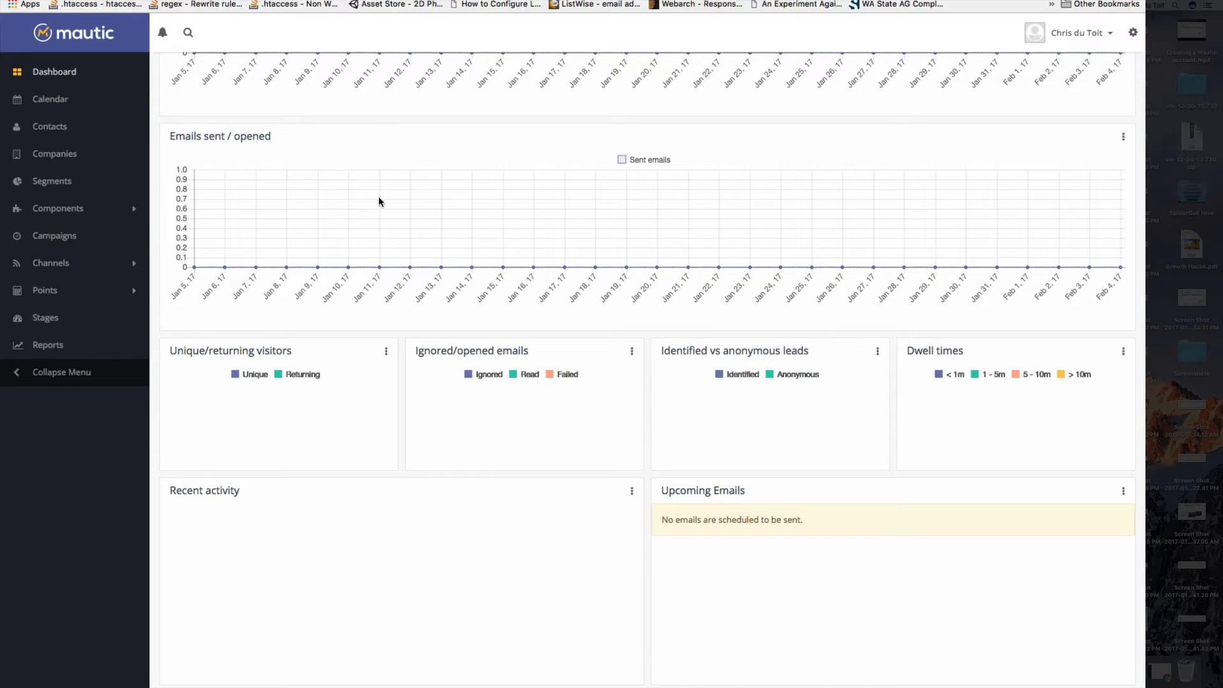
mouse_move(326, 211)
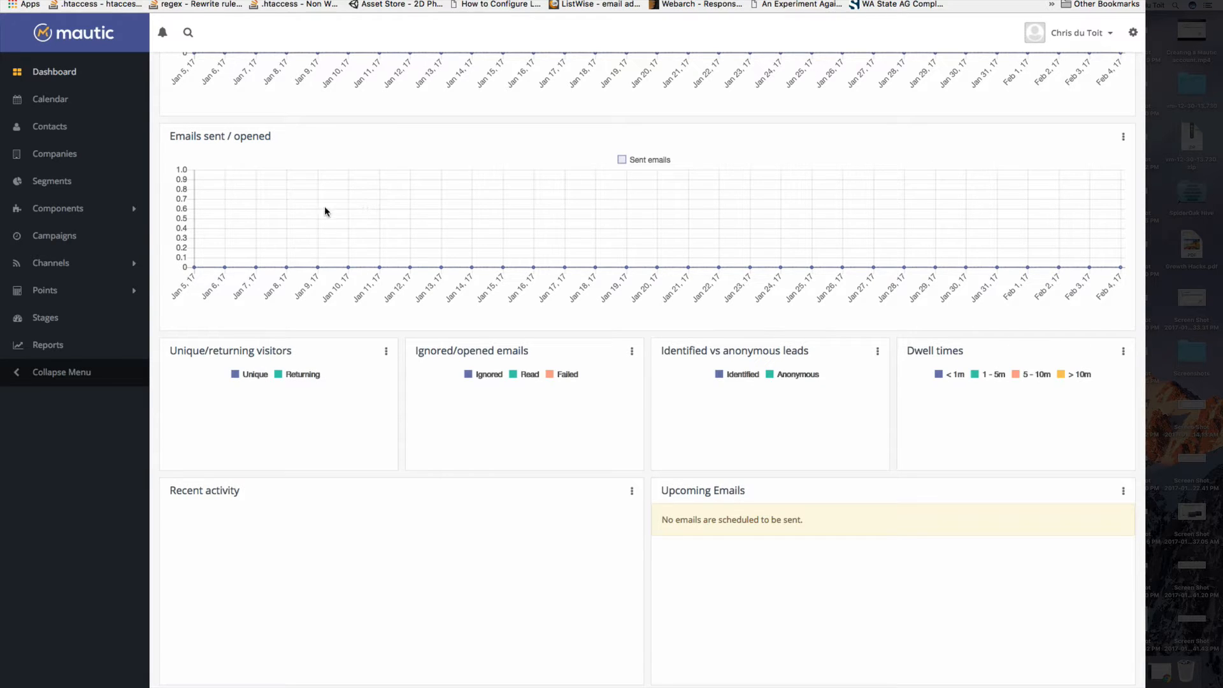
mouse_move(51, 190)
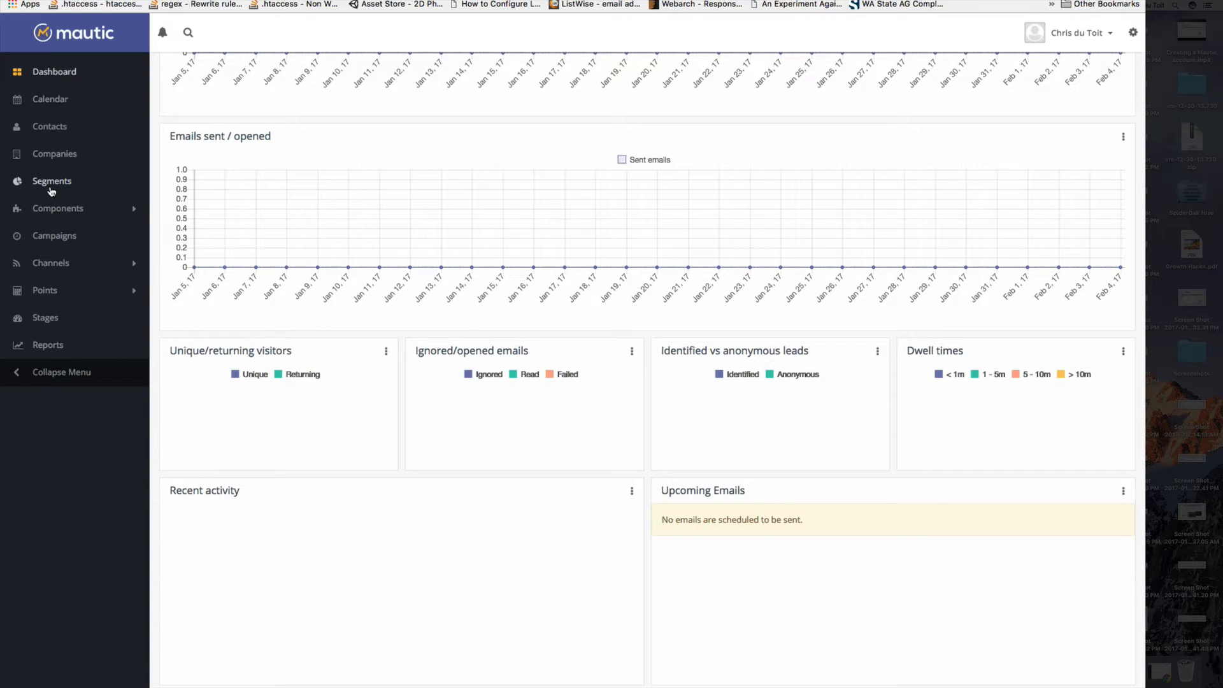
mouse_move(50, 273)
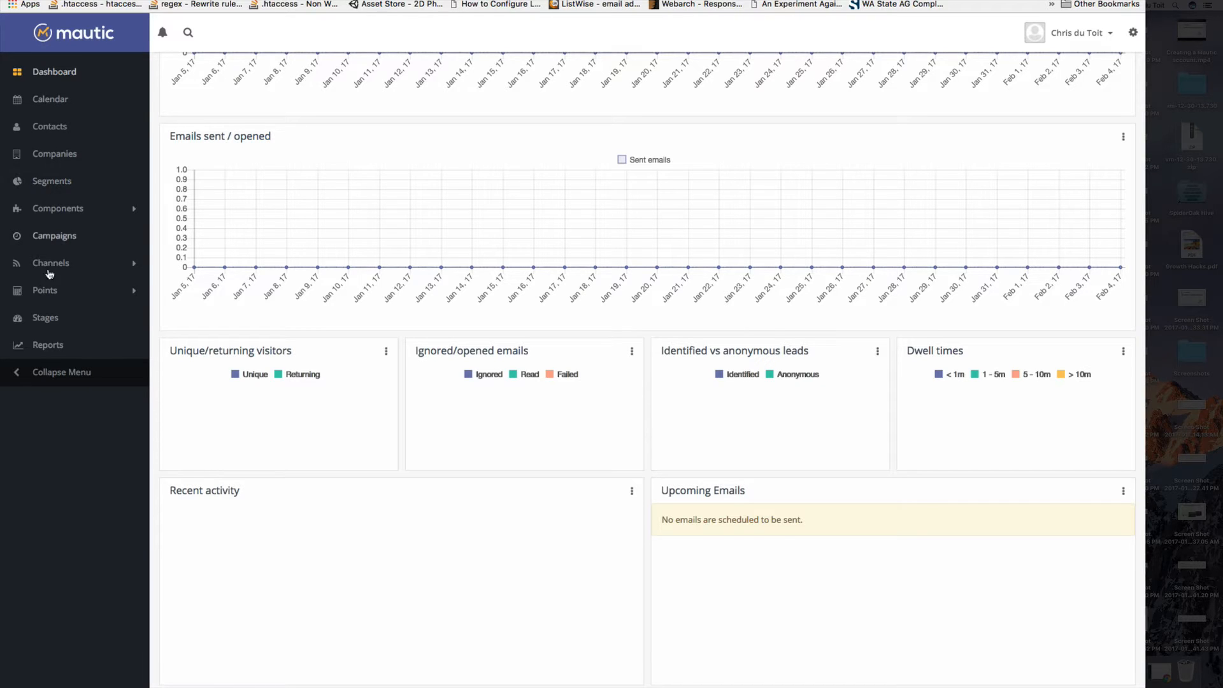
mouse_move(45, 181)
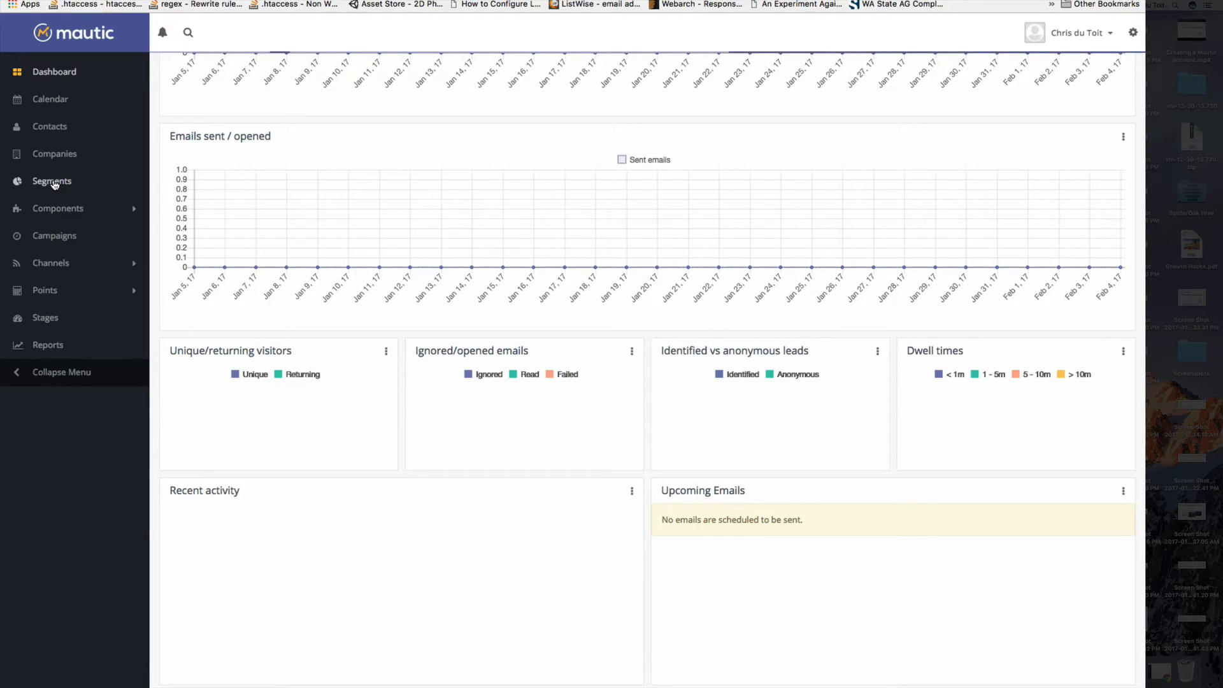
Create a new segment named 'Twitter mentions' from the Segments list and save it.
left_click(51, 182)
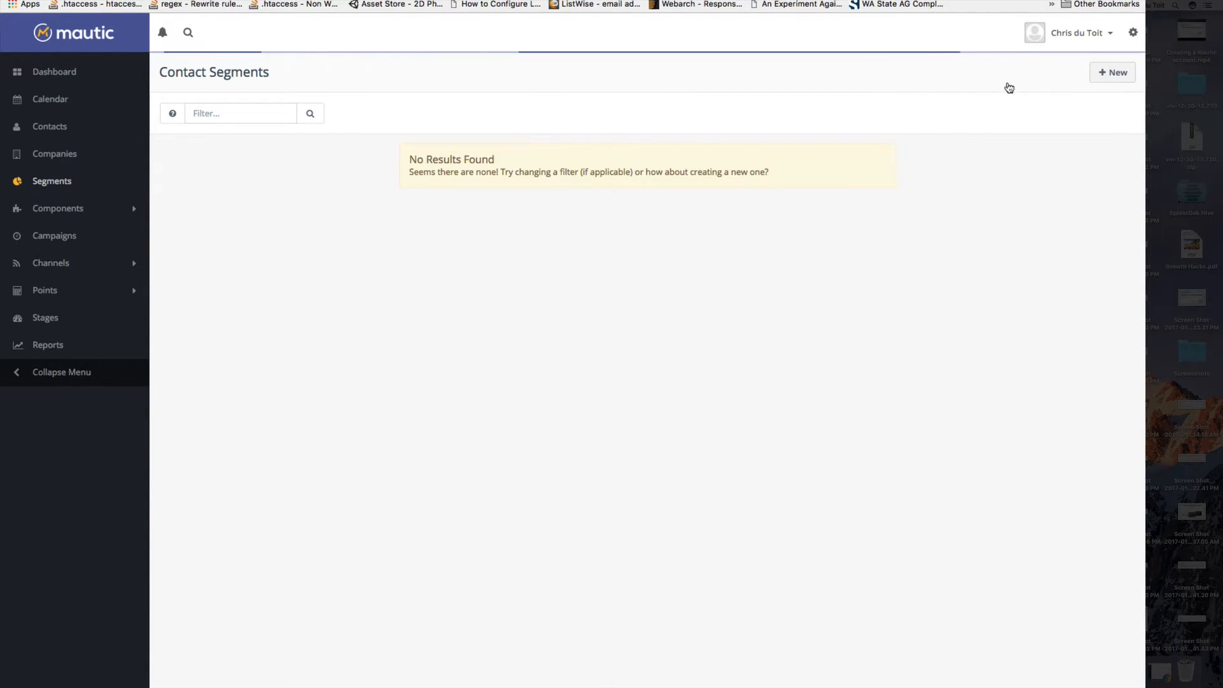
left_click(1113, 72)
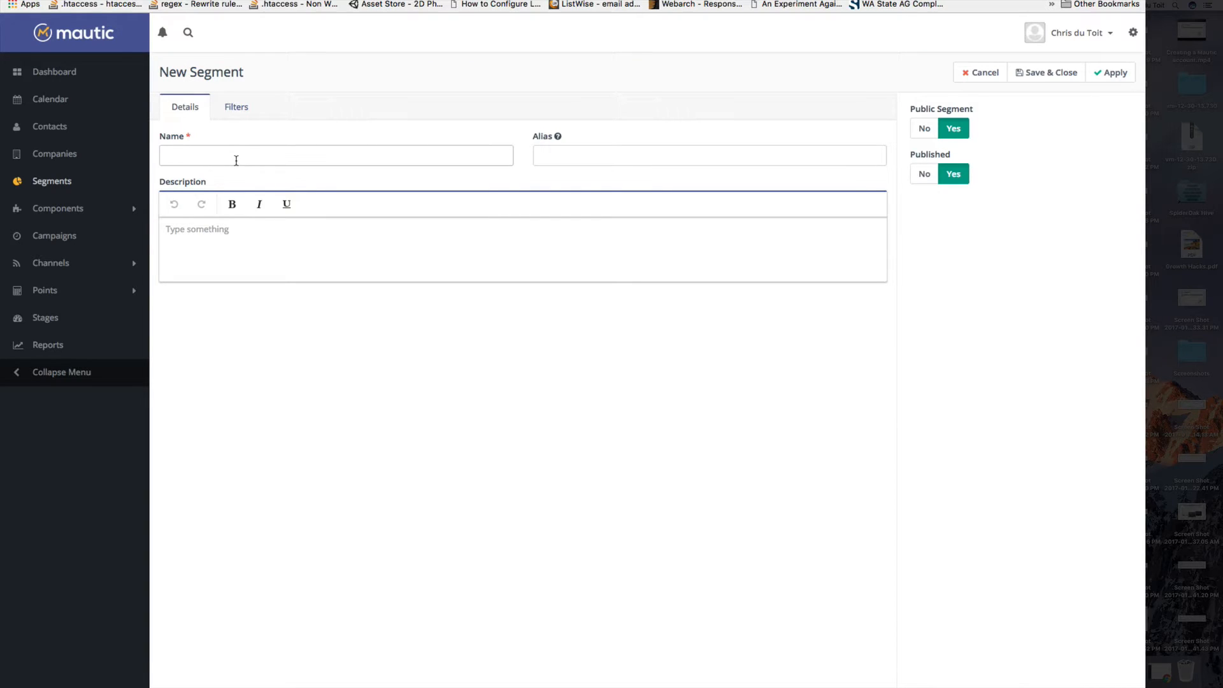
type("Twitter mentions")
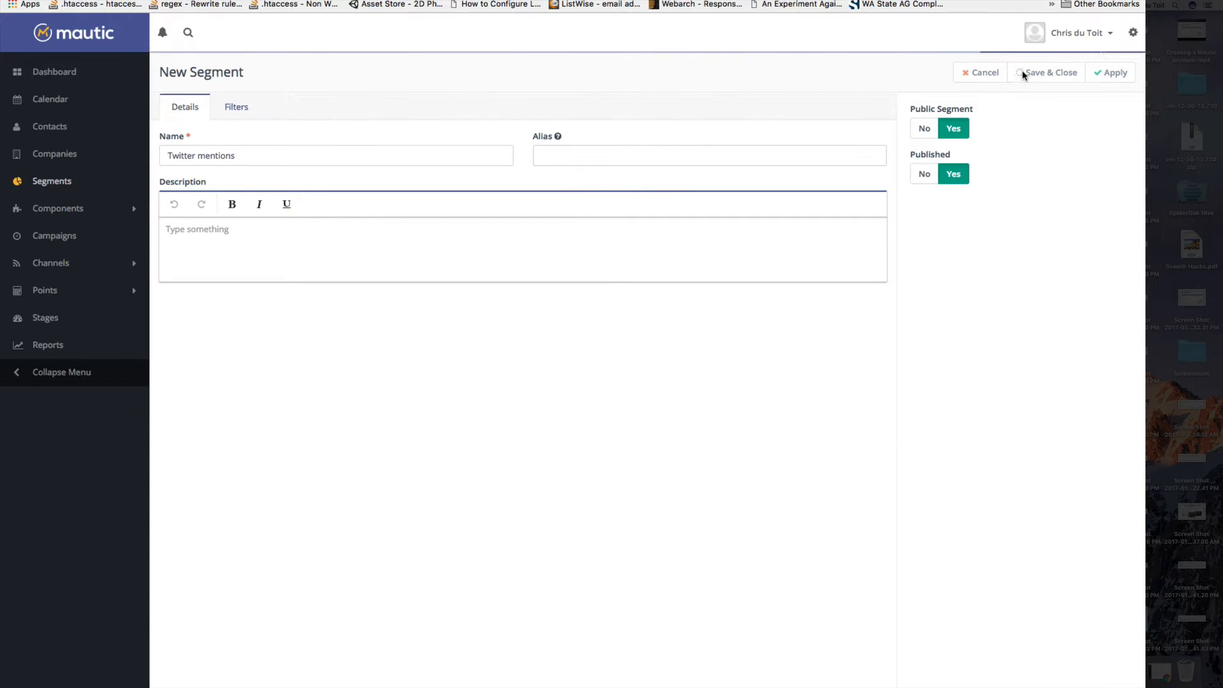
left_click(1049, 72)
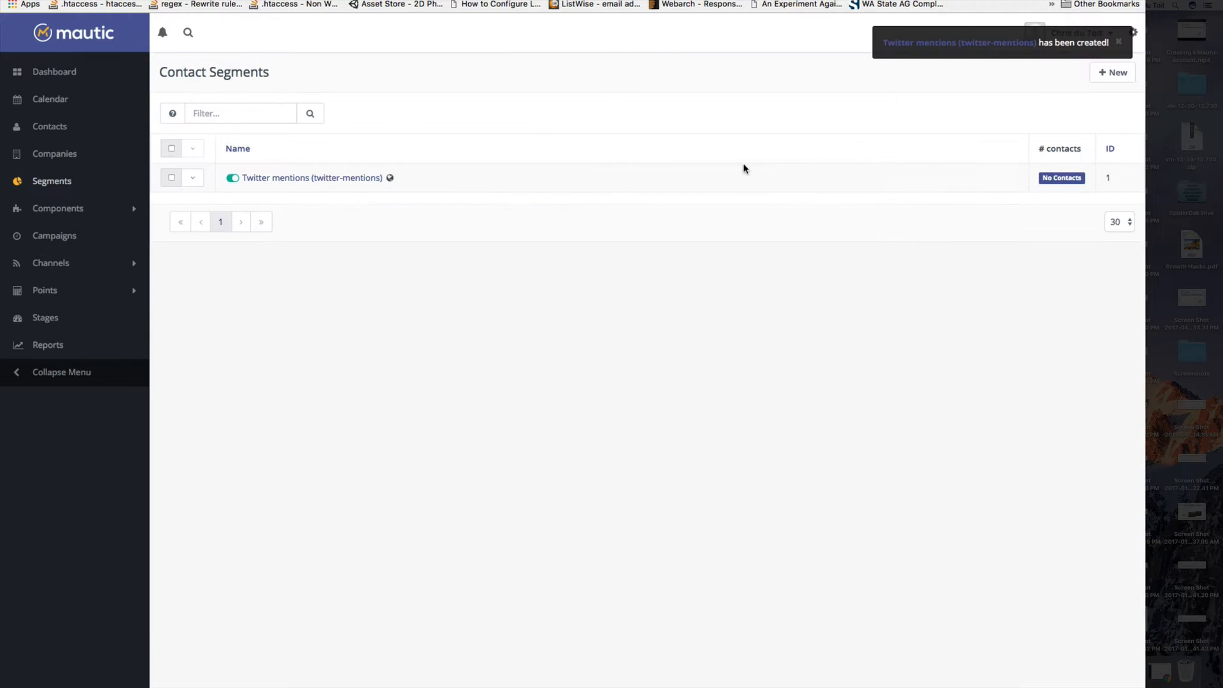
mouse_move(301, 209)
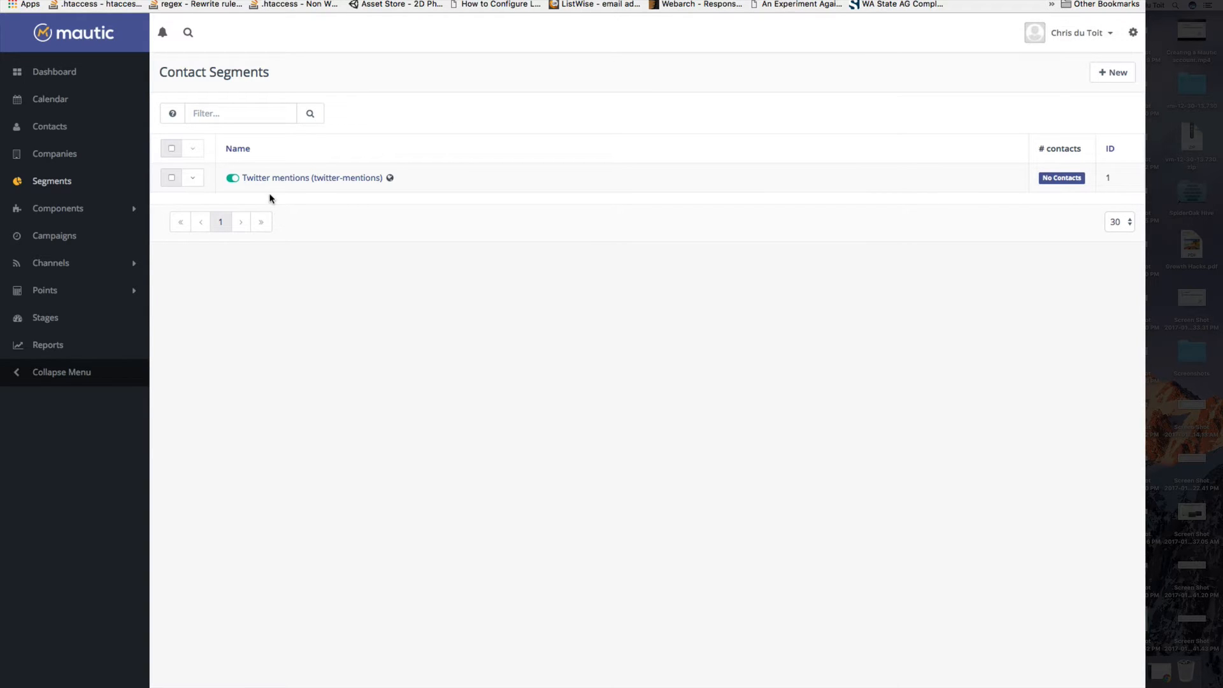
mouse_move(187, 30)
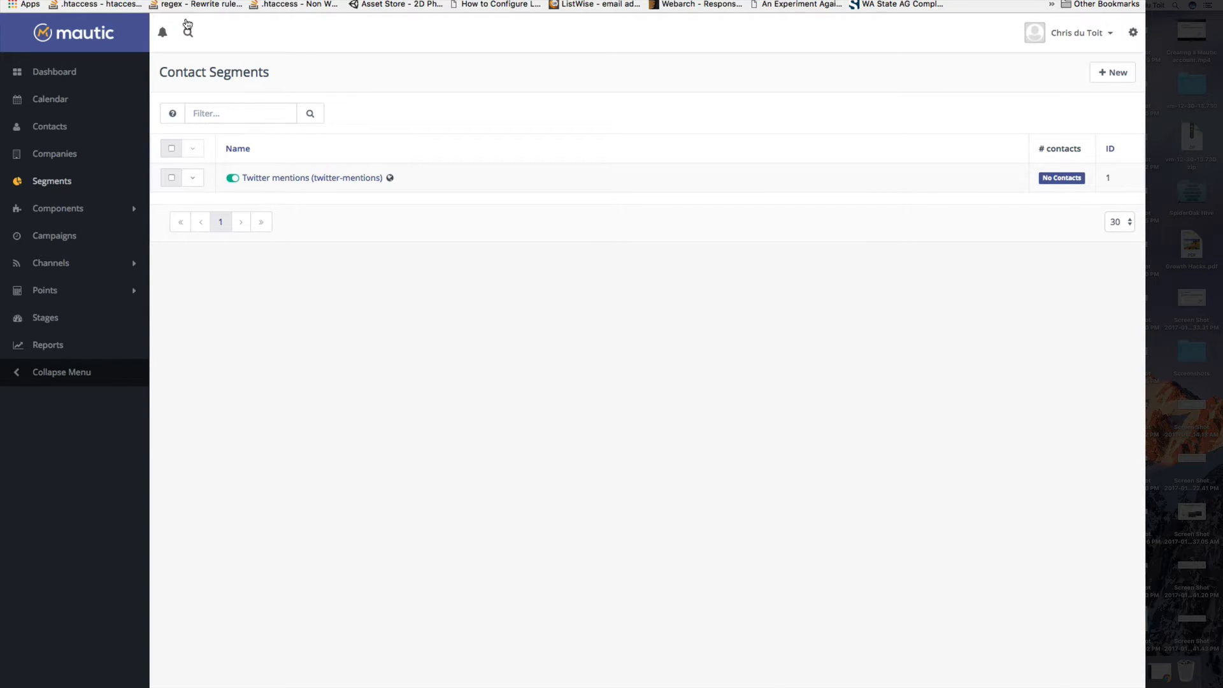
mouse_move(187, 28)
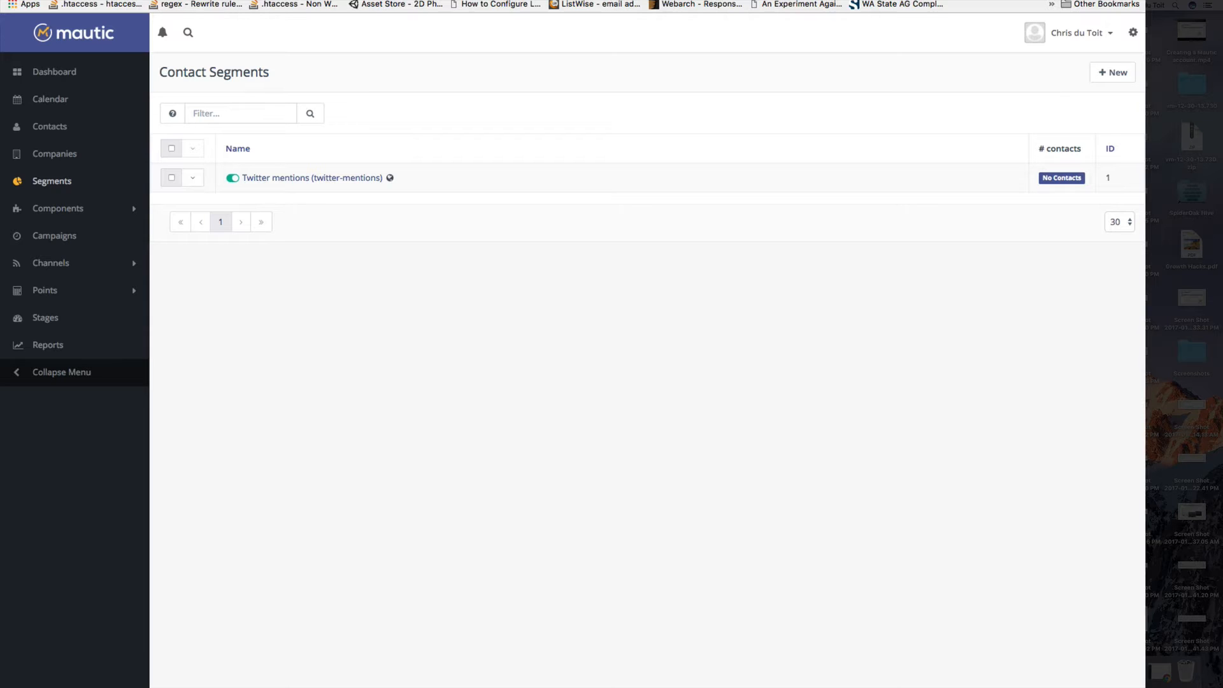
mouse_move(212, 240)
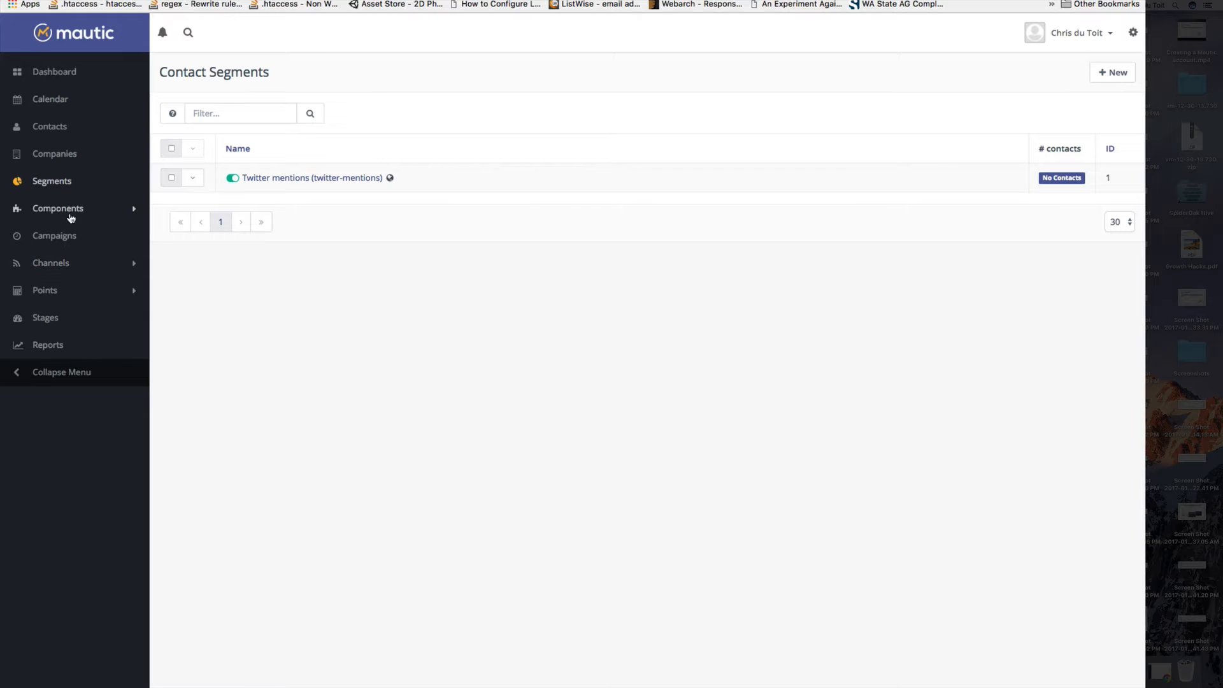
Go to Channels > Social Monitoring to view the empty monitor list.
left_click(51, 262)
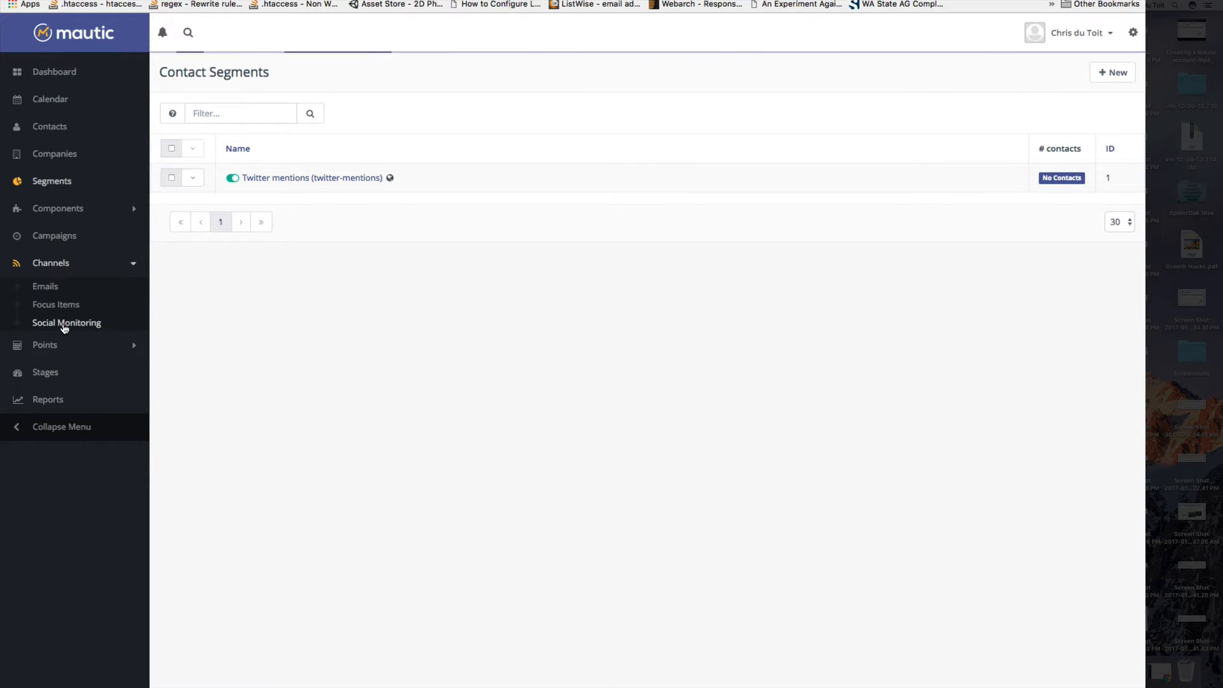
left_click(66, 323)
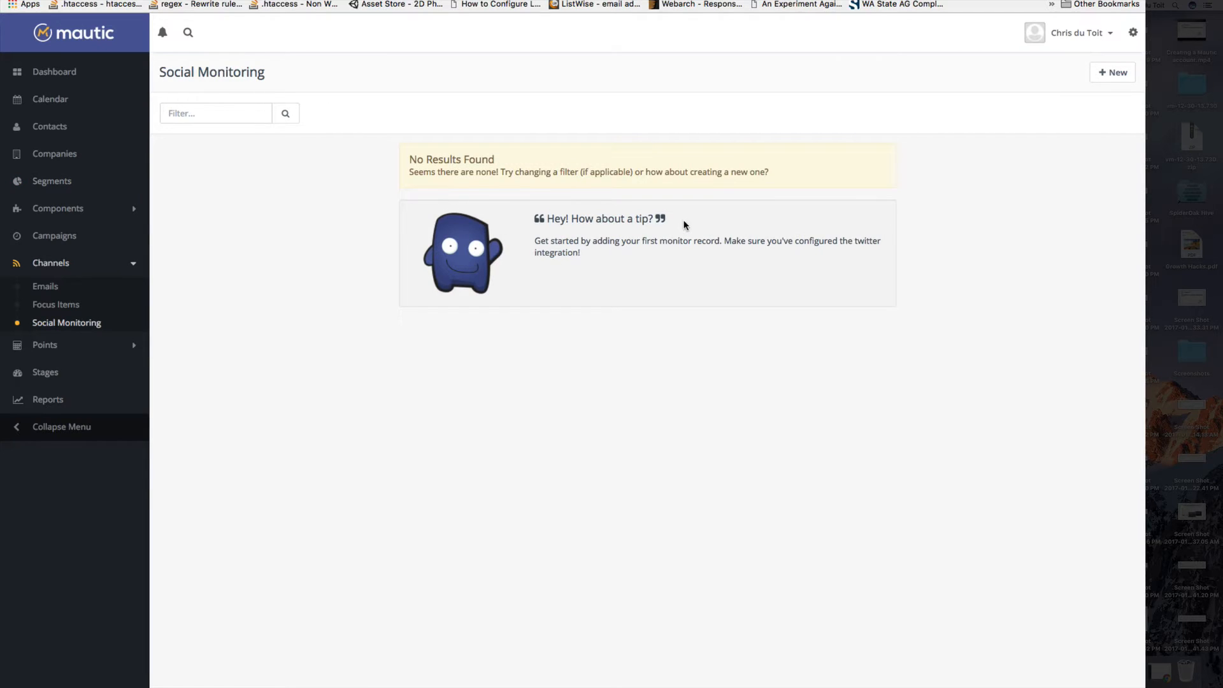
mouse_move(45, 302)
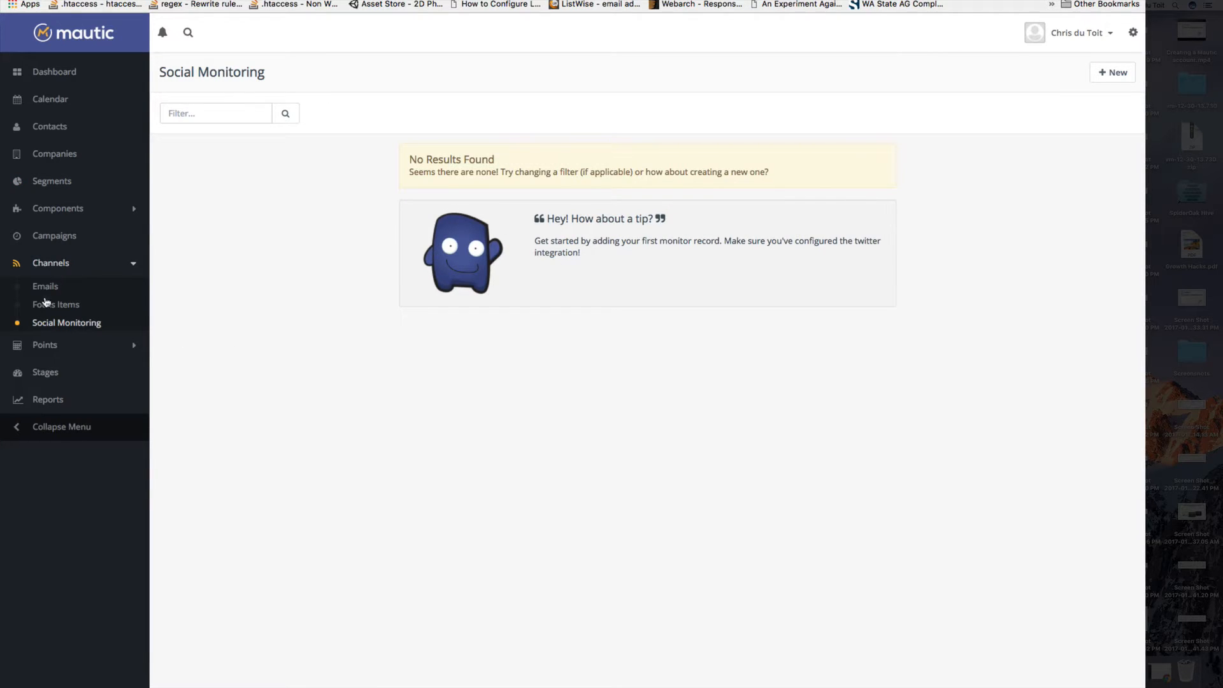
mouse_move(1071, 152)
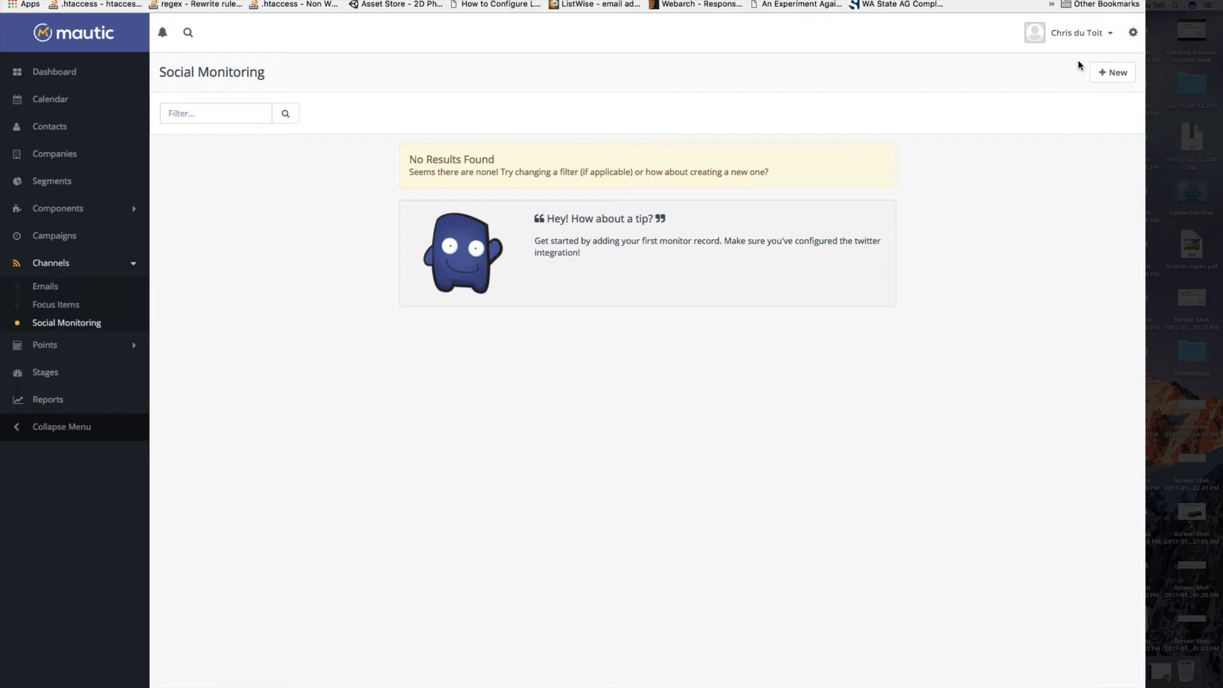
mouse_move(1130, 33)
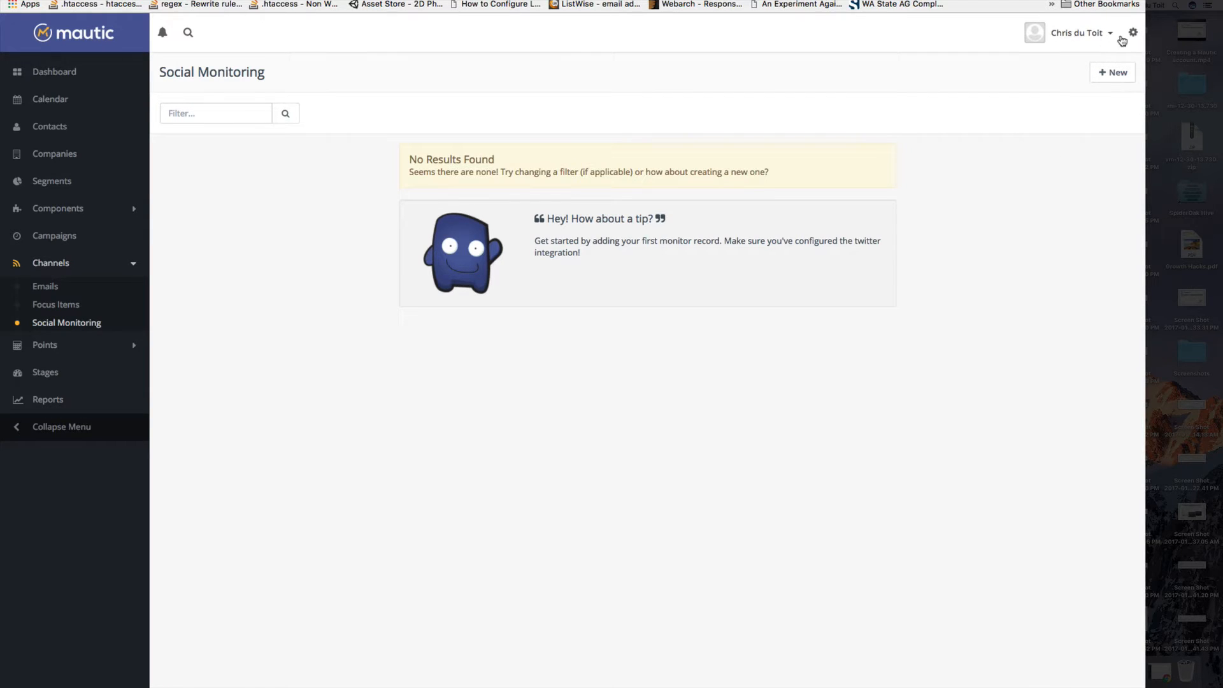
Open the Twitter plugin's settings from the Plugins page.
left_click(1134, 32)
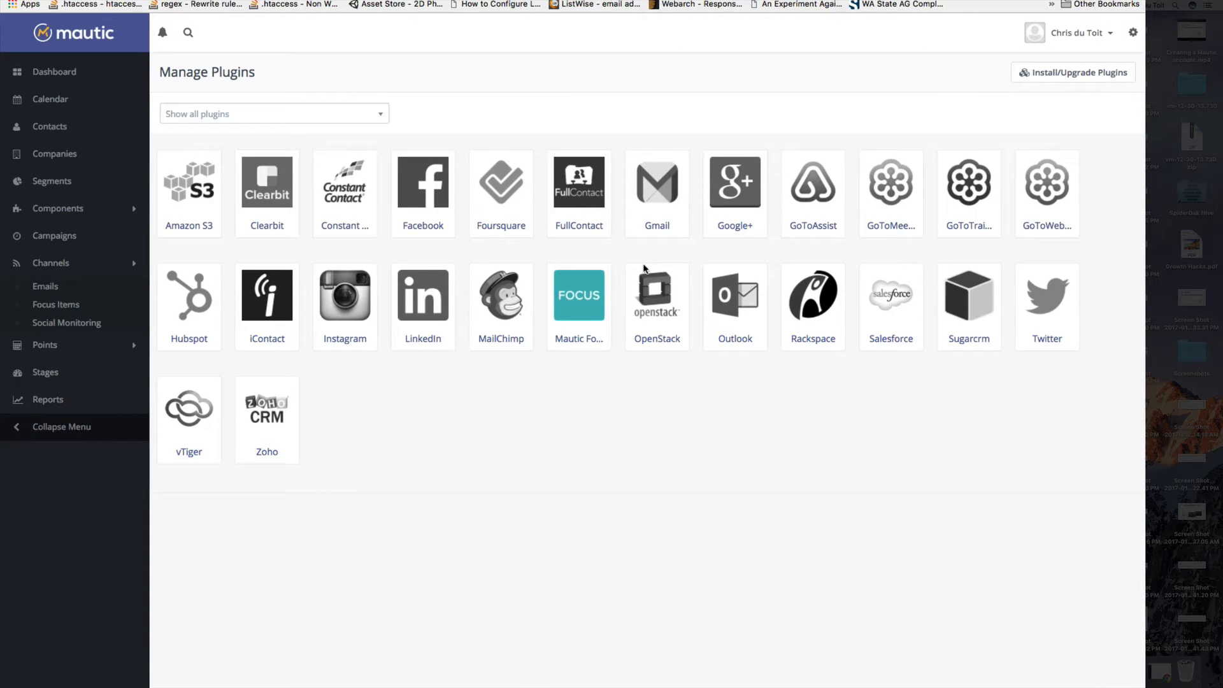
left_click(1047, 297)
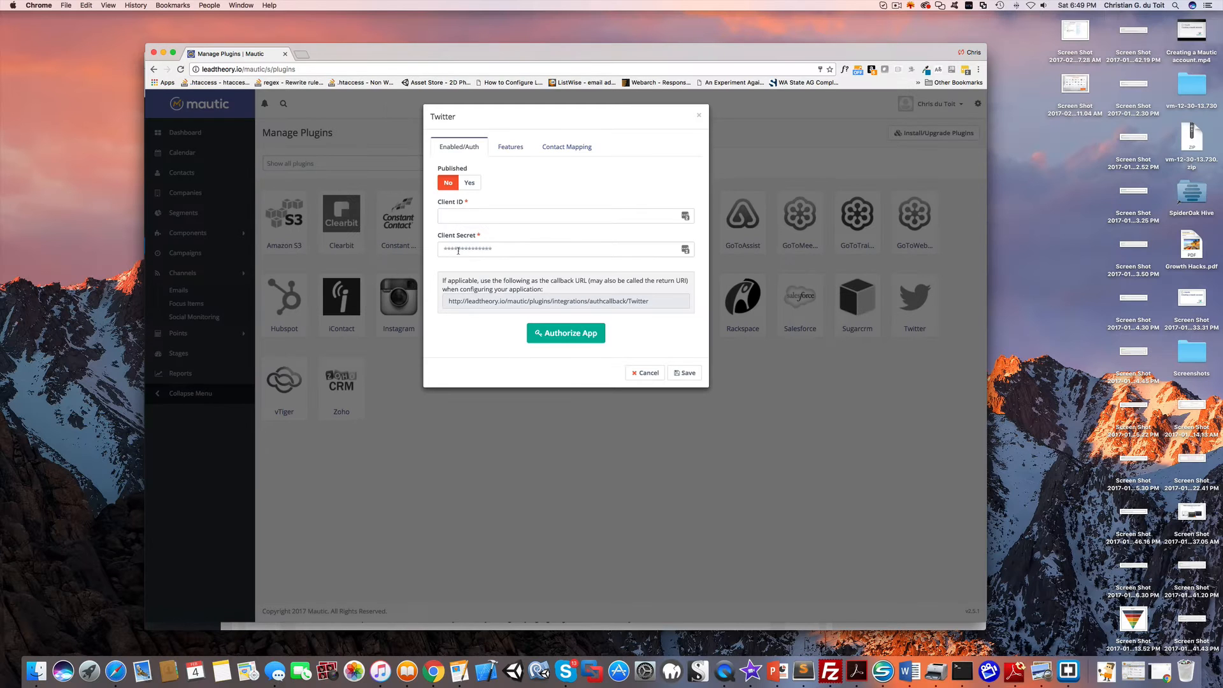
mouse_move(551, 311)
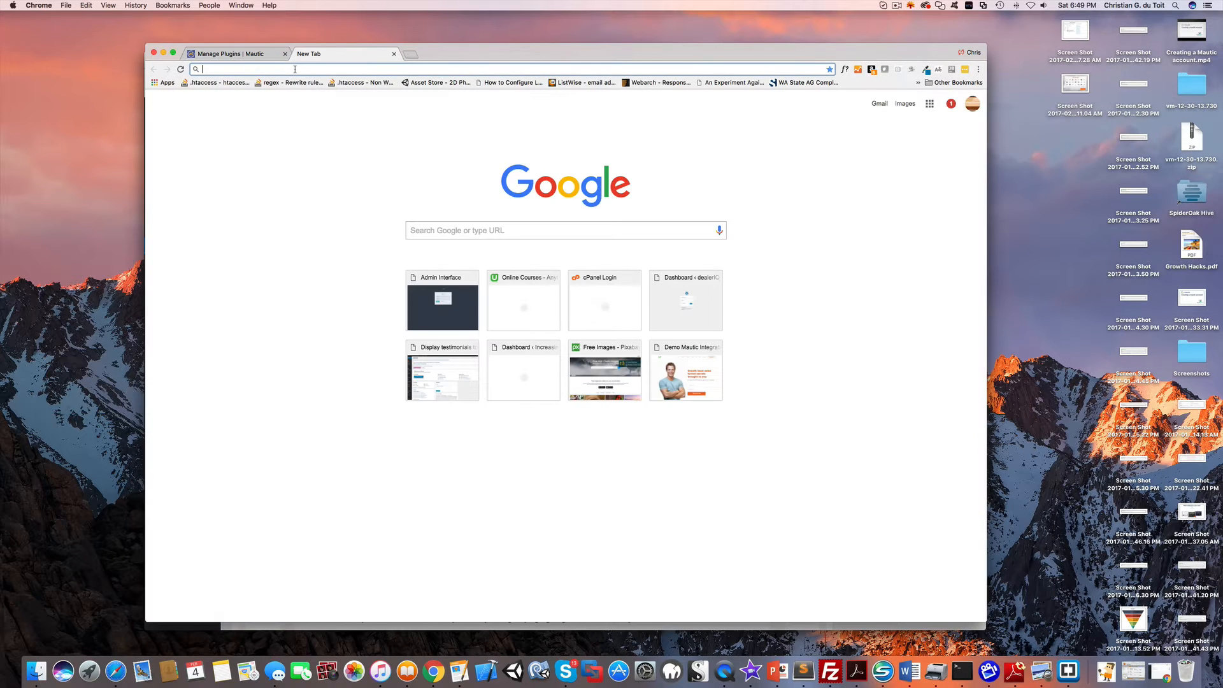
Go to apps.twitter.com and start a new Twitter application.
type("apps.twitter.com")
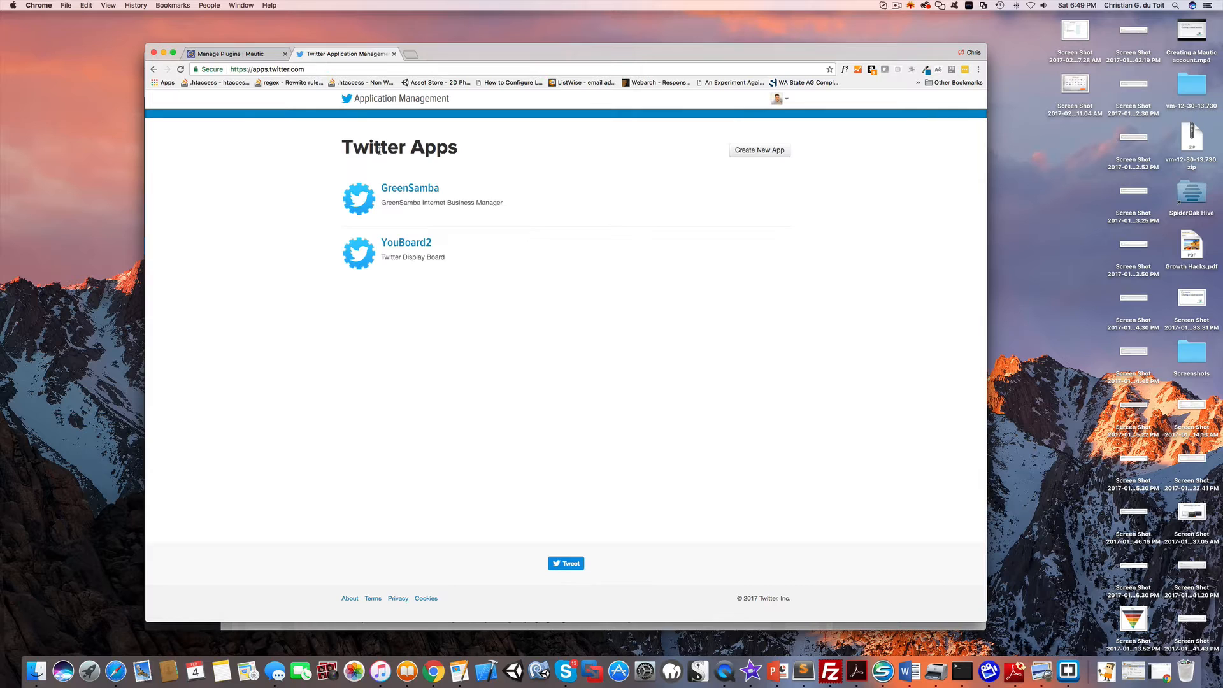
mouse_move(645, 215)
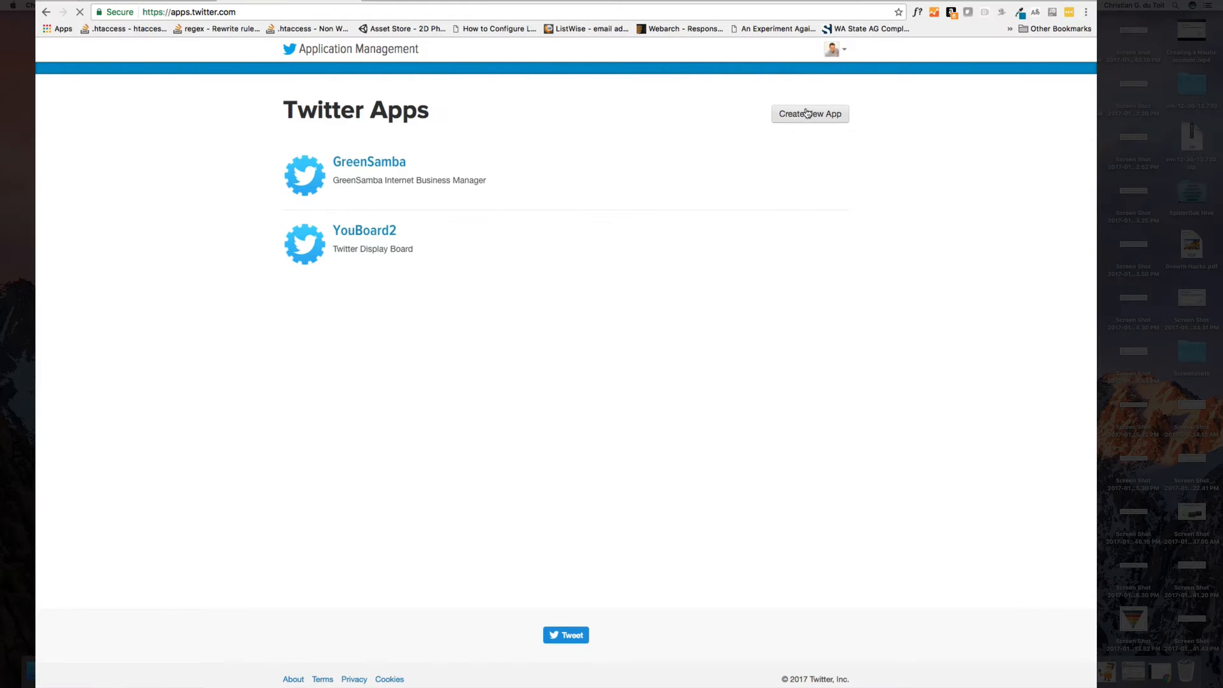
left_click(810, 113)
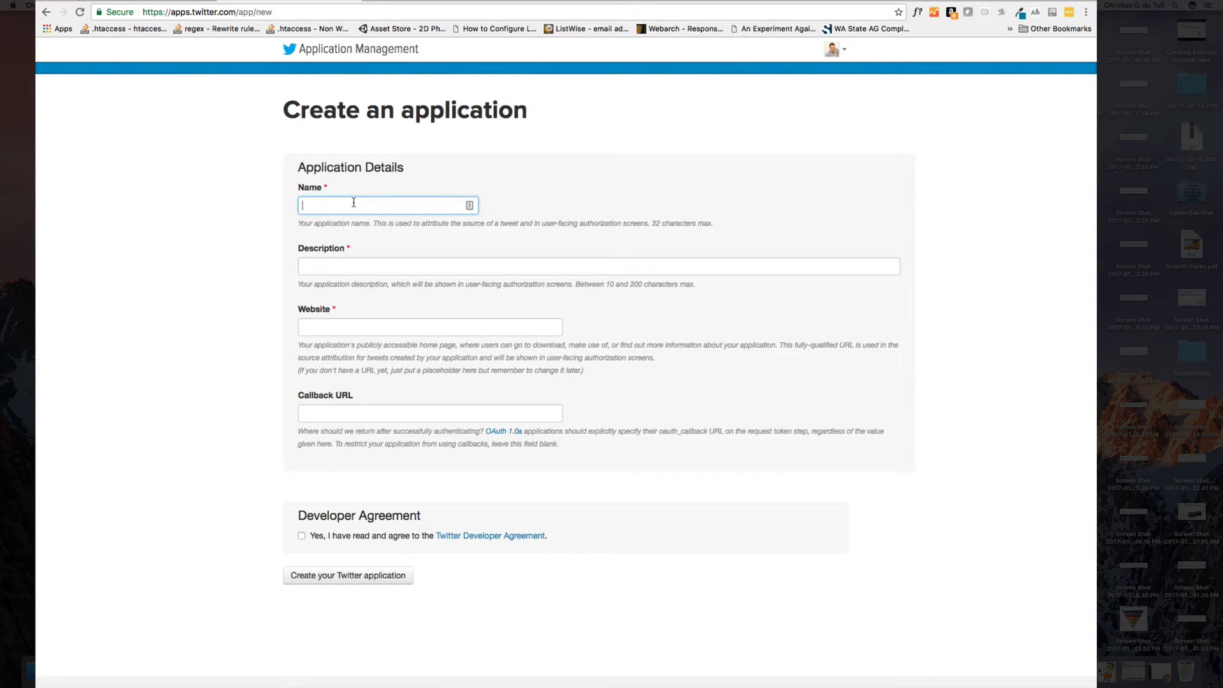
Submit the leadtheory app with description, website, Mautic authcallback/Twitter URL and agreement accepted.
type("leadtheory")
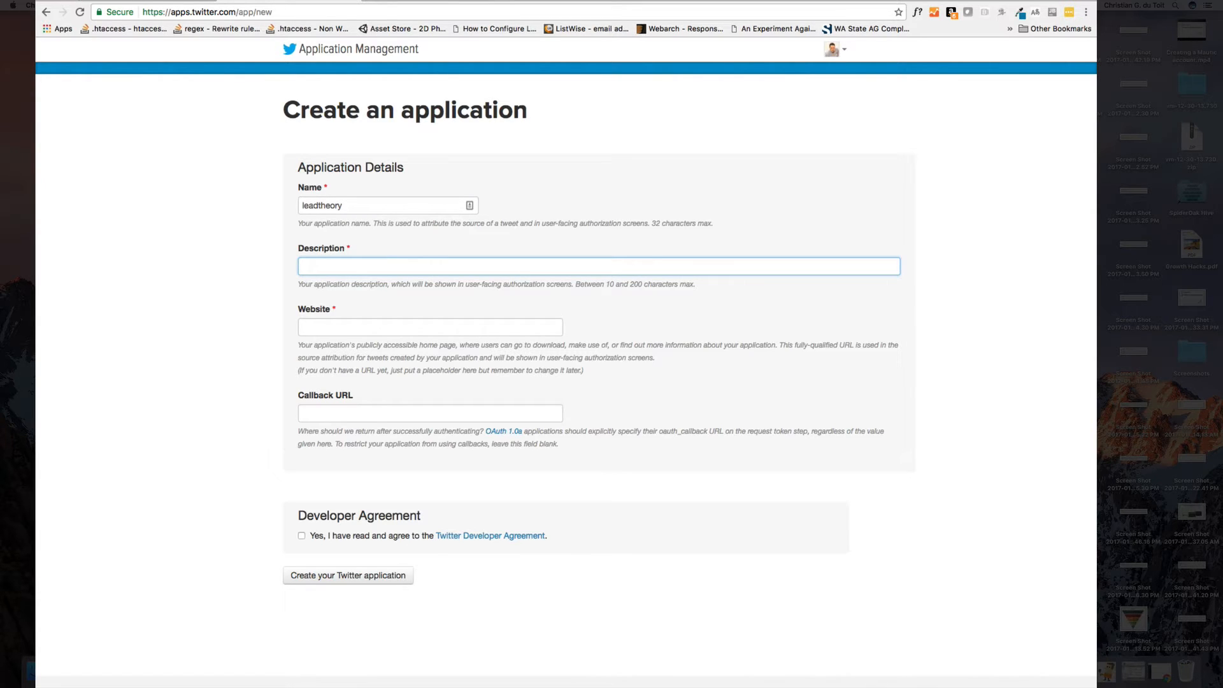
type("My t")
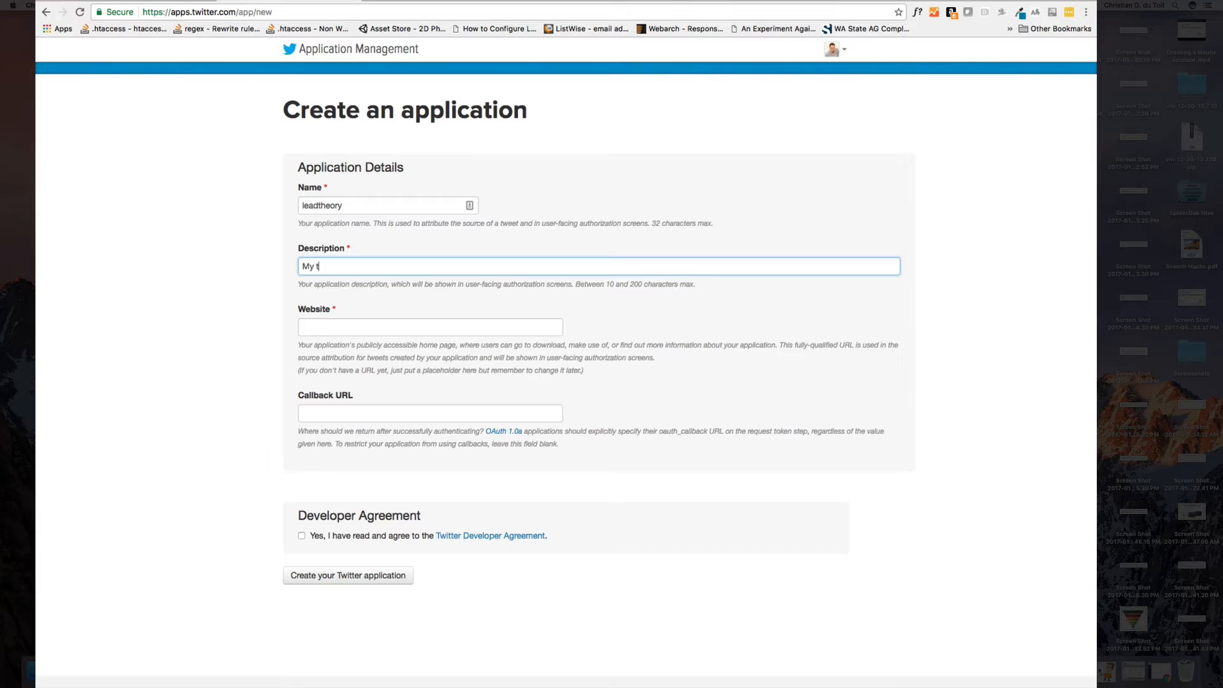
type("witter and mautic integration")
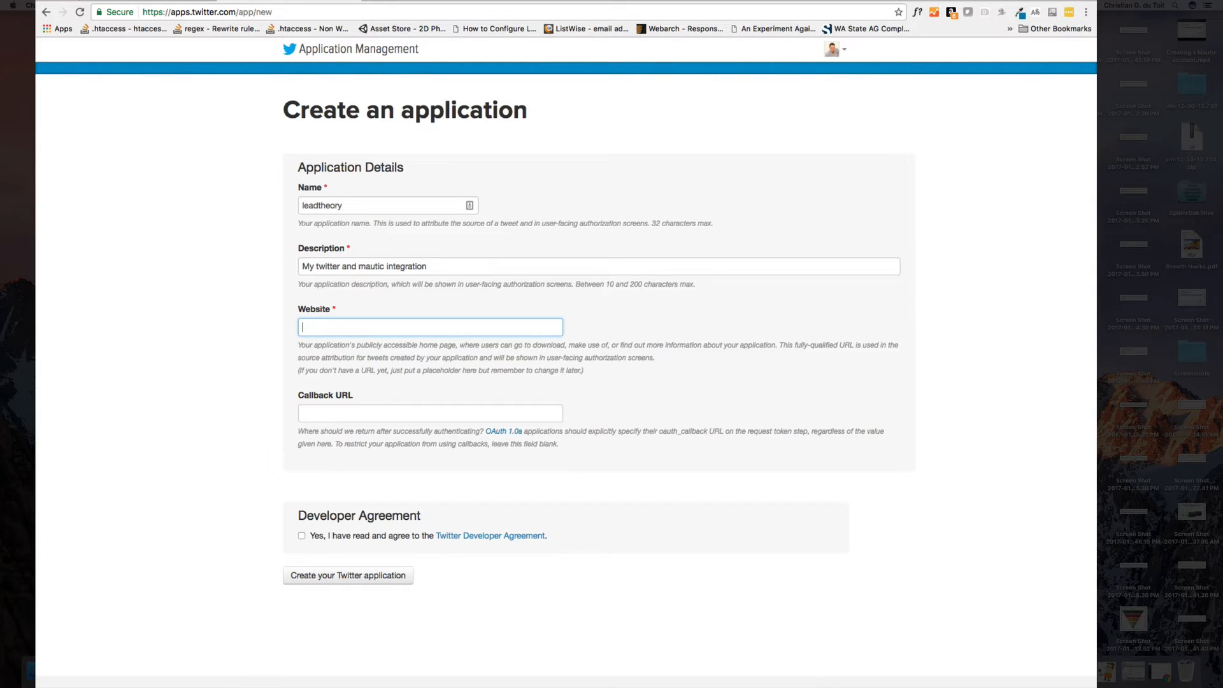
type("http://leadtheory.io")
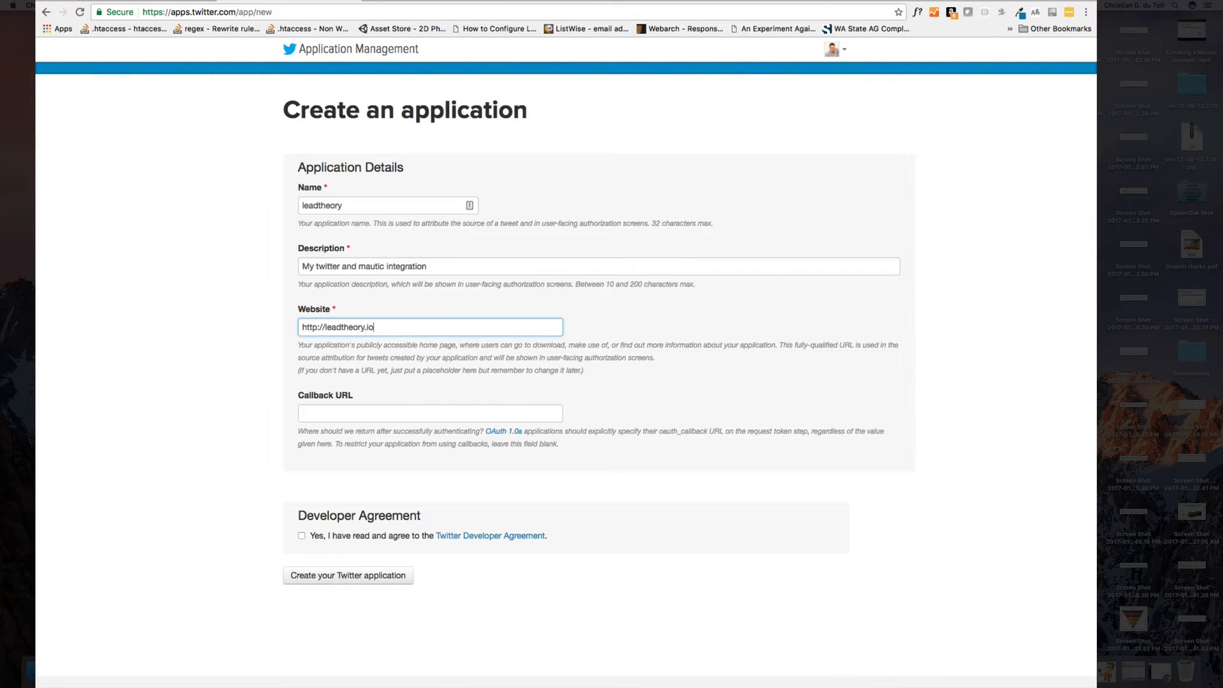
left_click(430, 413)
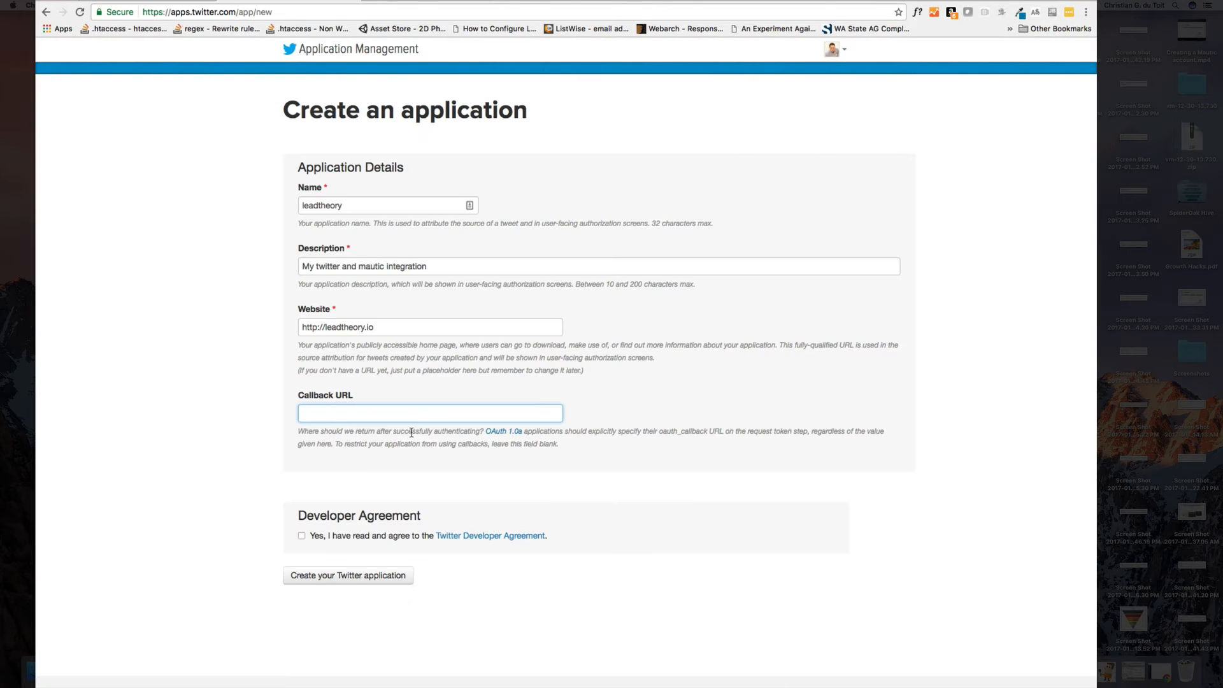
type("http://leadtheory.io/mautic/plugins/integrations/authcallback/Twitter")
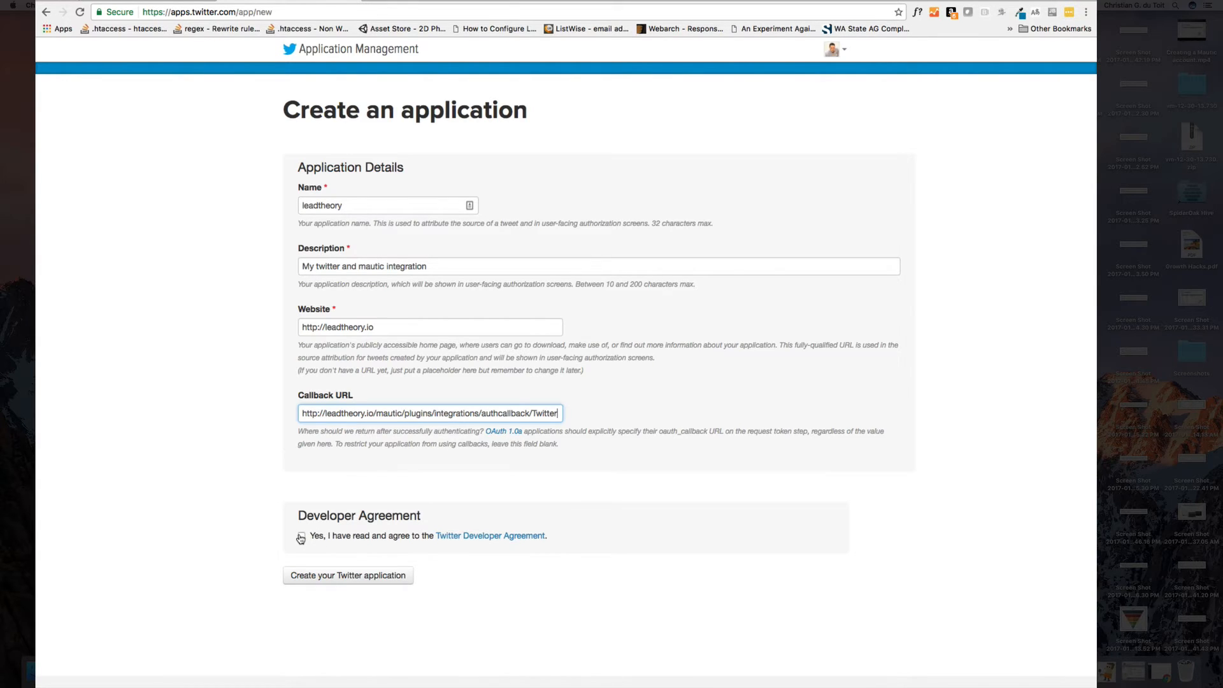
left_click(301, 536)
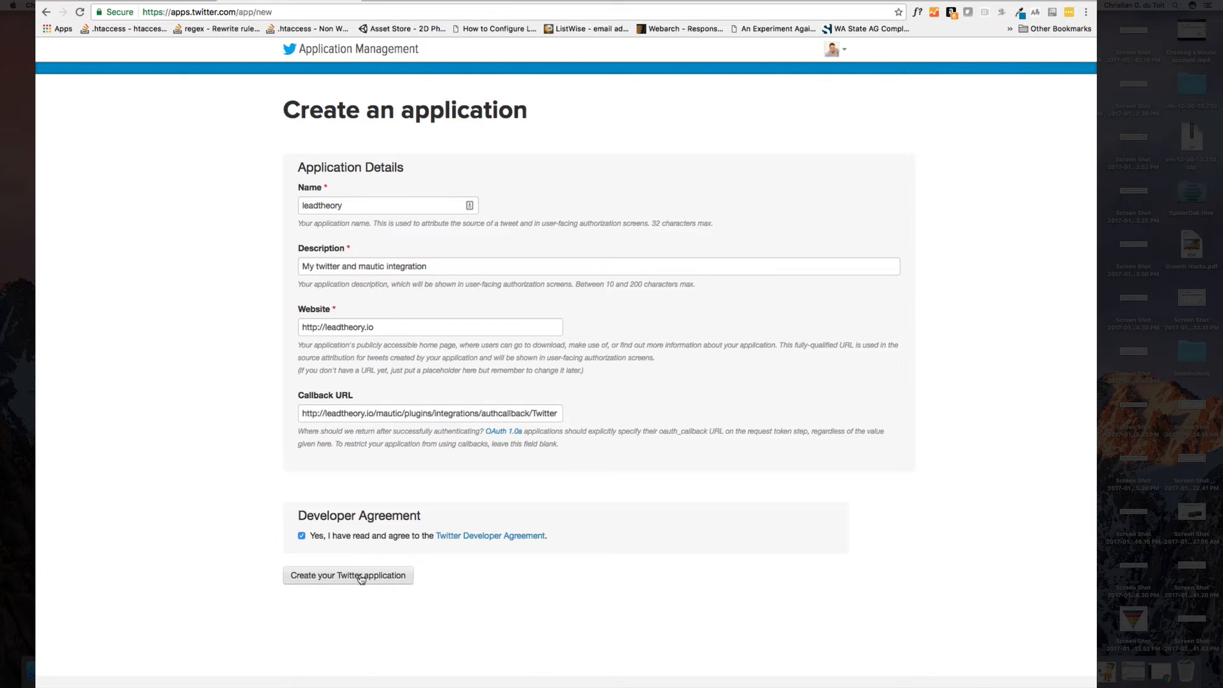
left_click(359, 575)
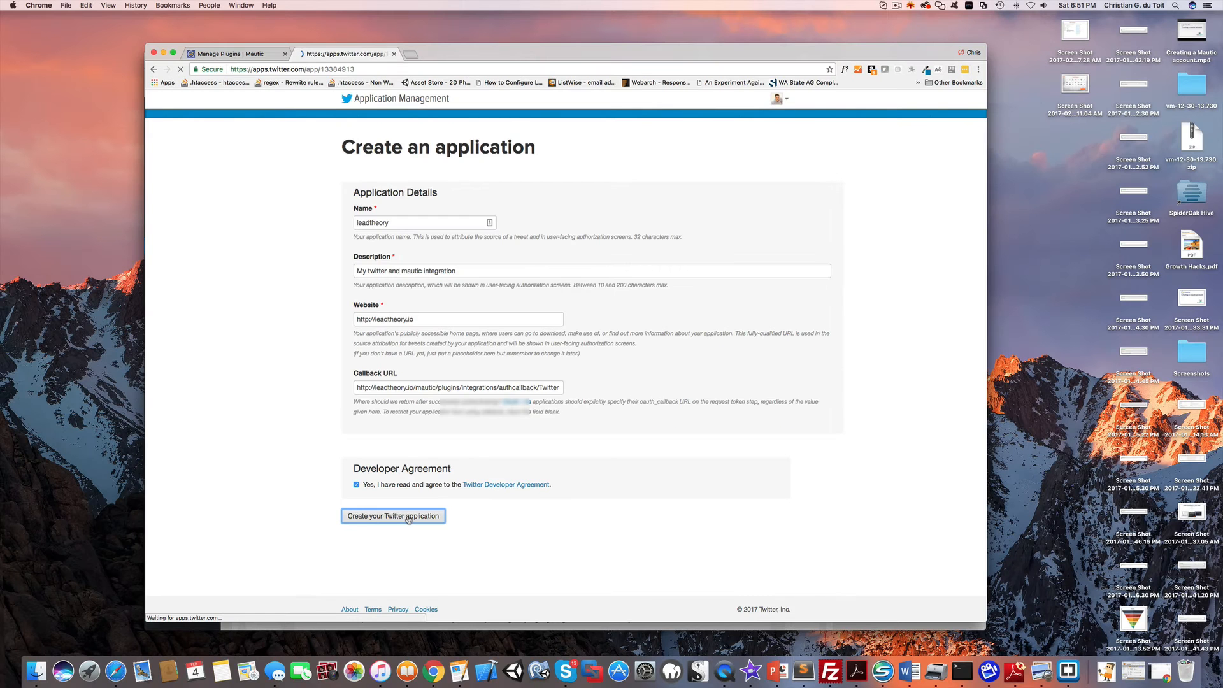
Copy the leadtheory consumer key from Keys and Access Tokens into Mautic's Client ID.
left_click(393, 516)
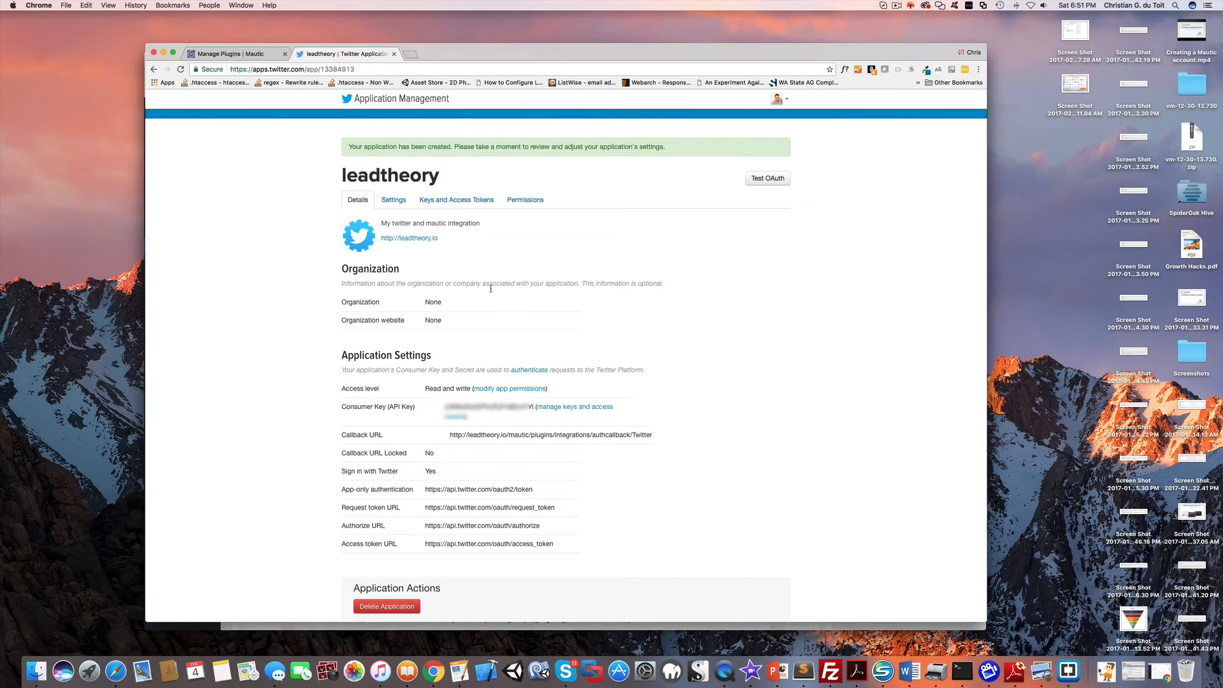
mouse_move(528, 374)
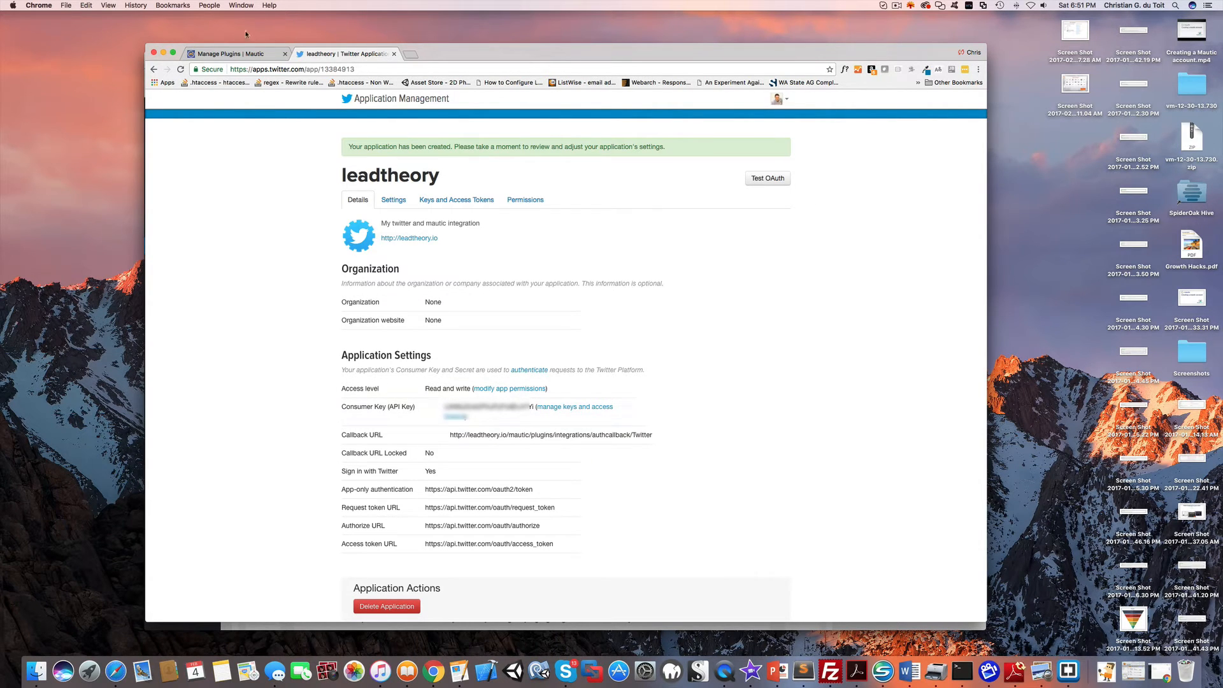
left_click(226, 54)
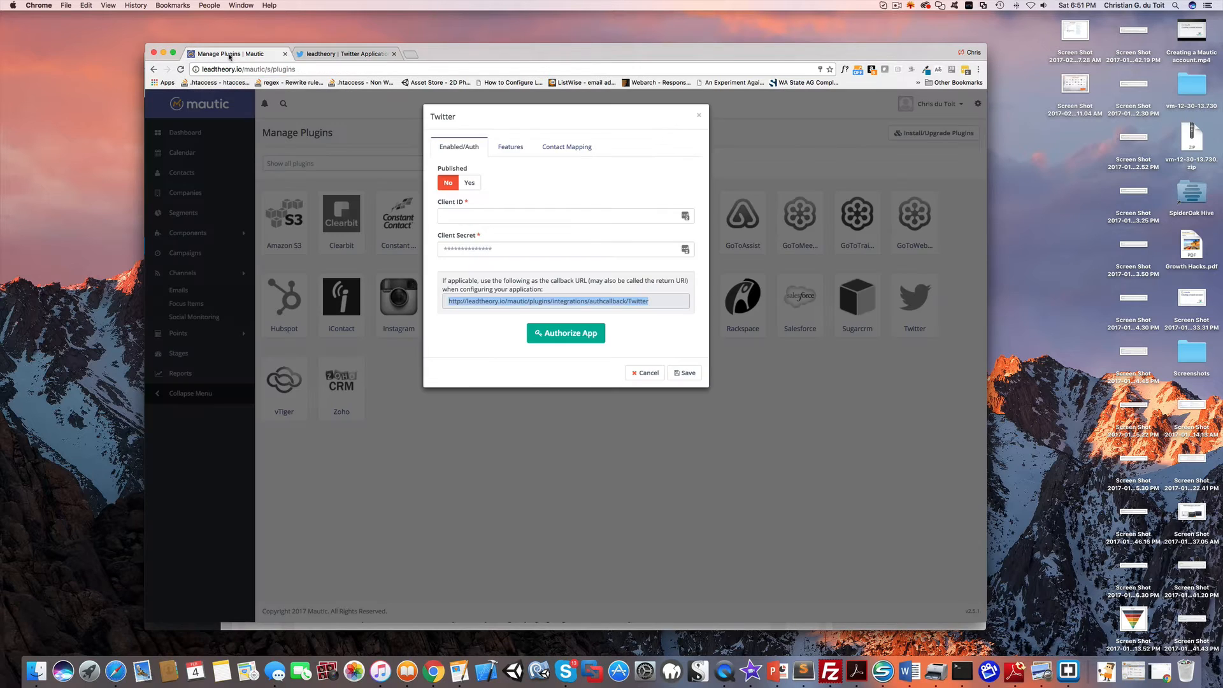
left_click(561, 216)
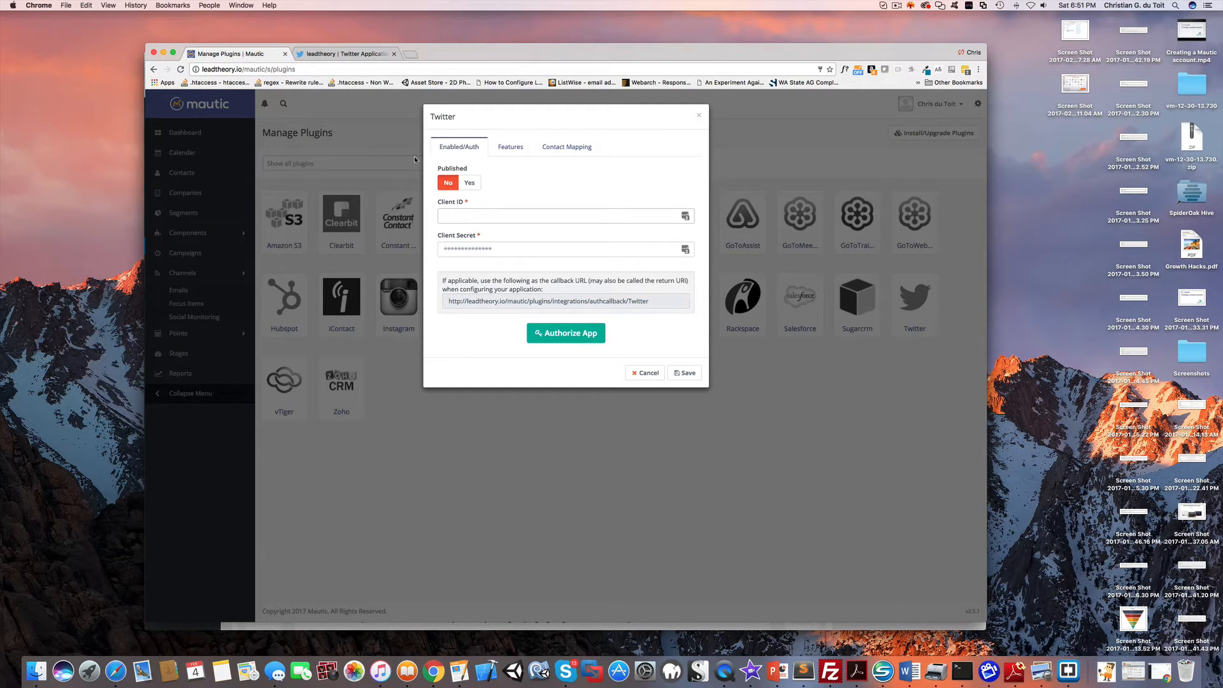
left_click(346, 54)
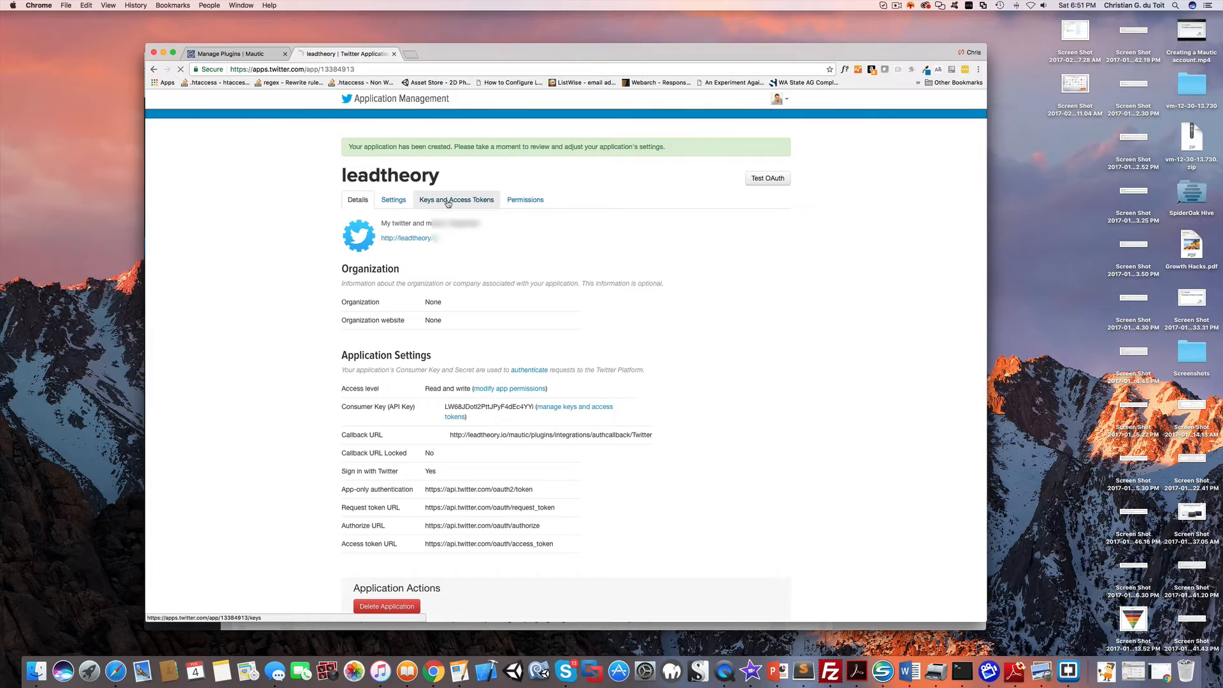
left_click(456, 199)
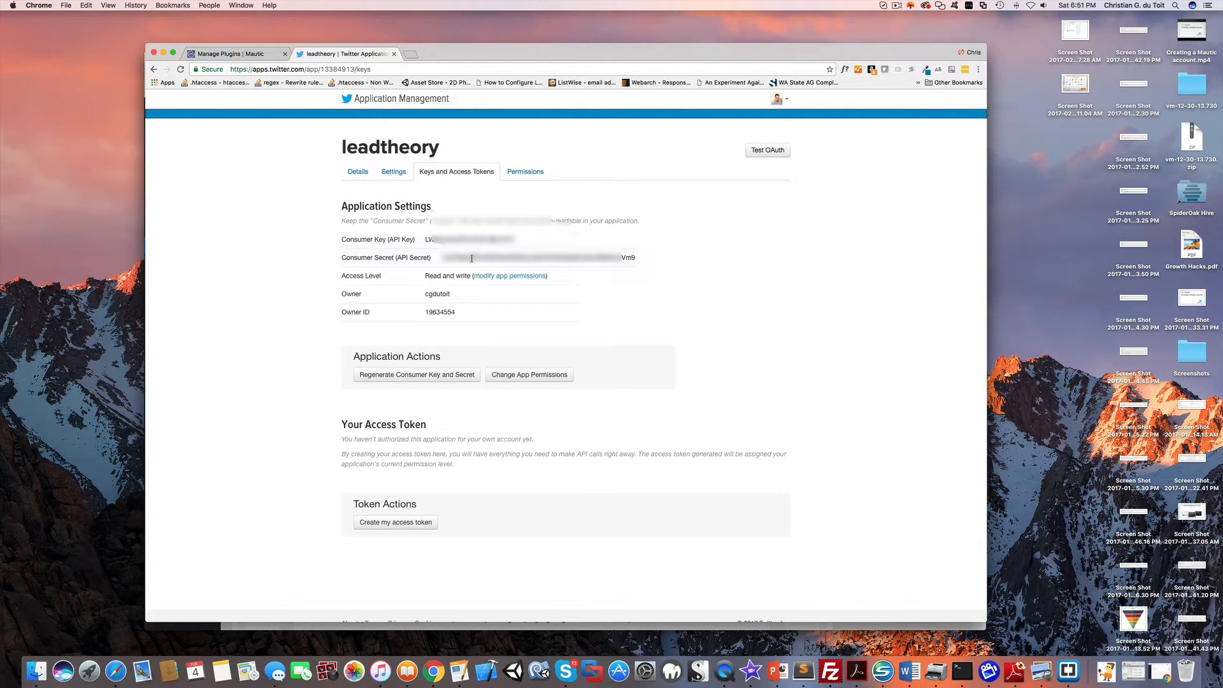
double_click(457, 237)
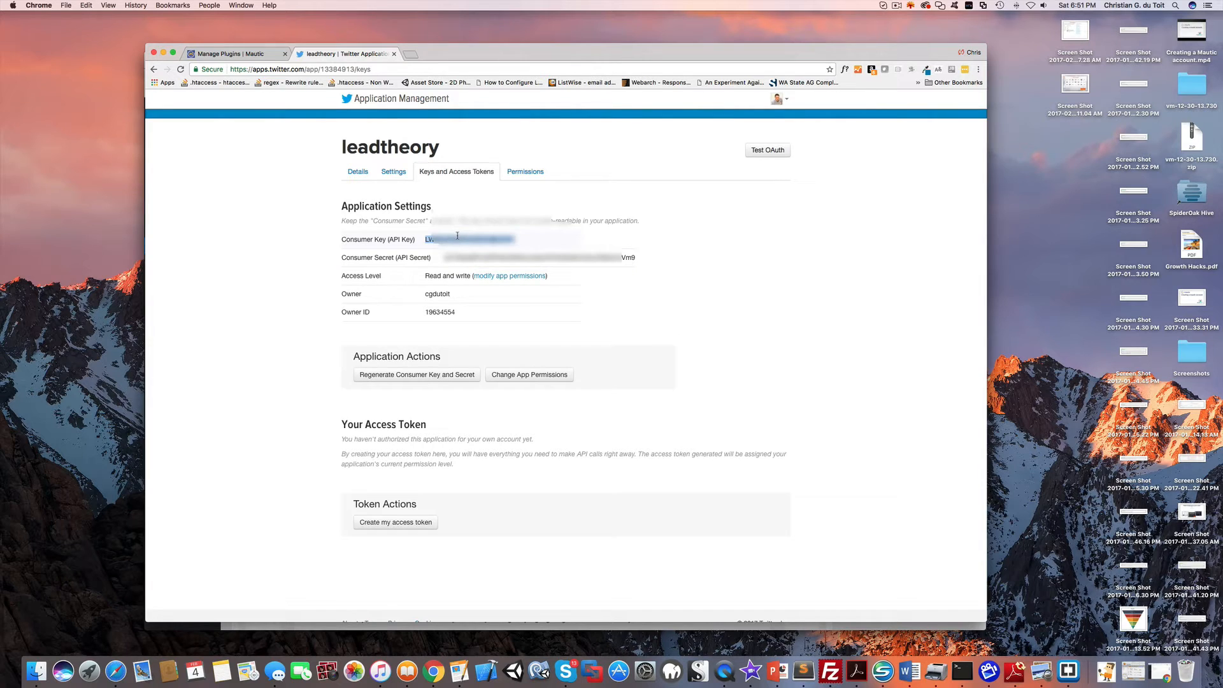
left_click(237, 53)
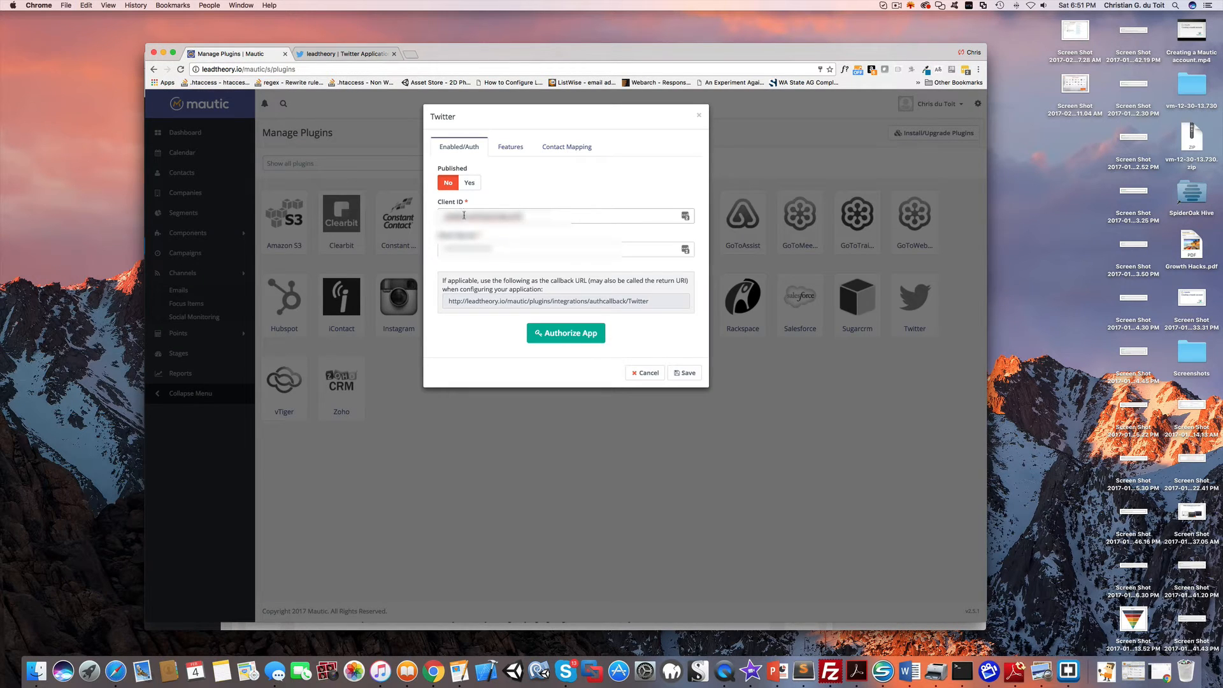
Fill the client credentials, set the Twitter plugin to Published, and request Twitter authorization.
left_click(345, 53)
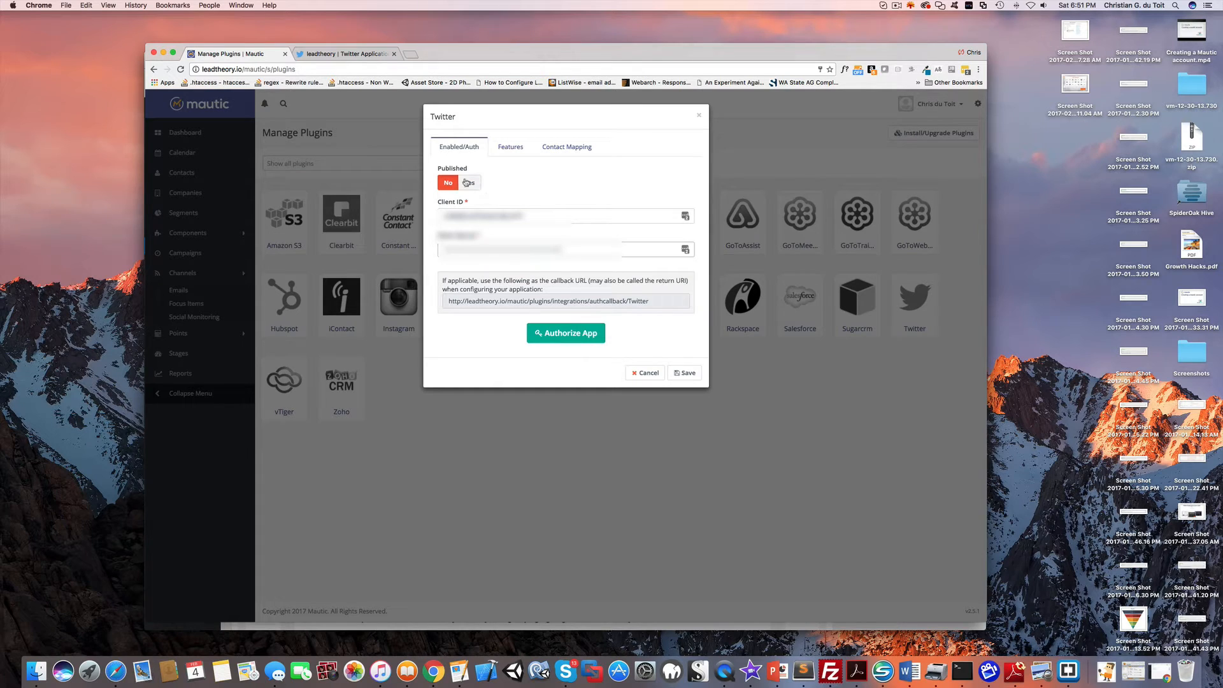
left_click(469, 182)
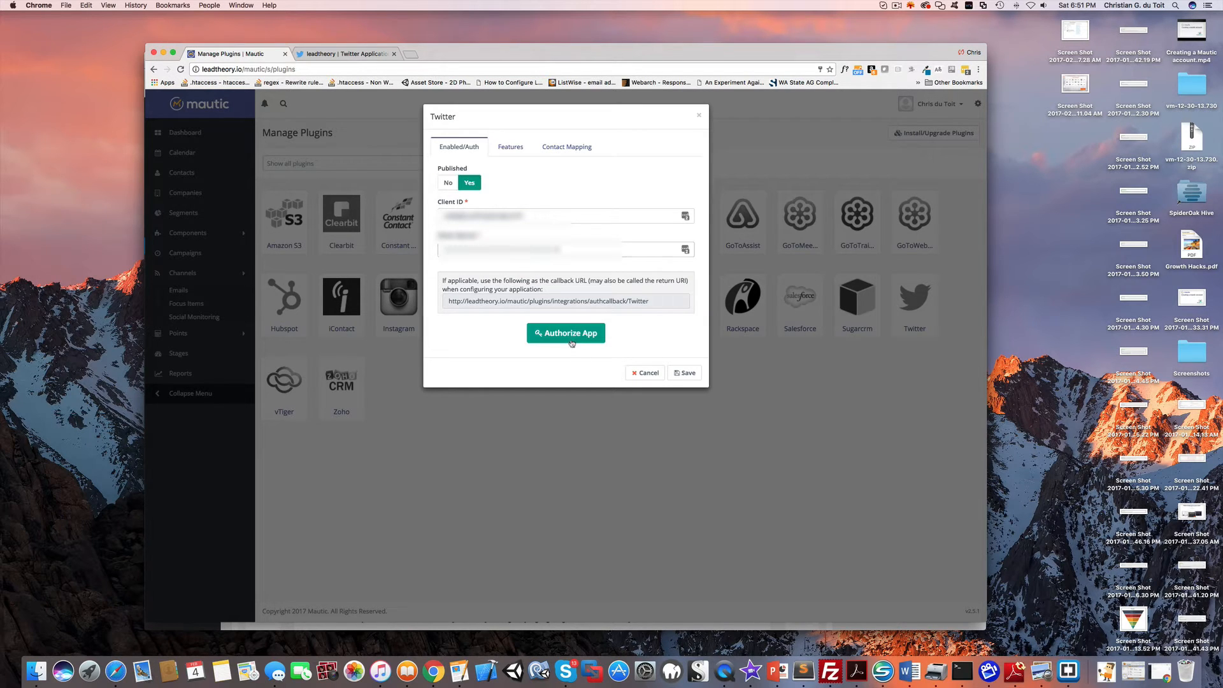
left_click(566, 333)
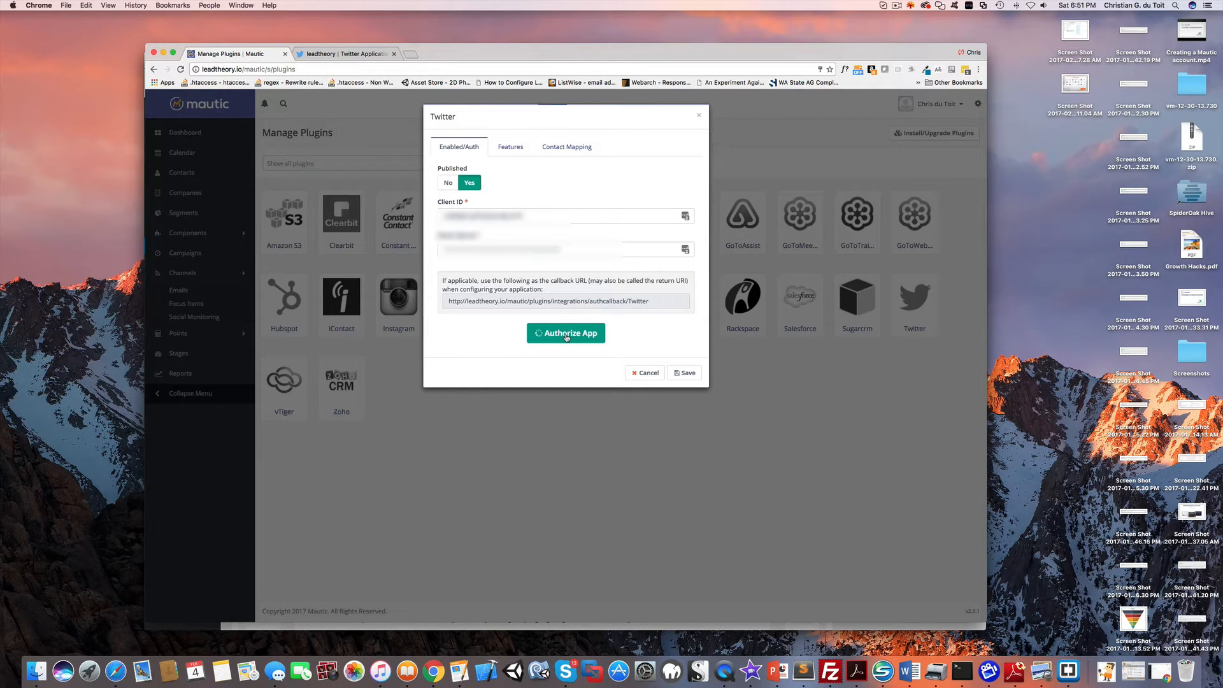
left_click(566, 332)
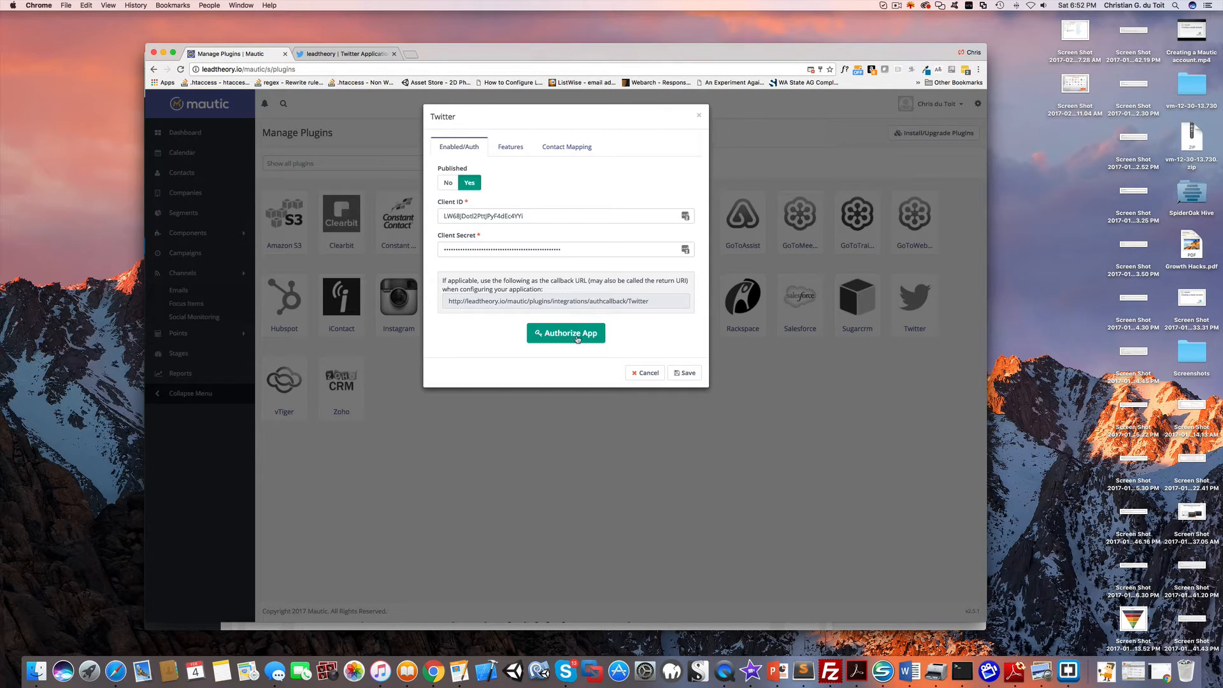
left_click(566, 333)
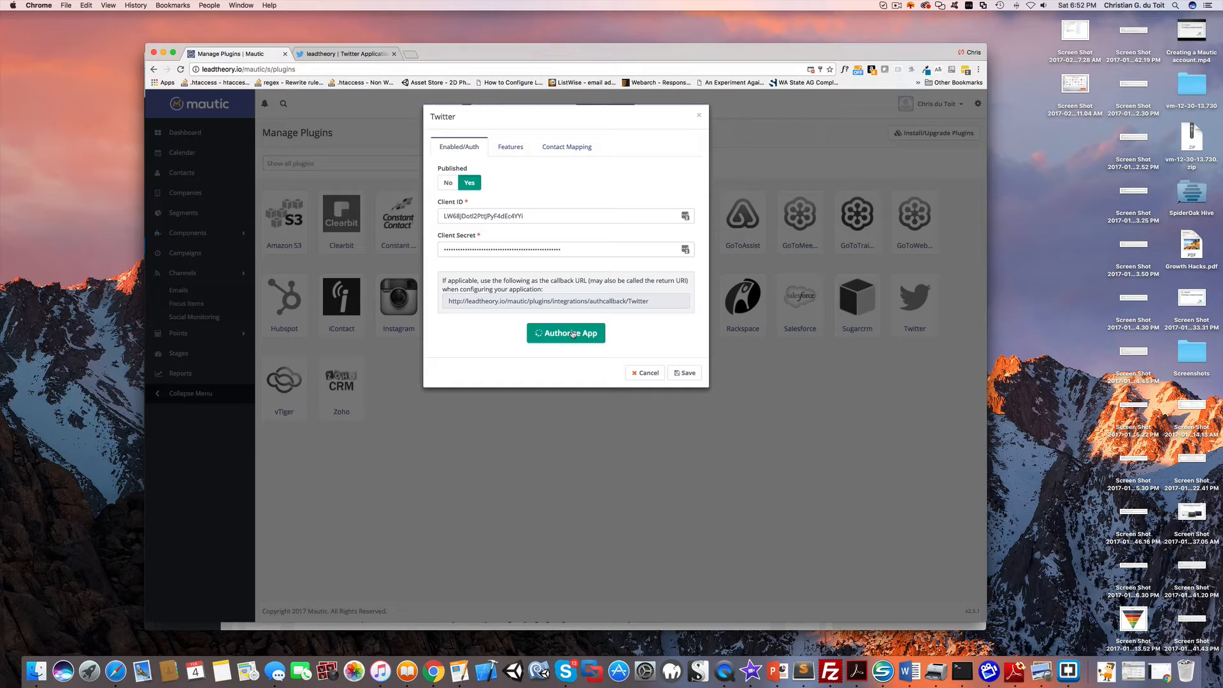
left_click(566, 332)
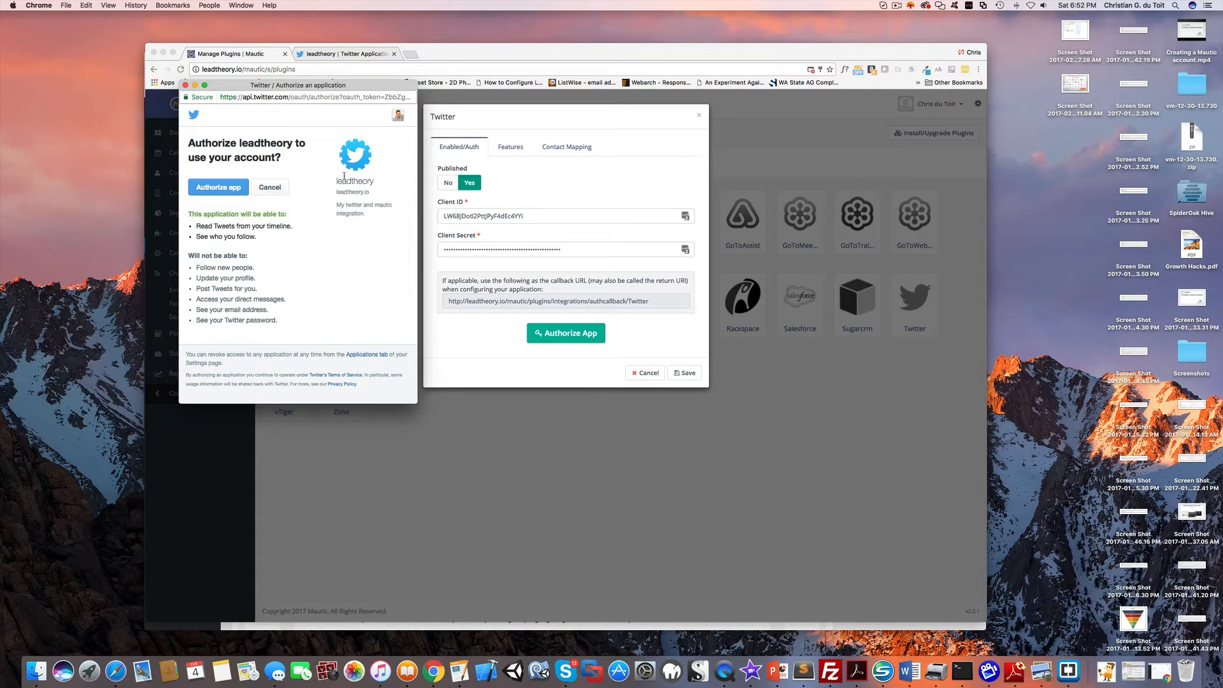
mouse_move(200, 148)
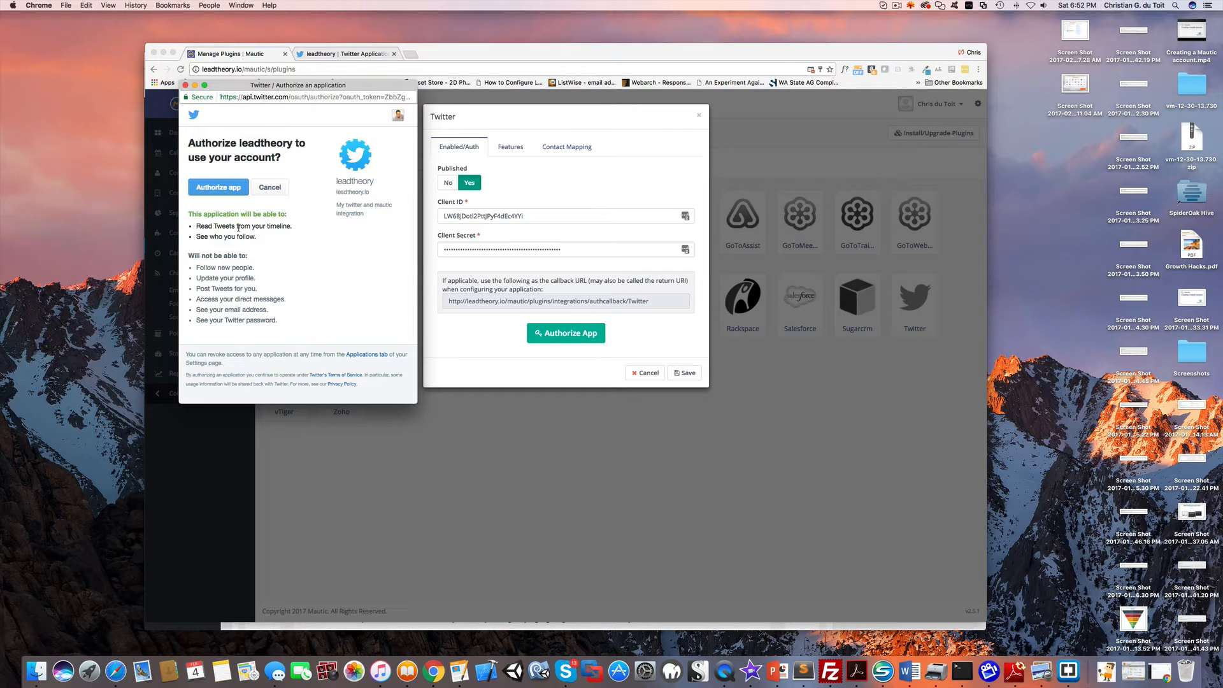
mouse_move(277, 282)
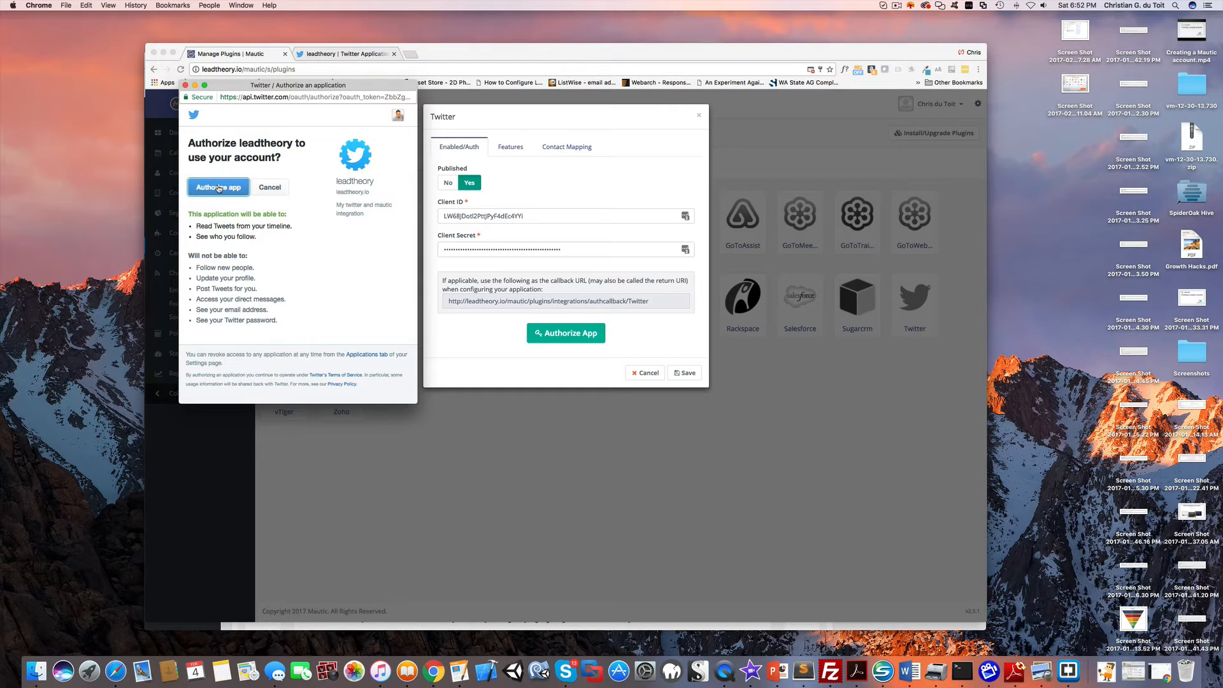
Approve leadtheory's access to the Twitter account in the authorization popup.
left_click(219, 187)
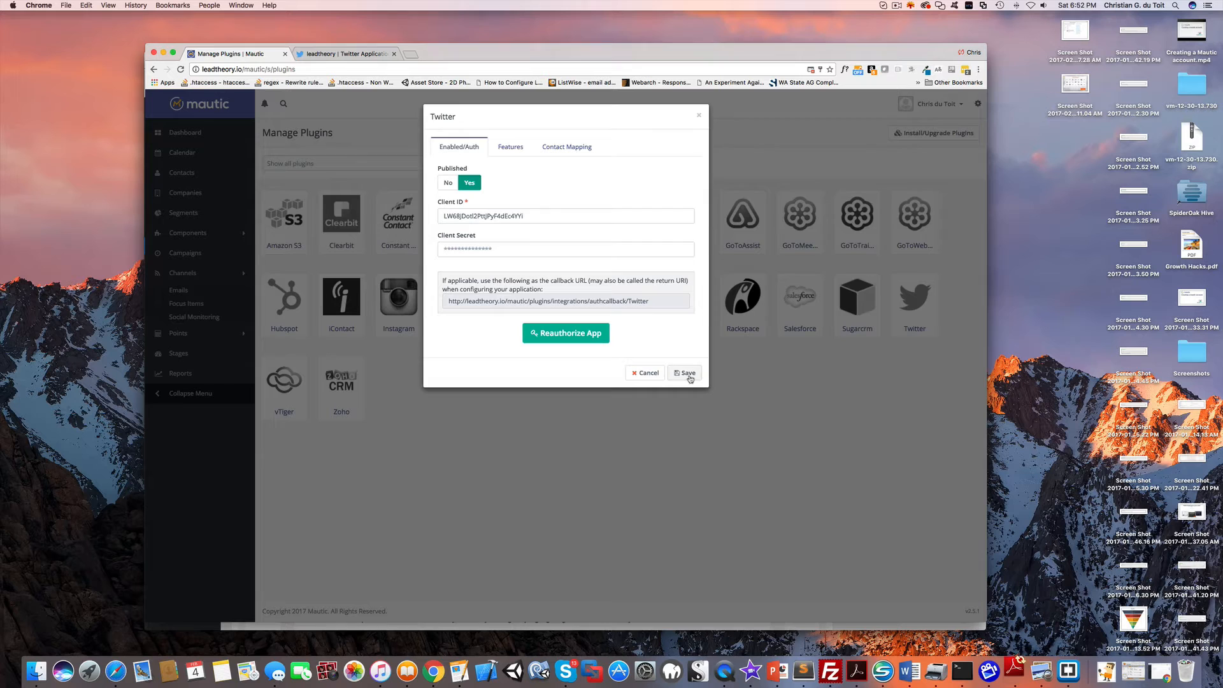
Save the authorized Twitter plugin and go to Channels > Social Monitoring.
left_click(688, 373)
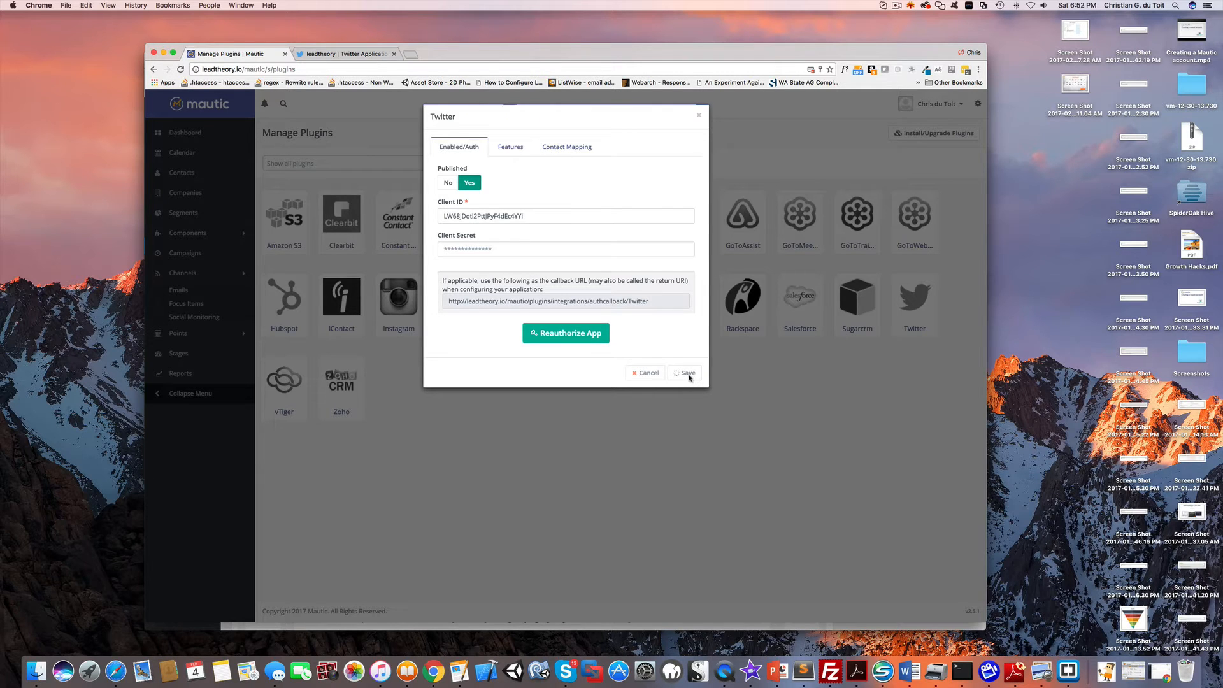
left_click(688, 373)
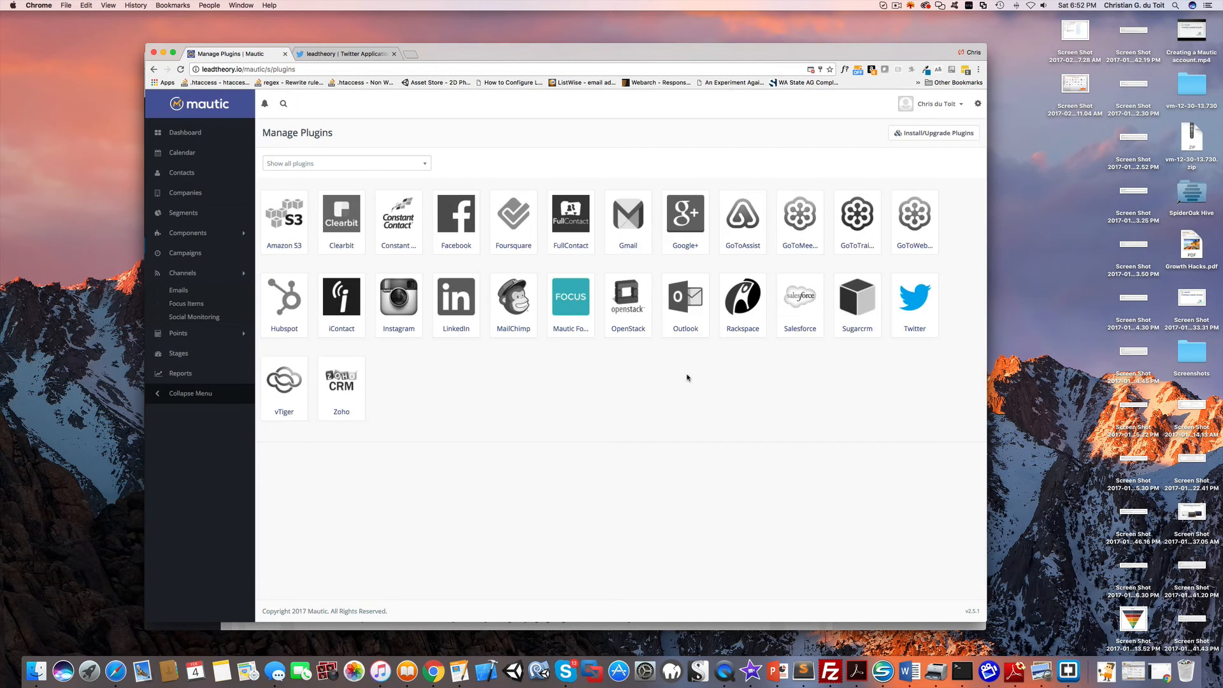
mouse_move(918, 298)
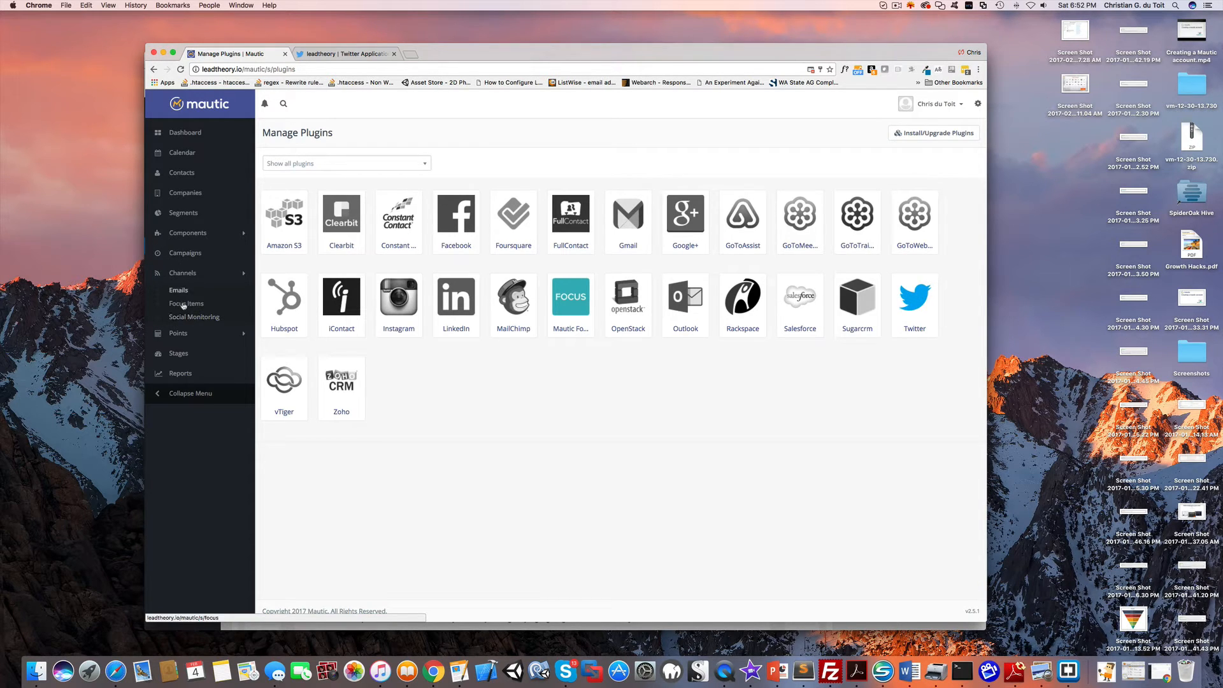
mouse_move(188, 317)
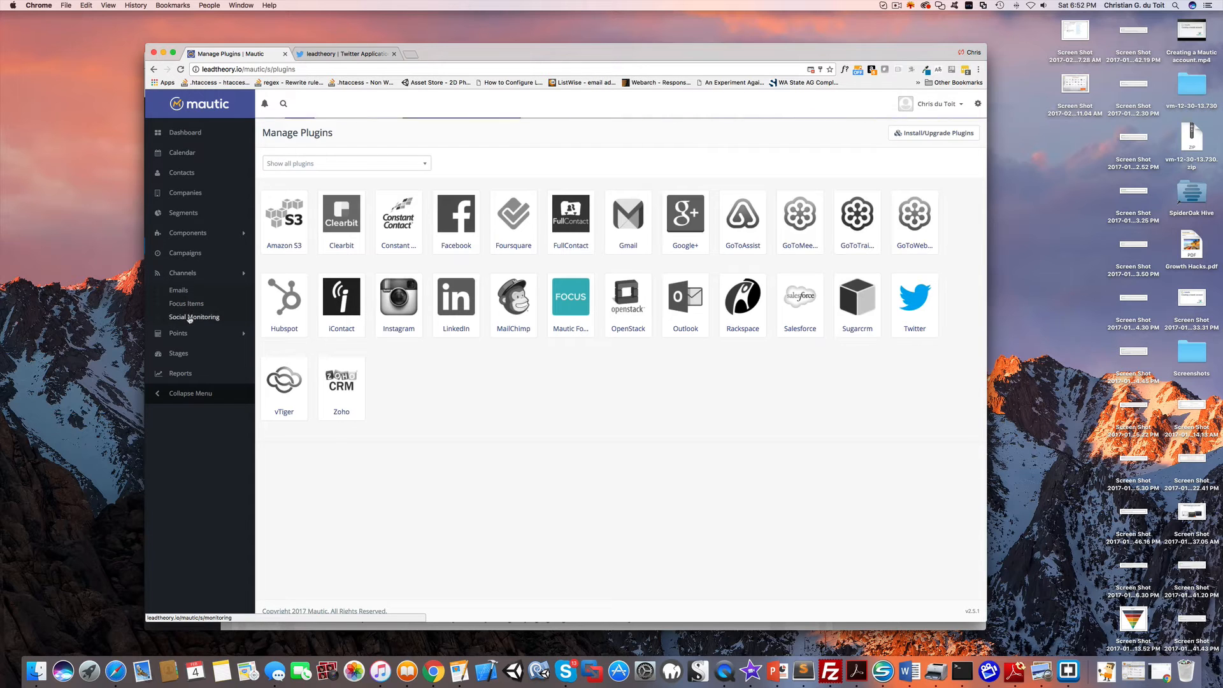
left_click(194, 317)
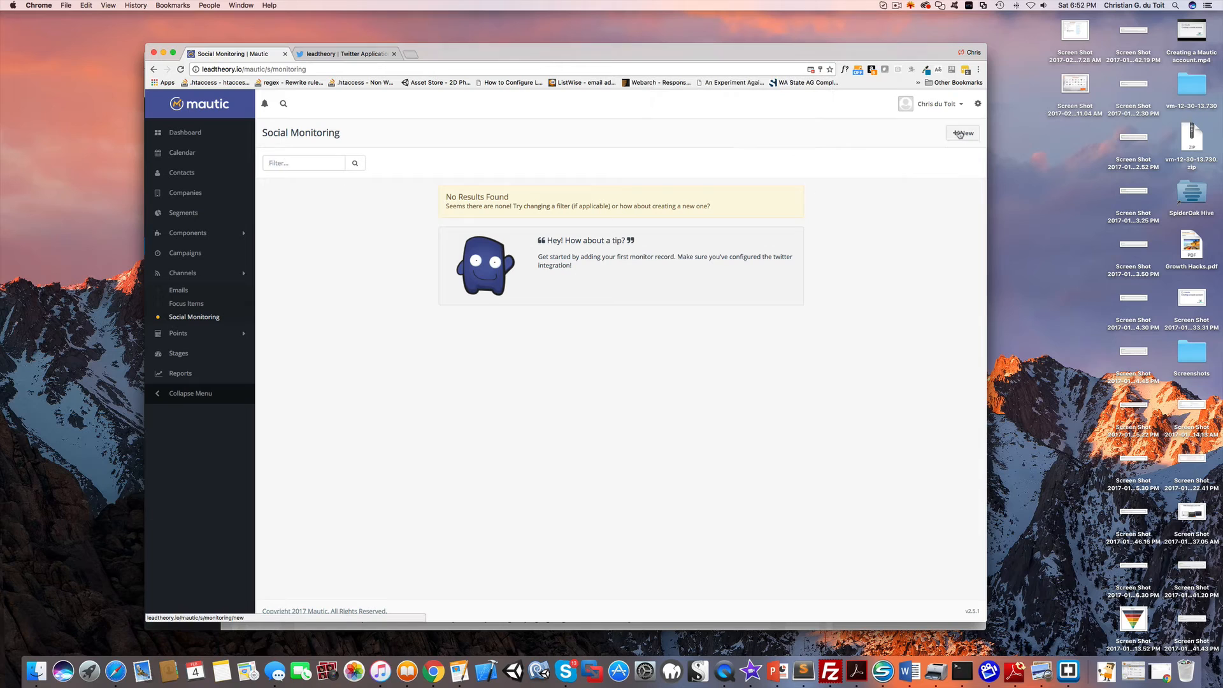
Save monitor 'Mentions leadtheory' tracking hashtag leadtheory, adding contacts to the Twitter mentions segment.
left_click(963, 132)
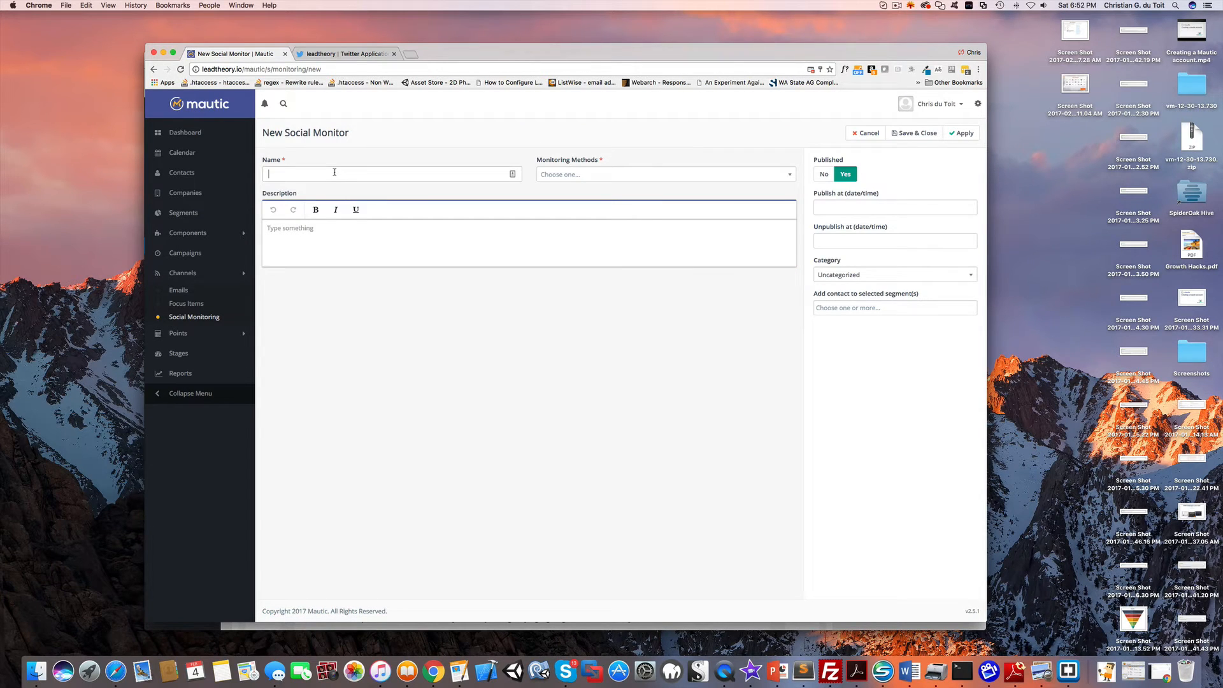
type("Mentions leadtheory")
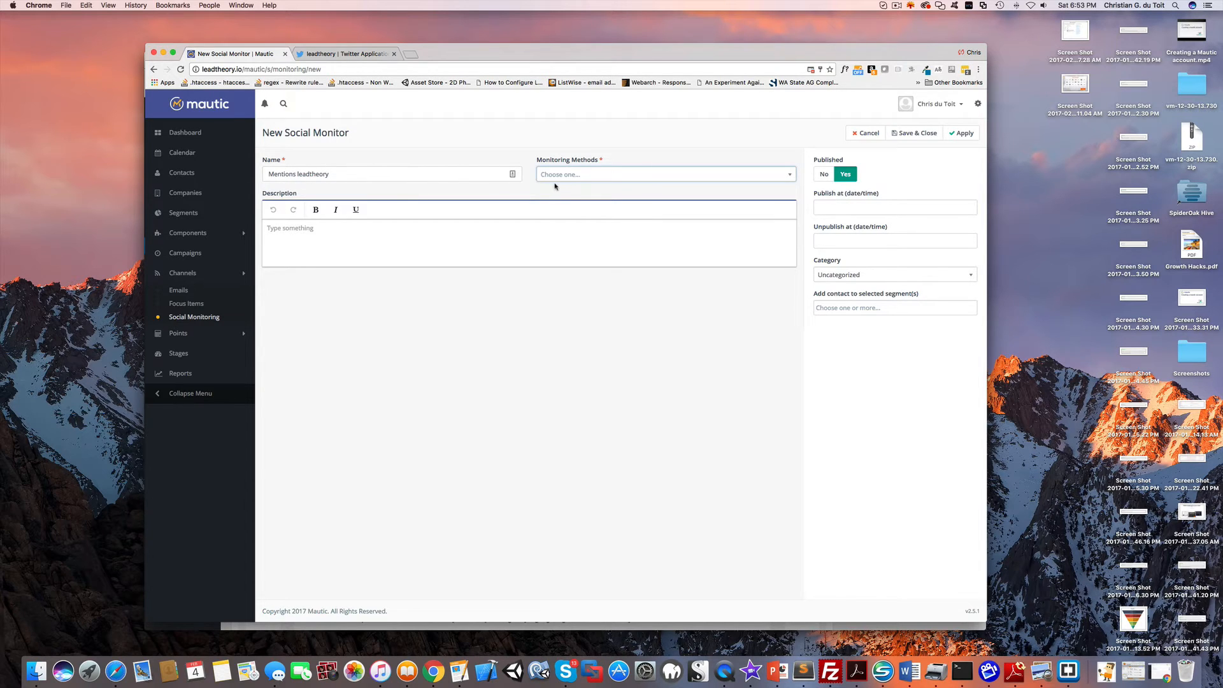
left_click(665, 174)
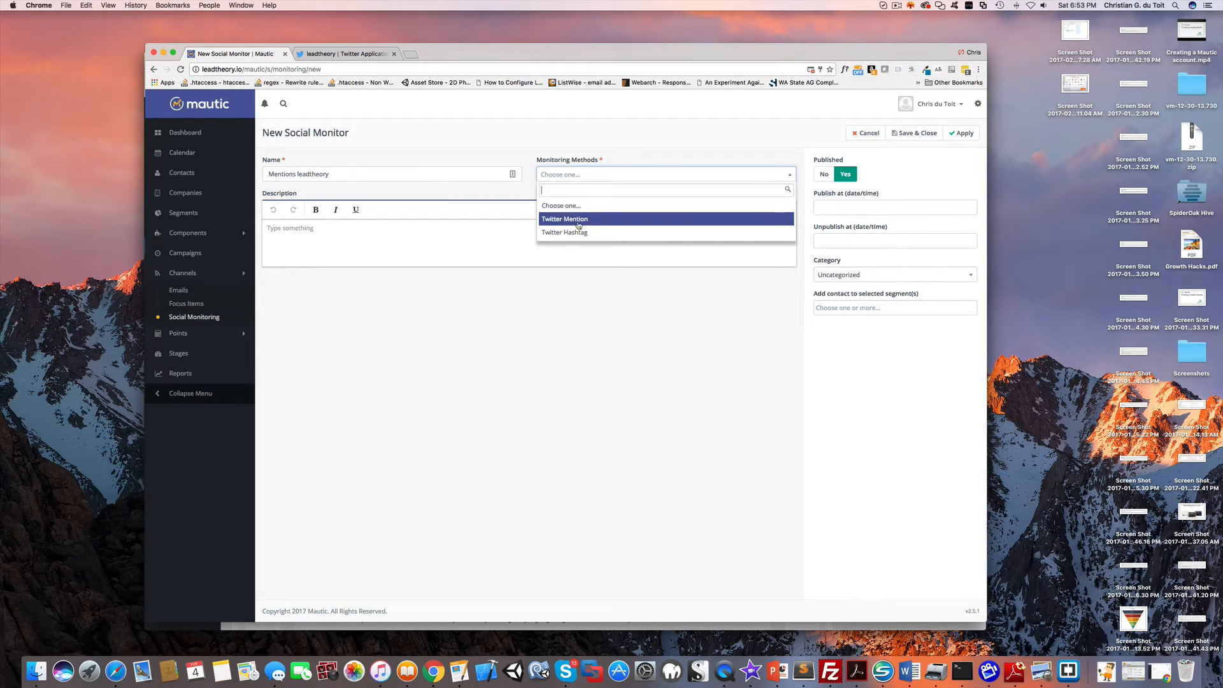
mouse_move(576, 232)
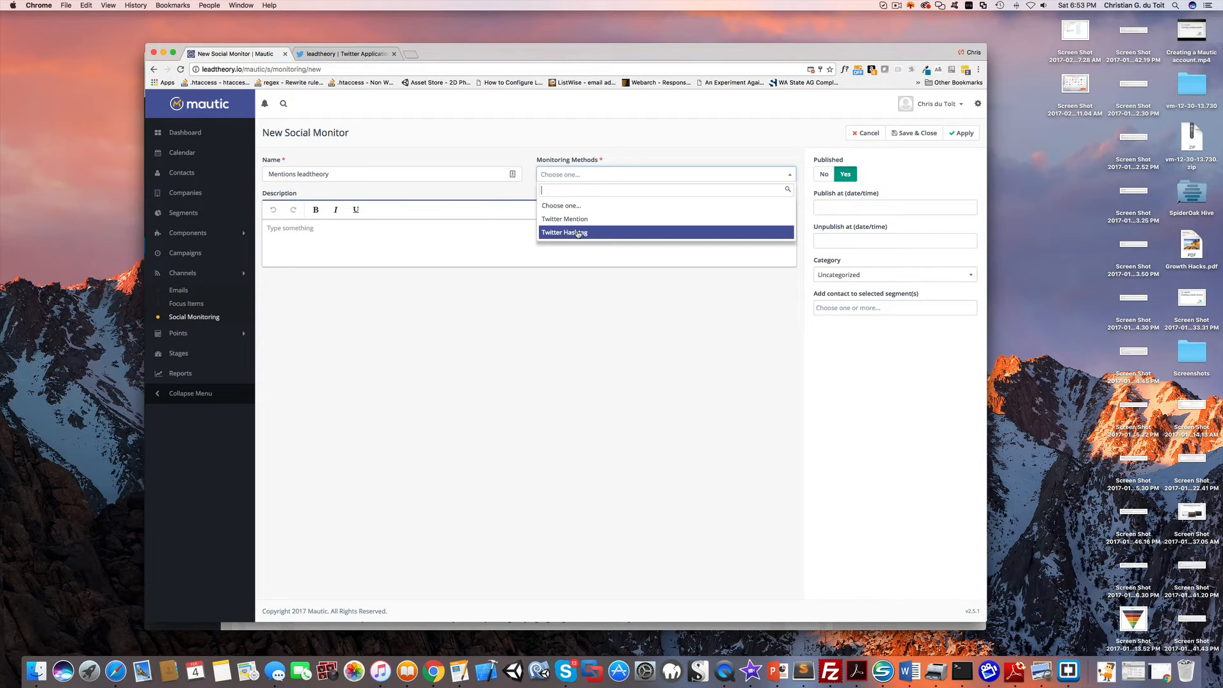
left_click(564, 232)
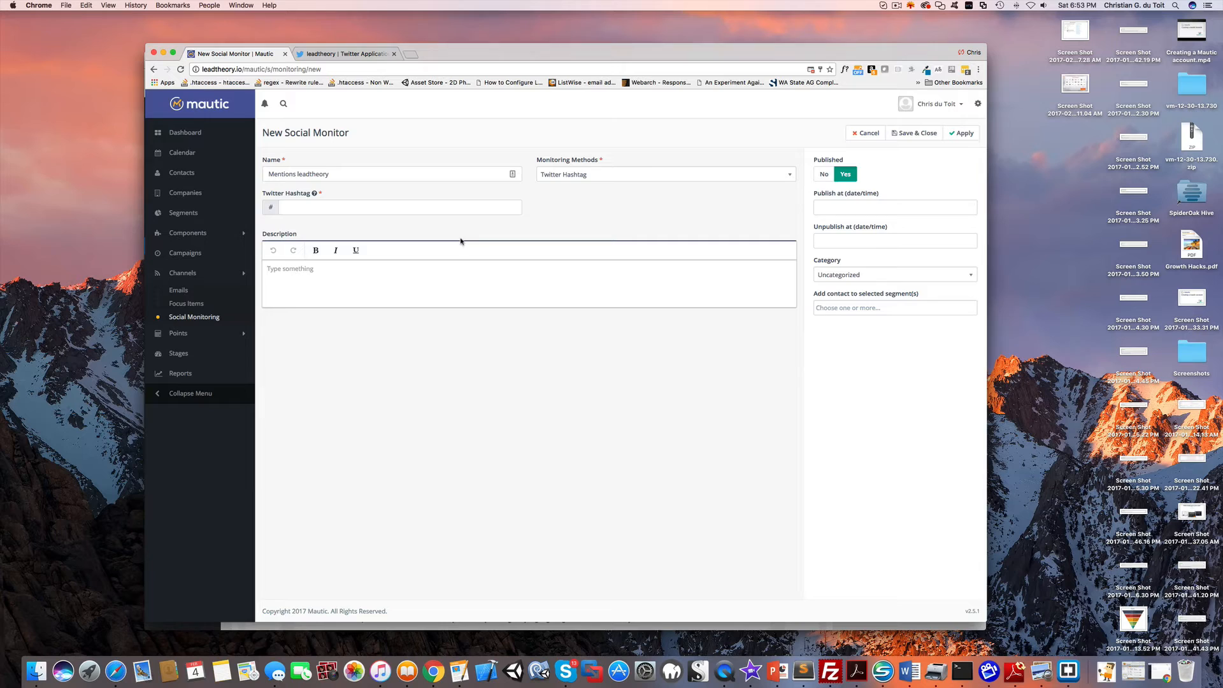
type("le")
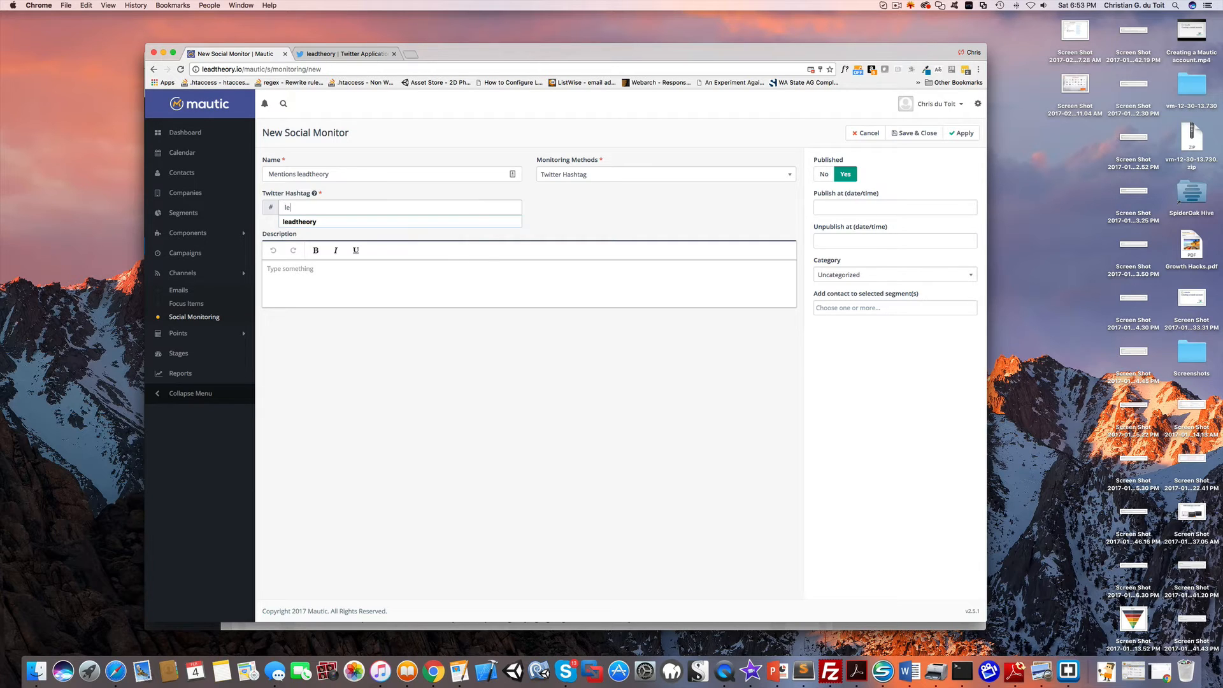
left_click(300, 222)
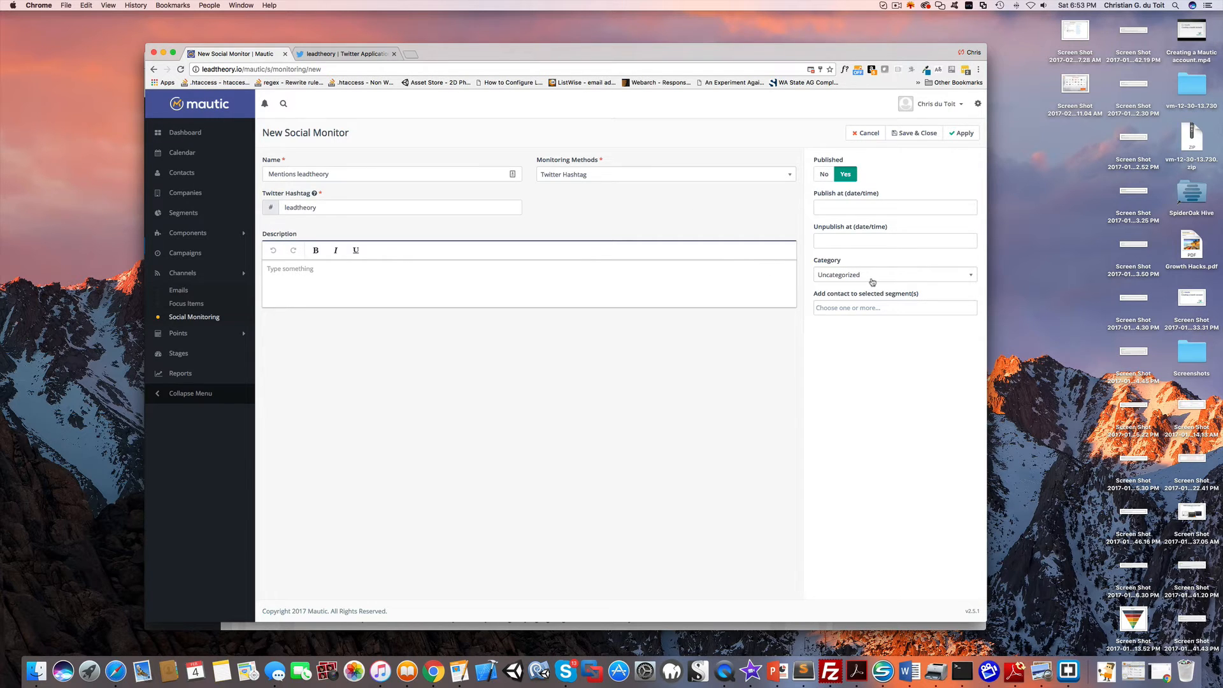
left_click(895, 308)
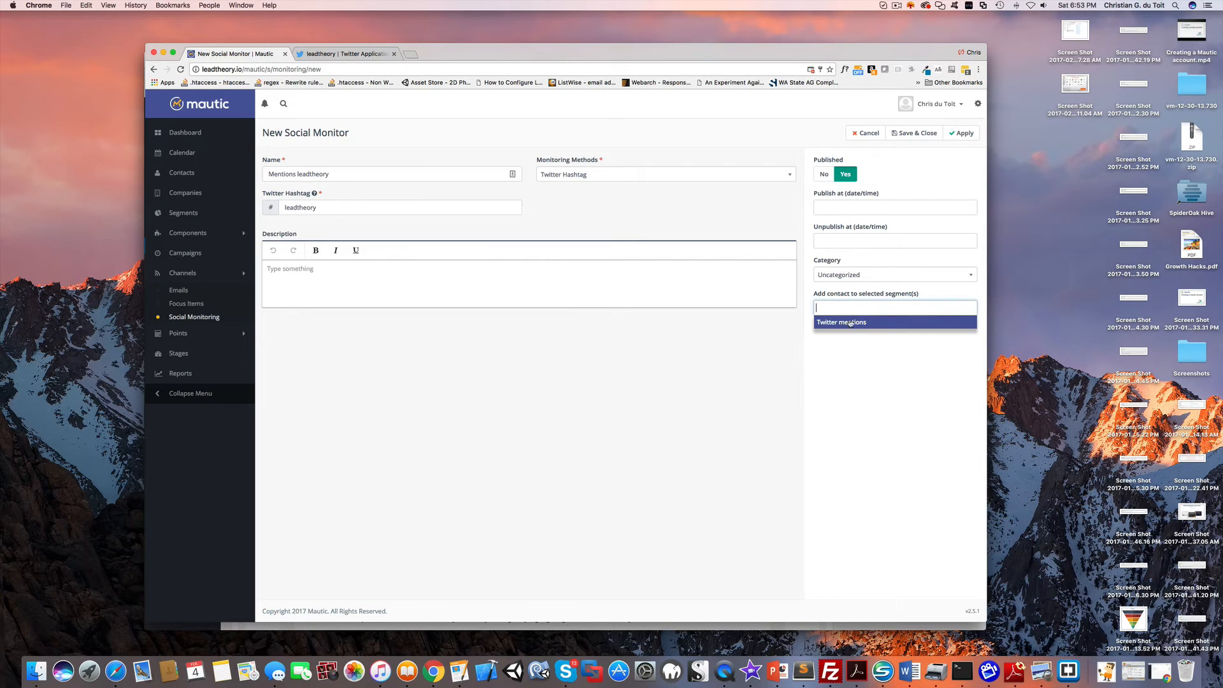
mouse_move(836, 323)
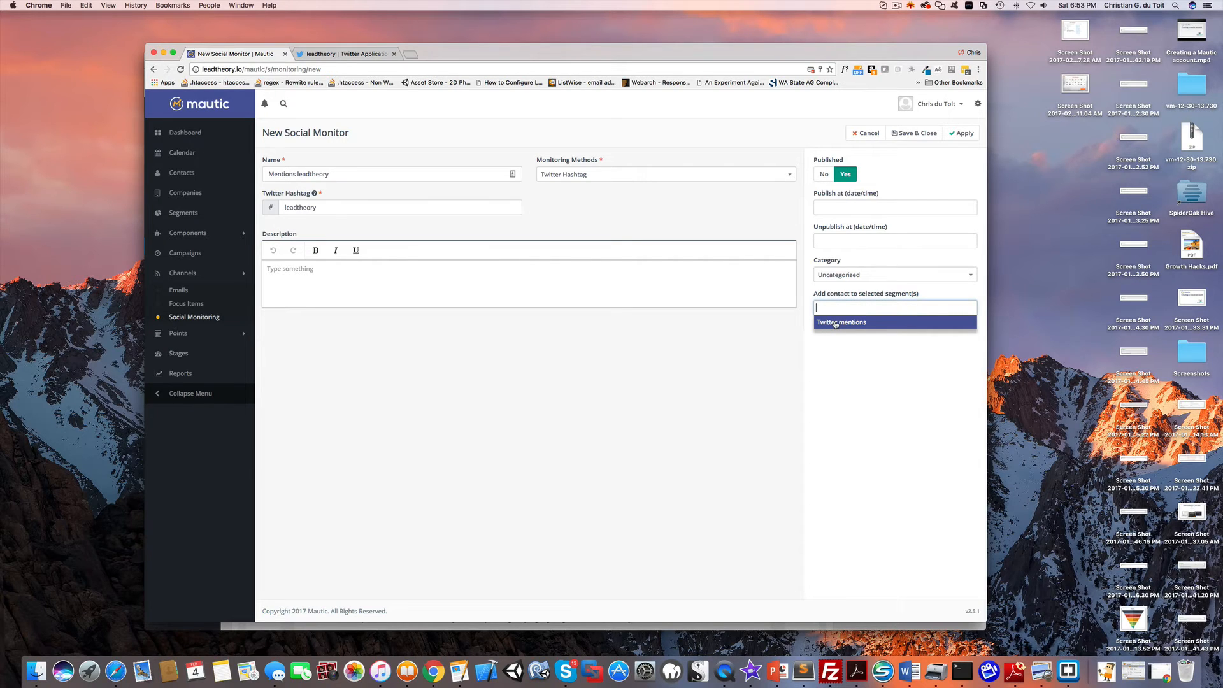
left_click(842, 322)
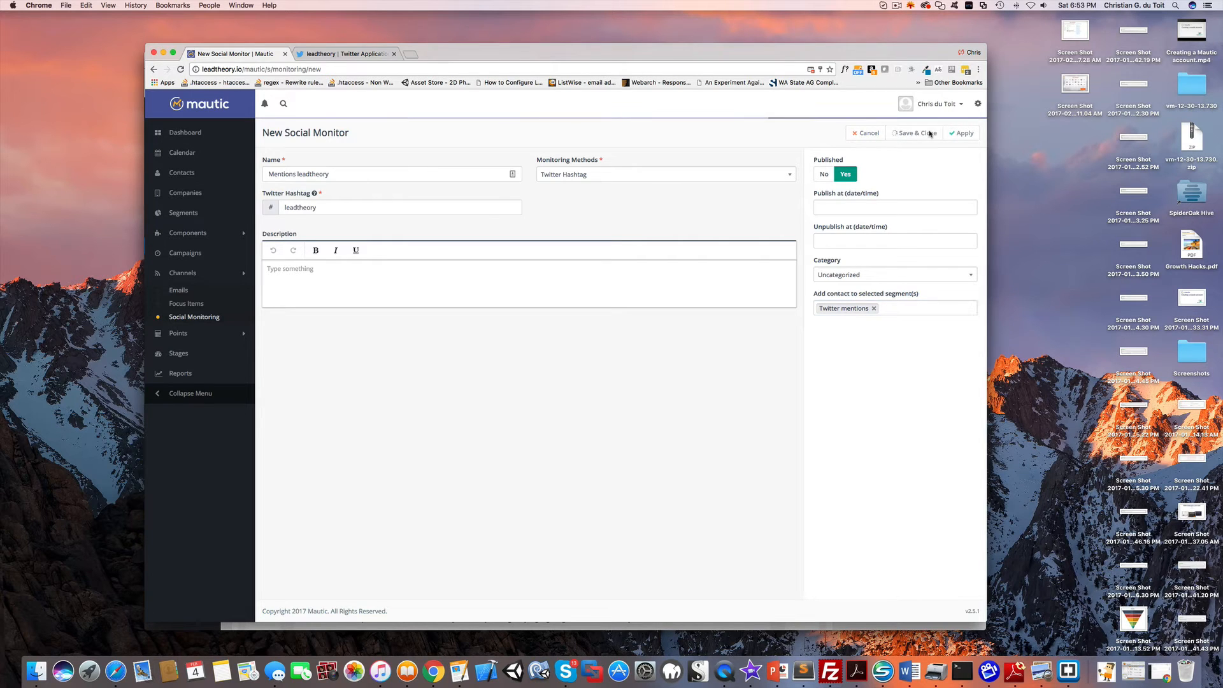
left_click(913, 132)
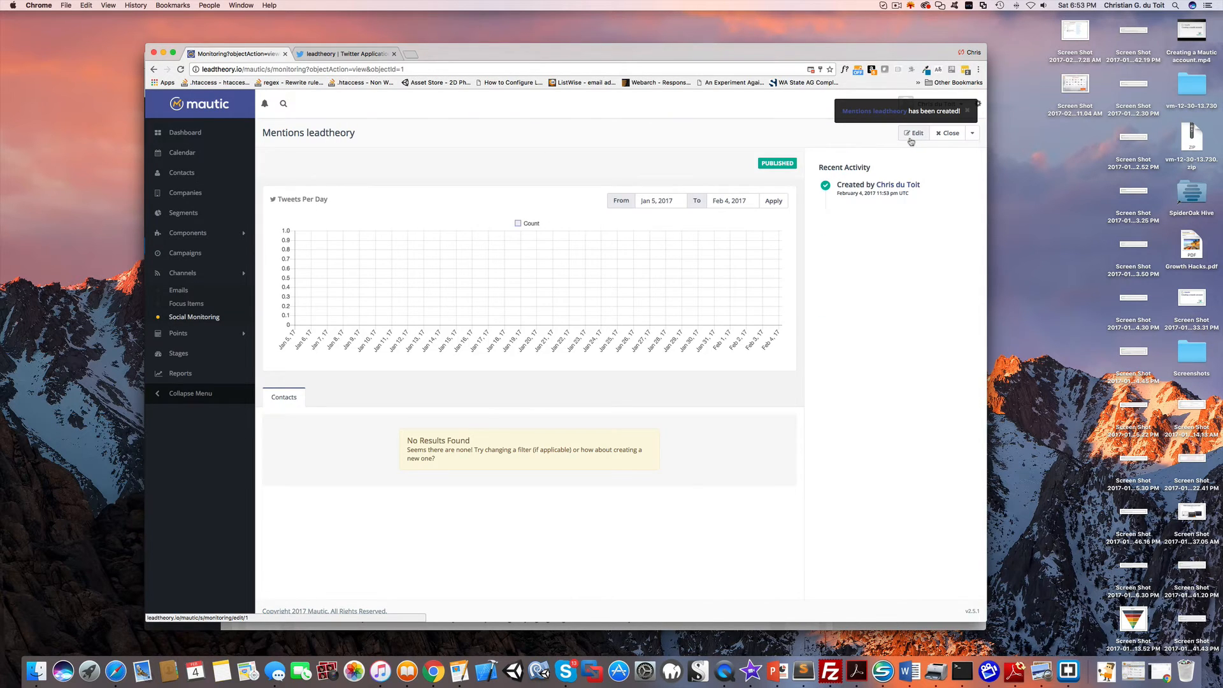
Load twitter.com/dealeriqleads in the Twitter browser tab.
left_click(351, 54)
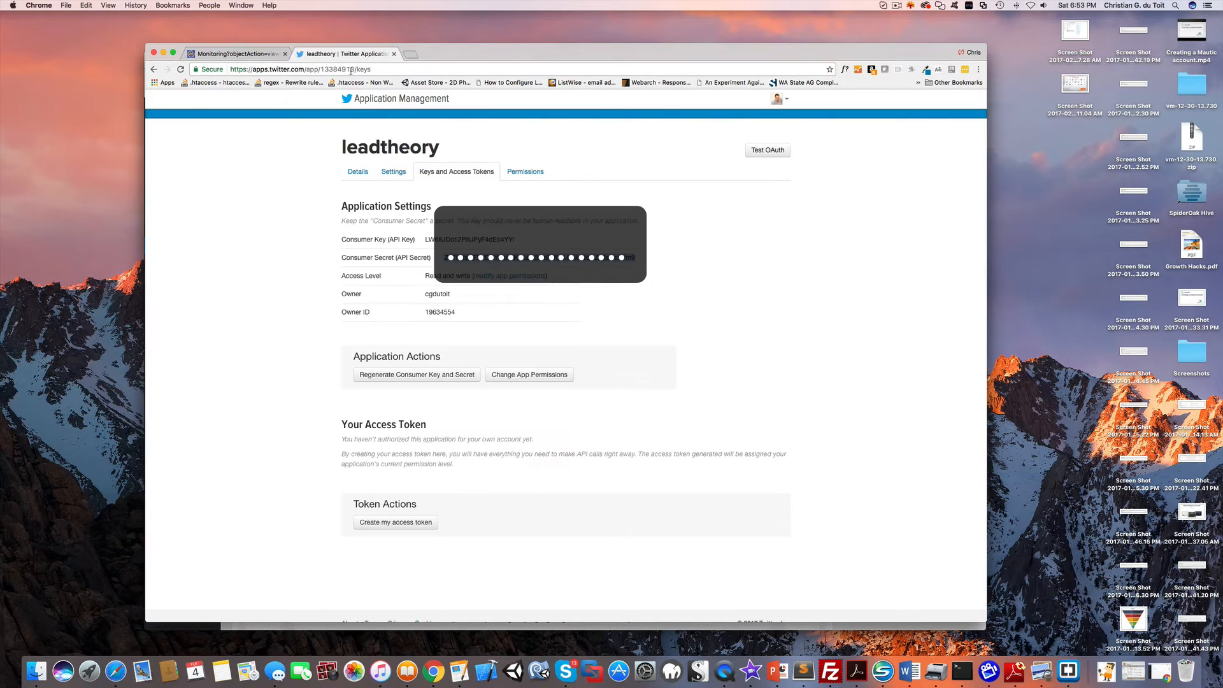
left_click(318, 70)
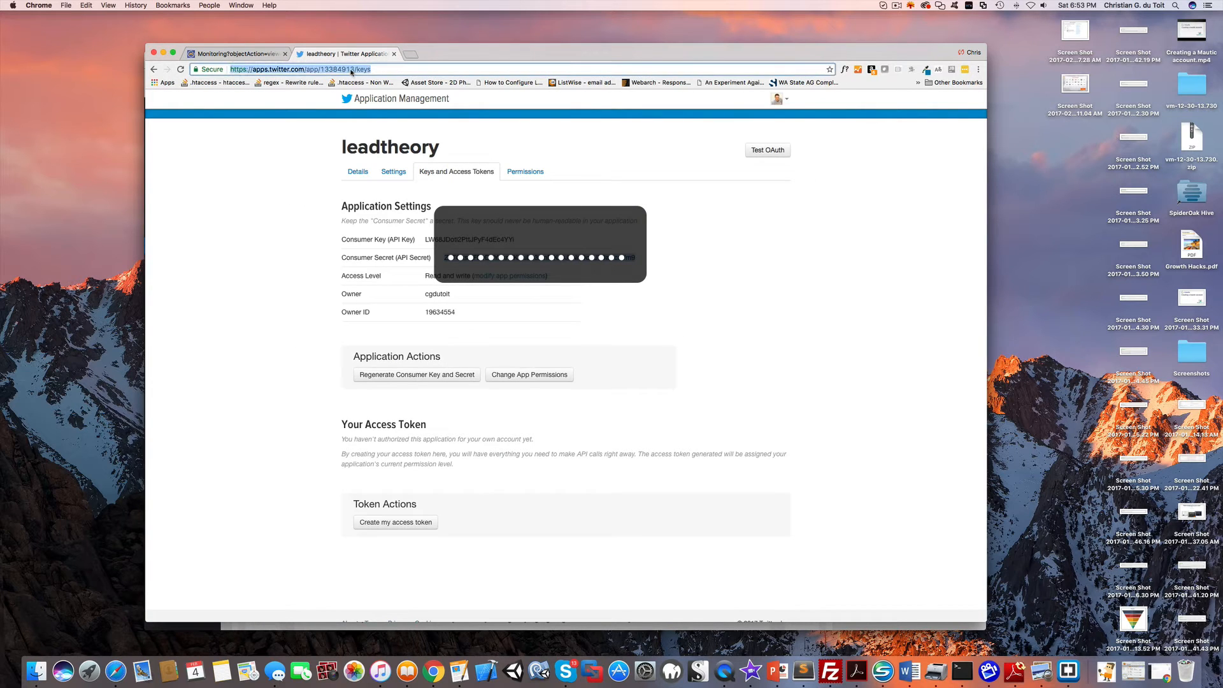
type("twitter.com/dealeriqleads")
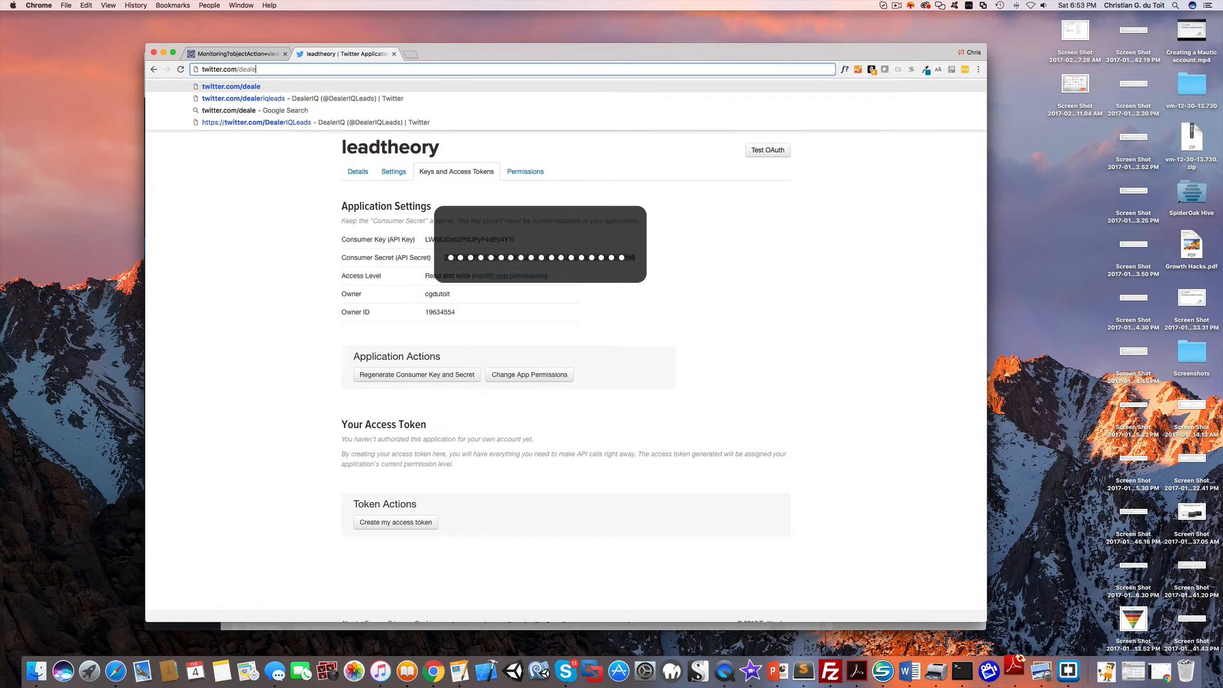
key("Enter")
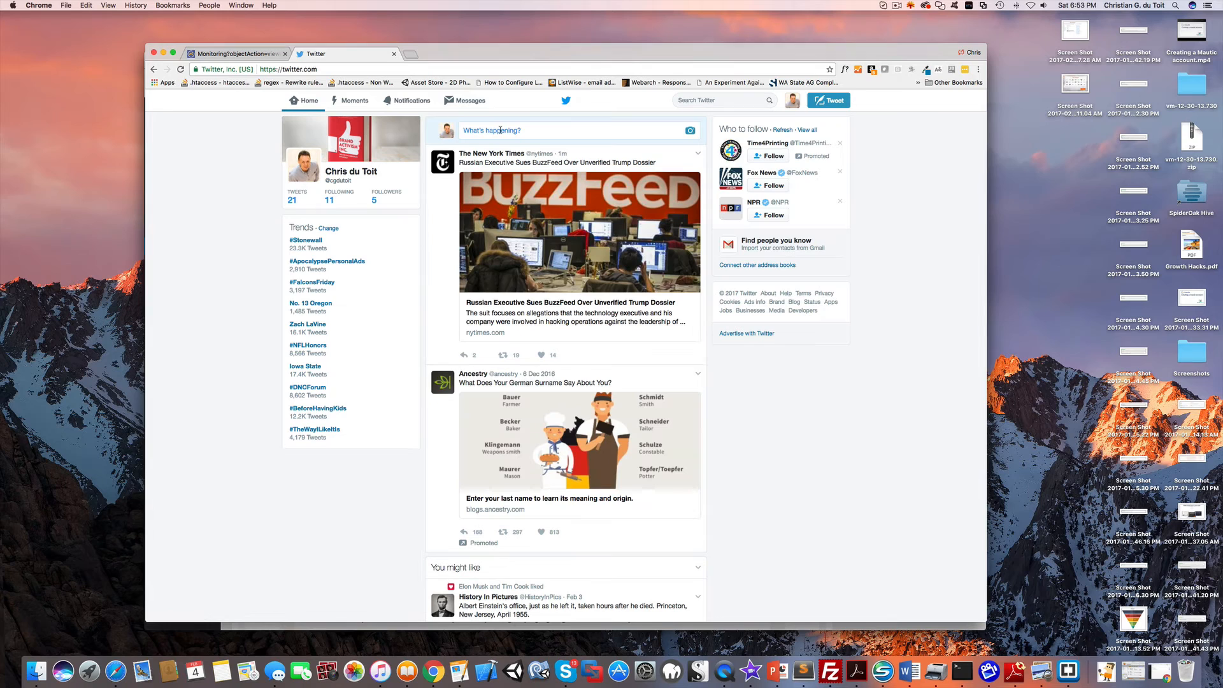
Post a tweet reading '#leadtheory Mautic course'.
left_click(499, 130)
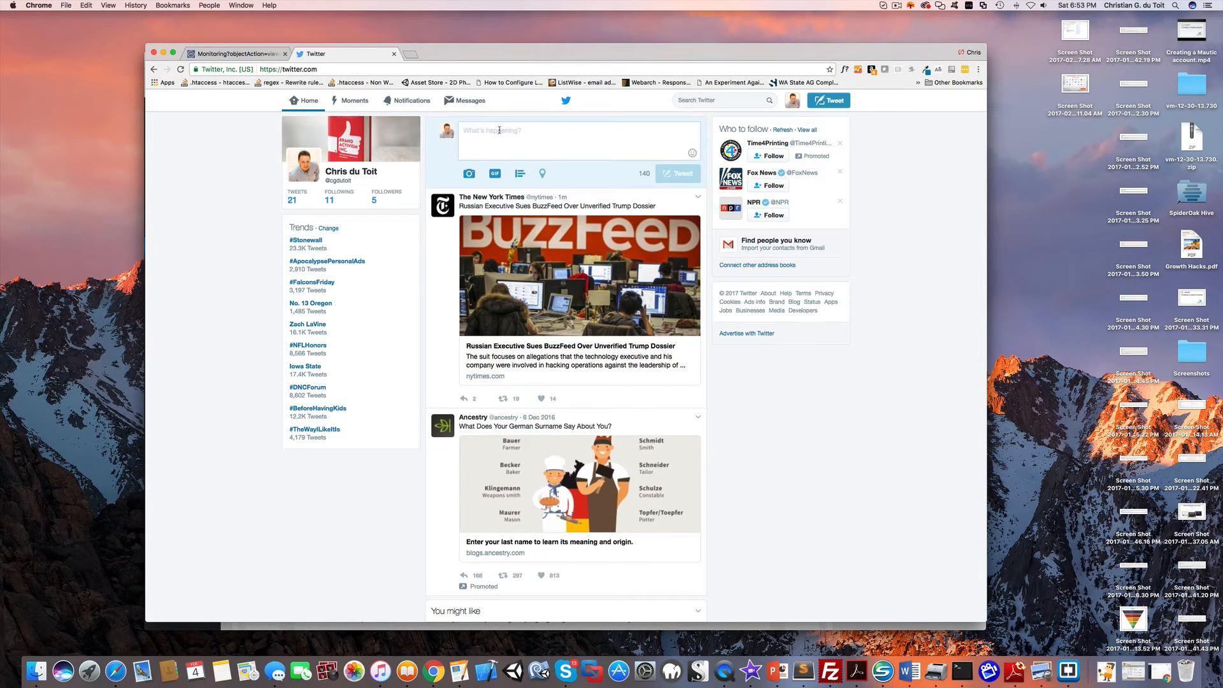
type("#leadtheory")
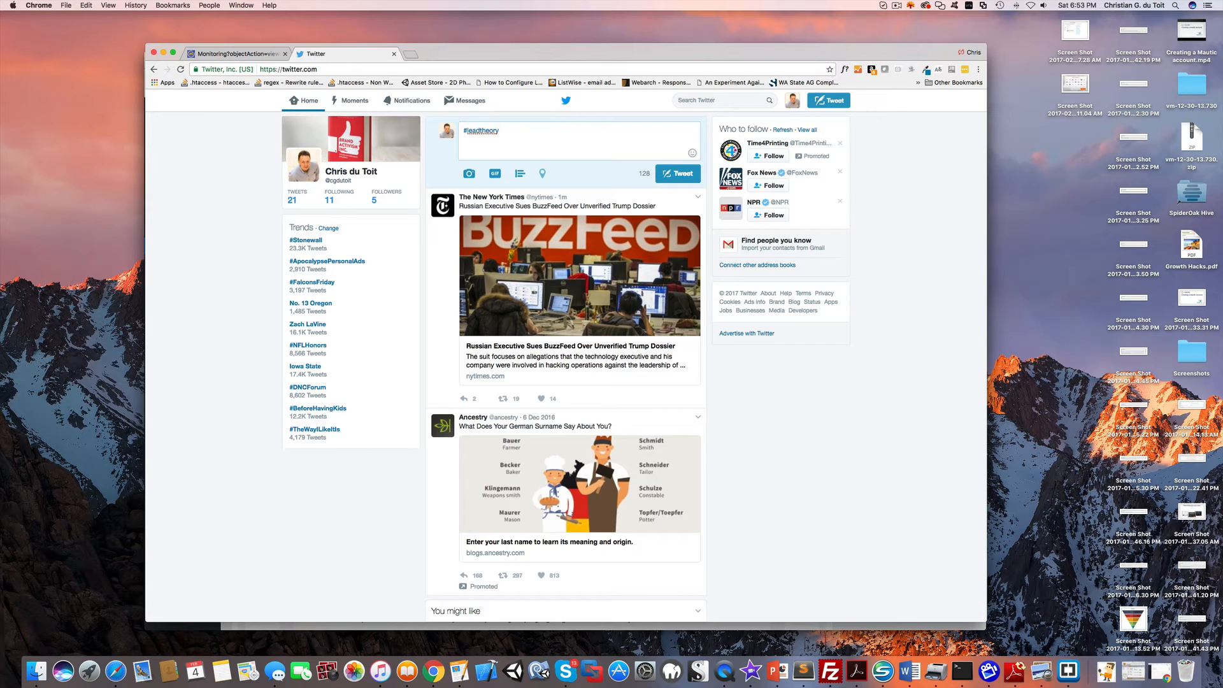
type("Mautic")
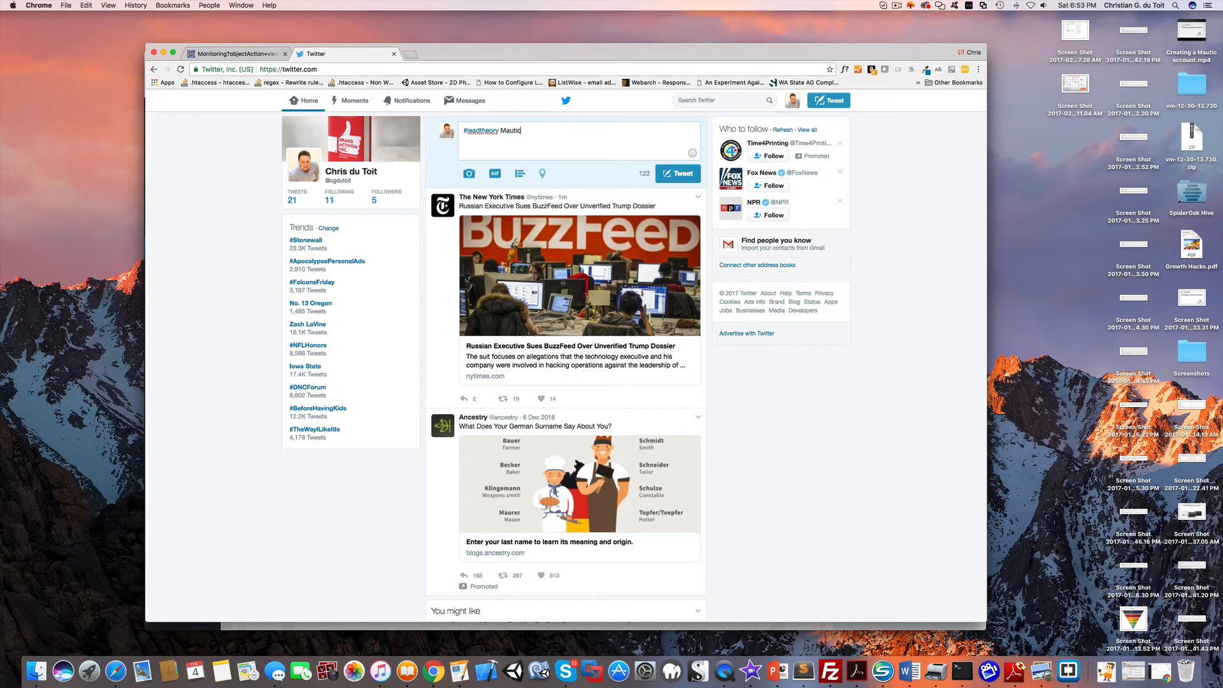
type("course")
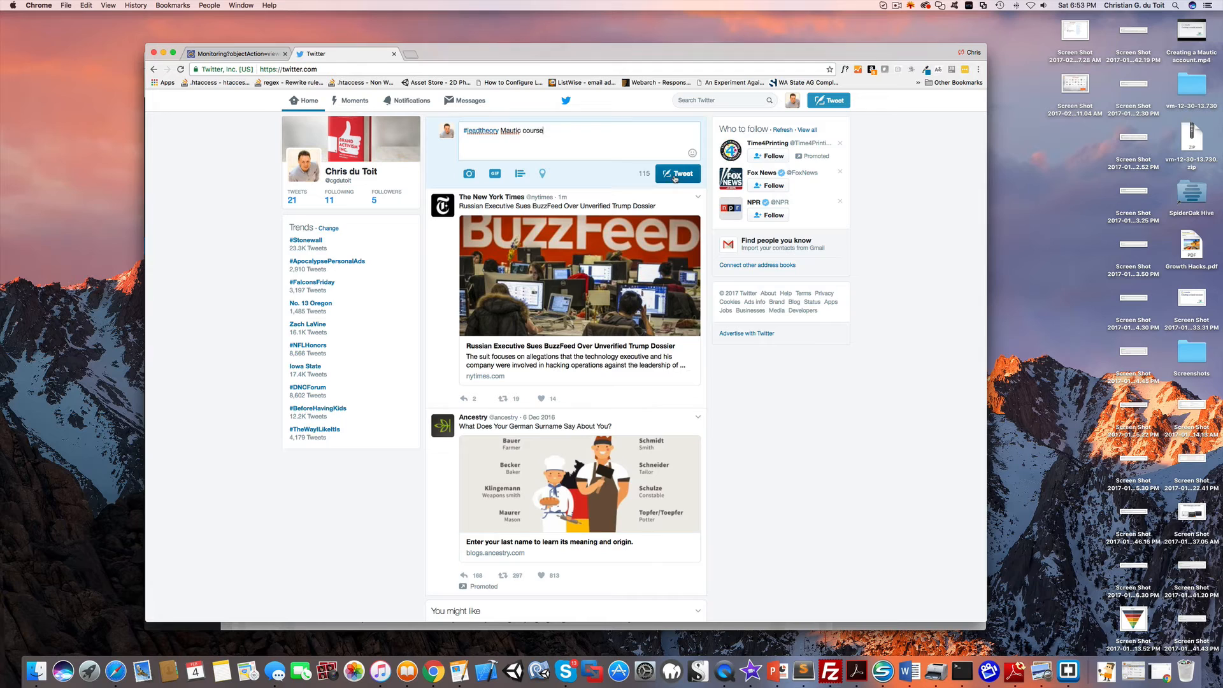
left_click(677, 174)
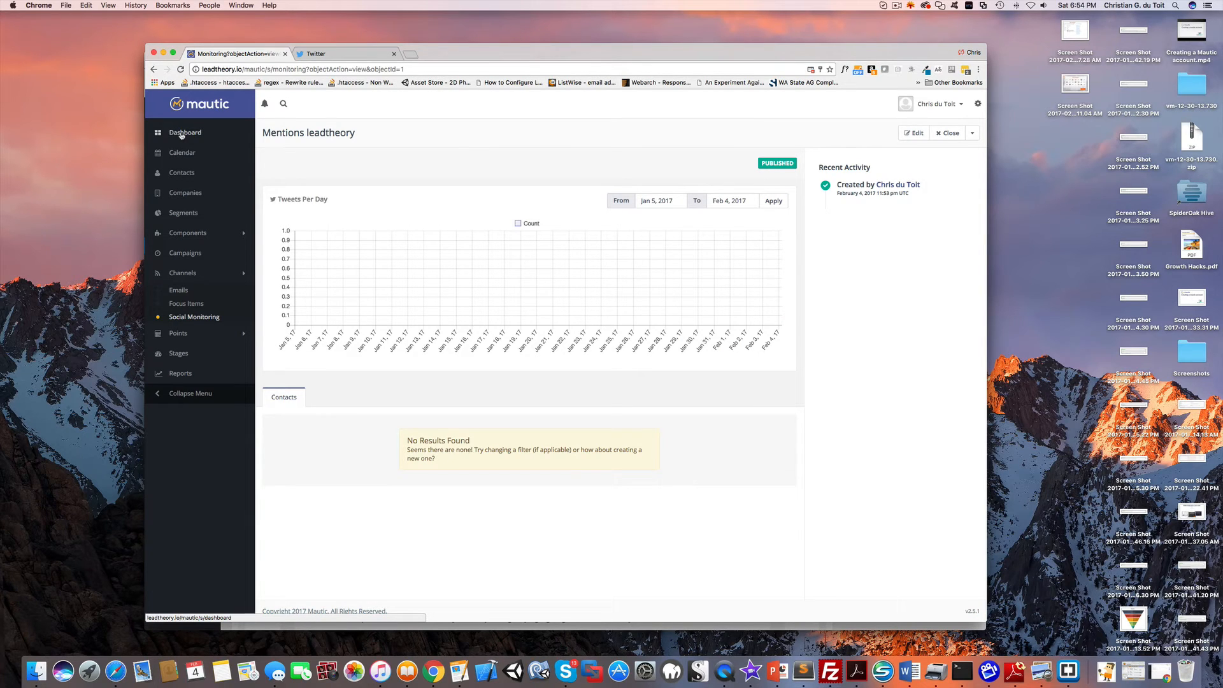
left_click(185, 133)
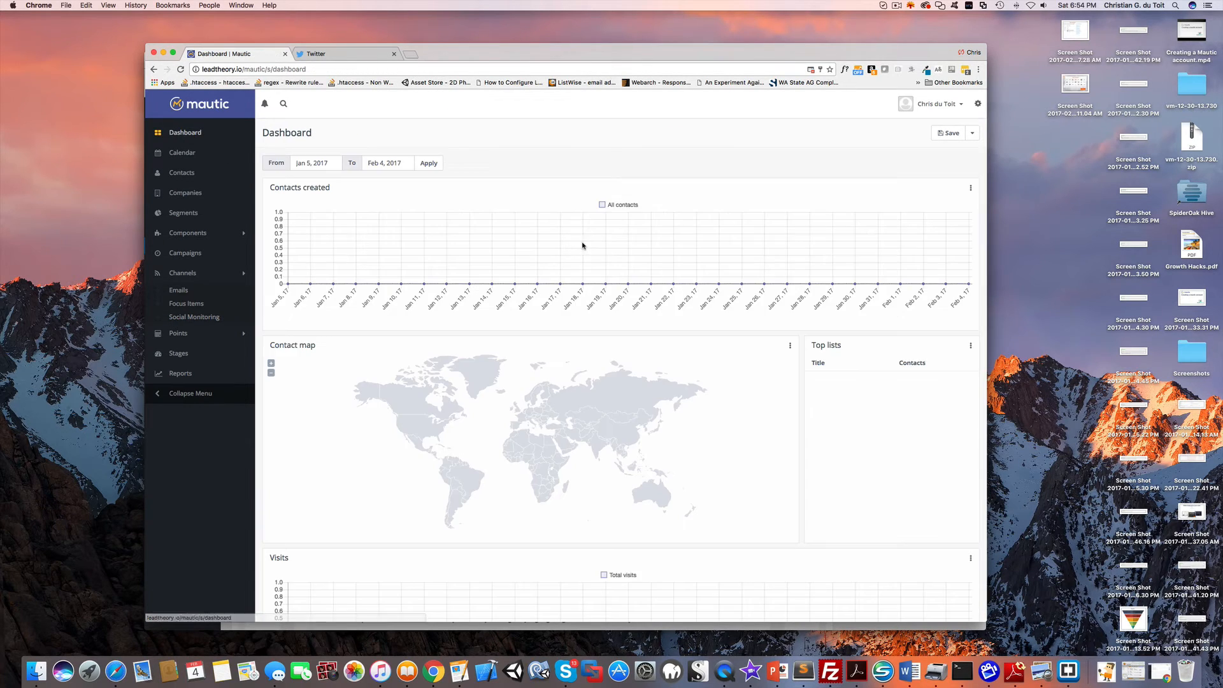
scroll("down", 3)
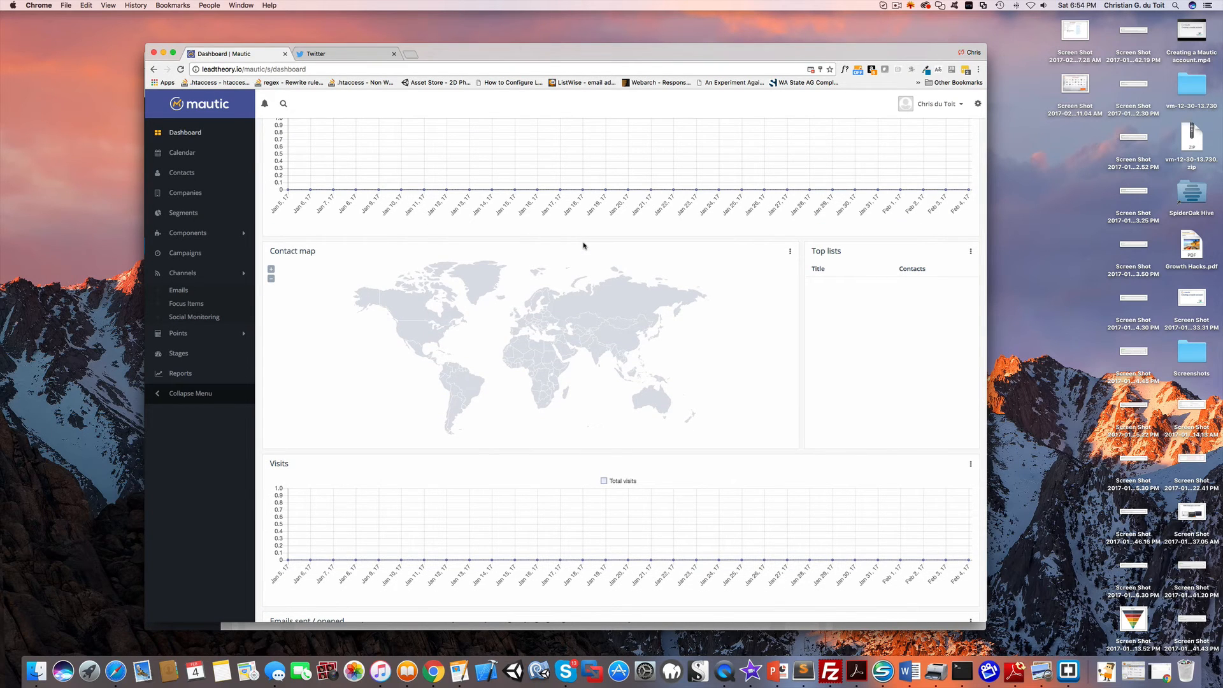
mouse_move(583, 242)
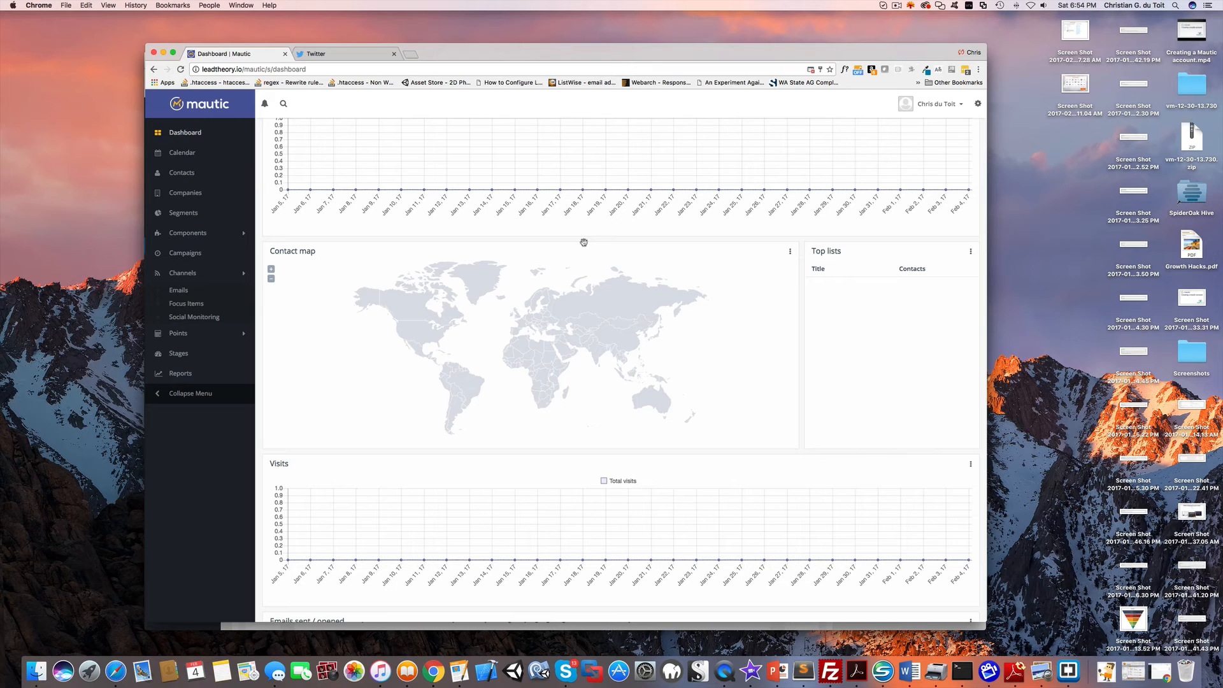
mouse_move(270, 234)
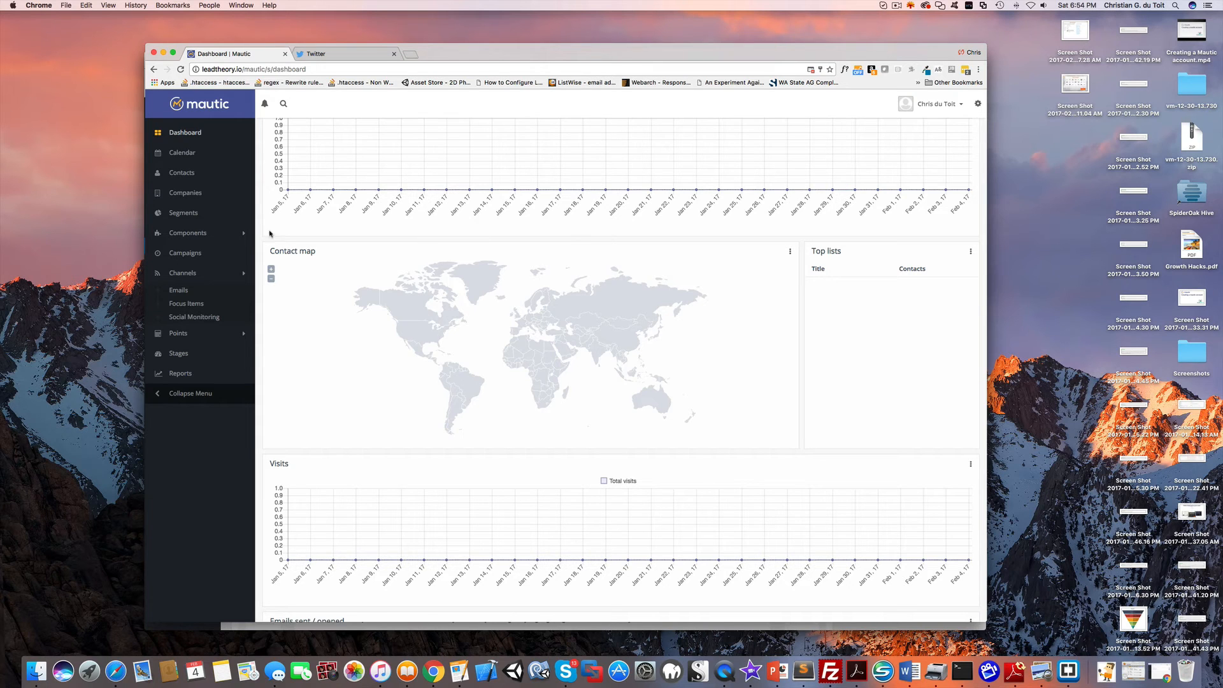
mouse_move(172, 215)
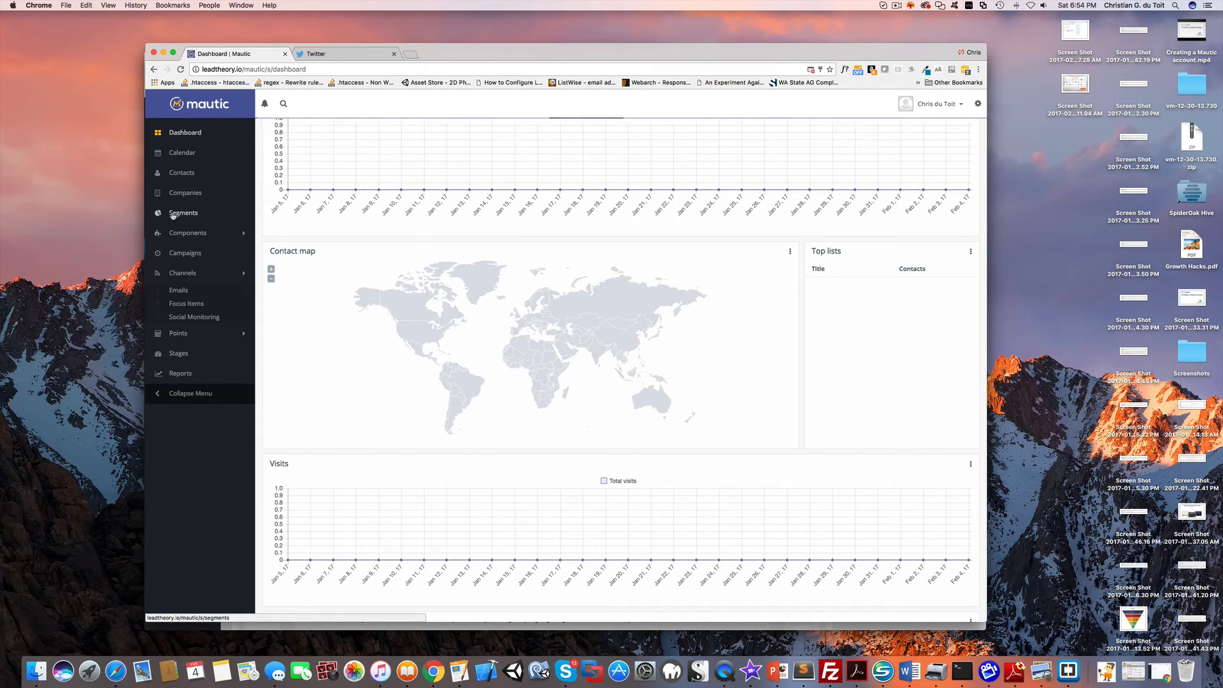
Open Contact Segments, where Twitter mentions now holds one contact.
left_click(184, 213)
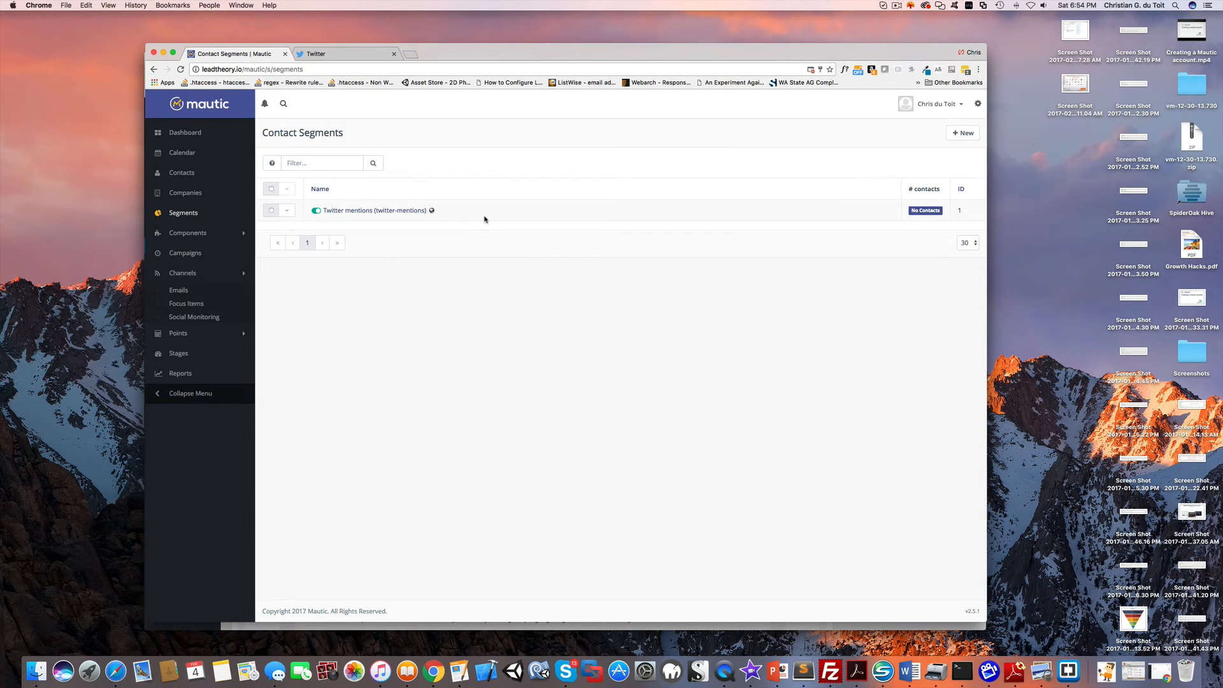
mouse_move(480, 220)
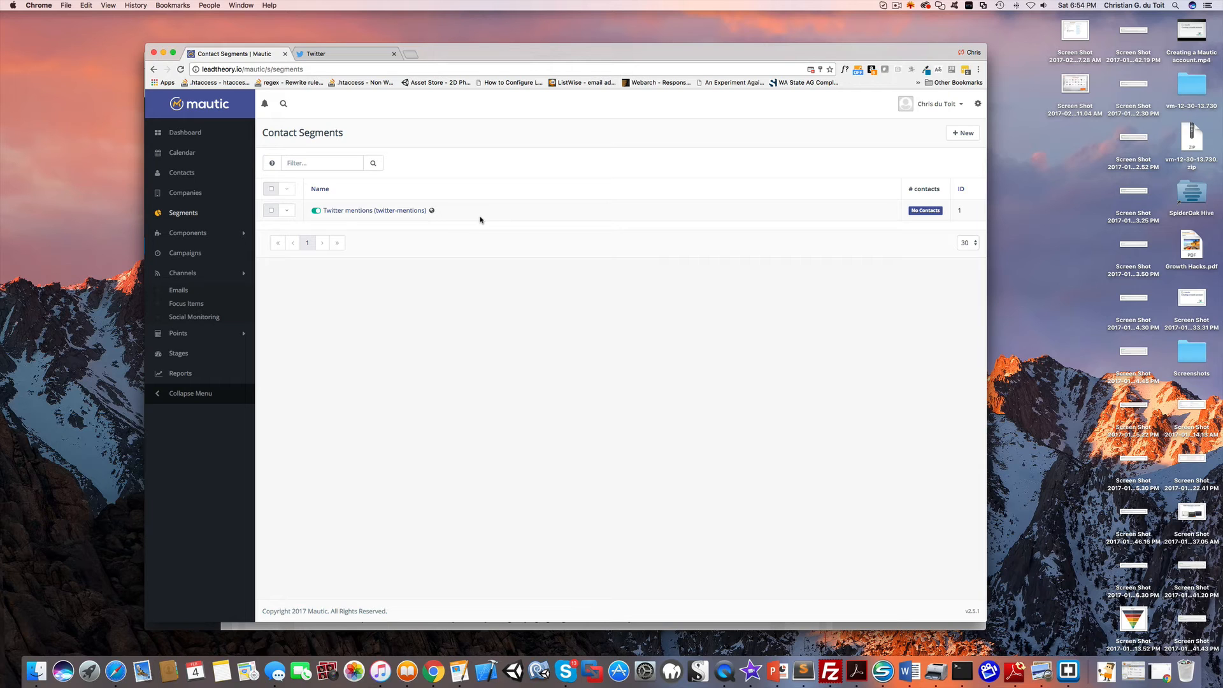
mouse_move(394, 189)
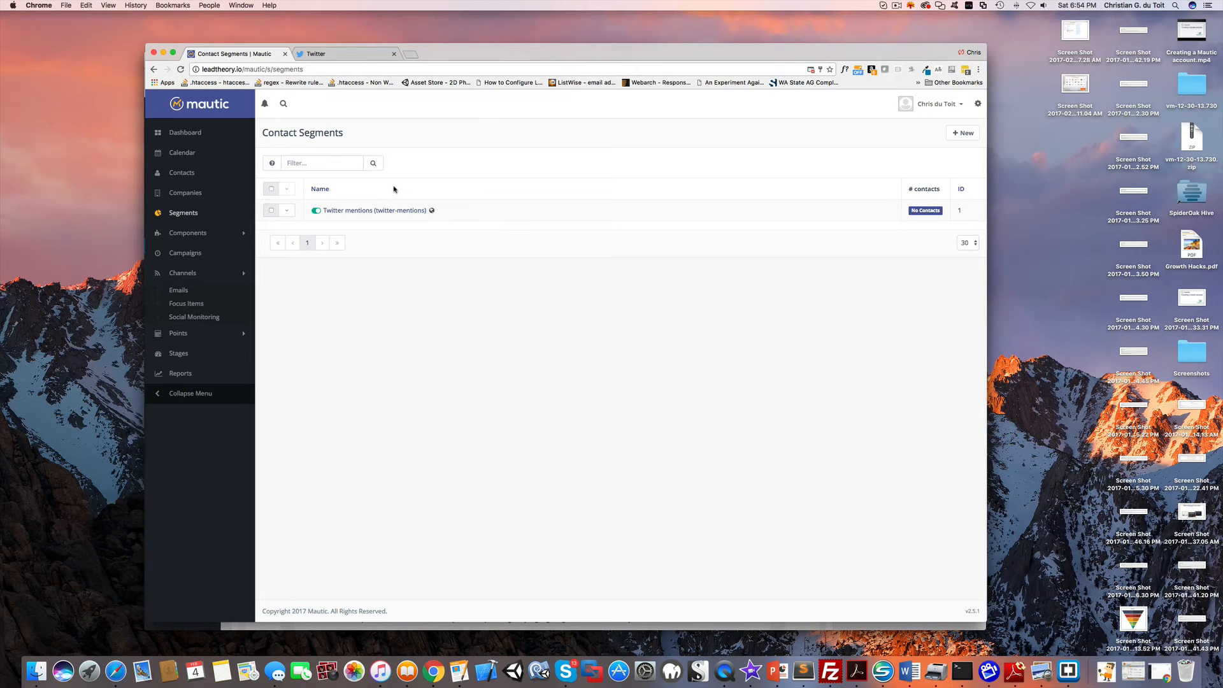
mouse_move(908, 199)
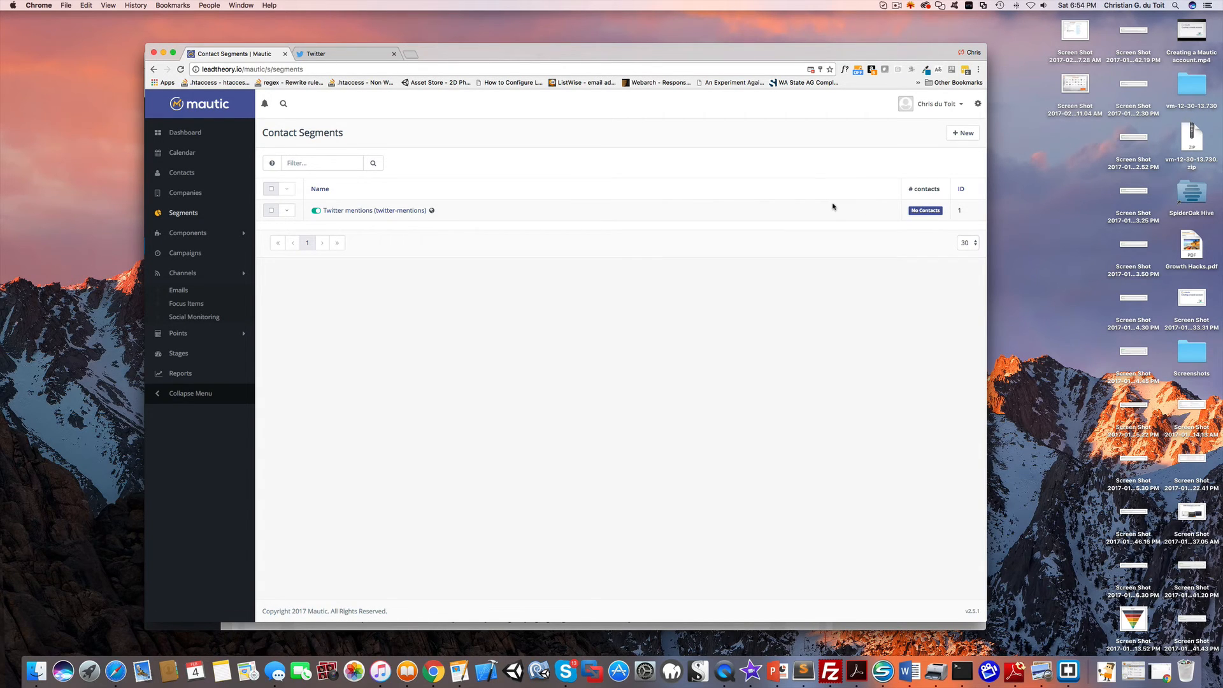
mouse_move(817, 210)
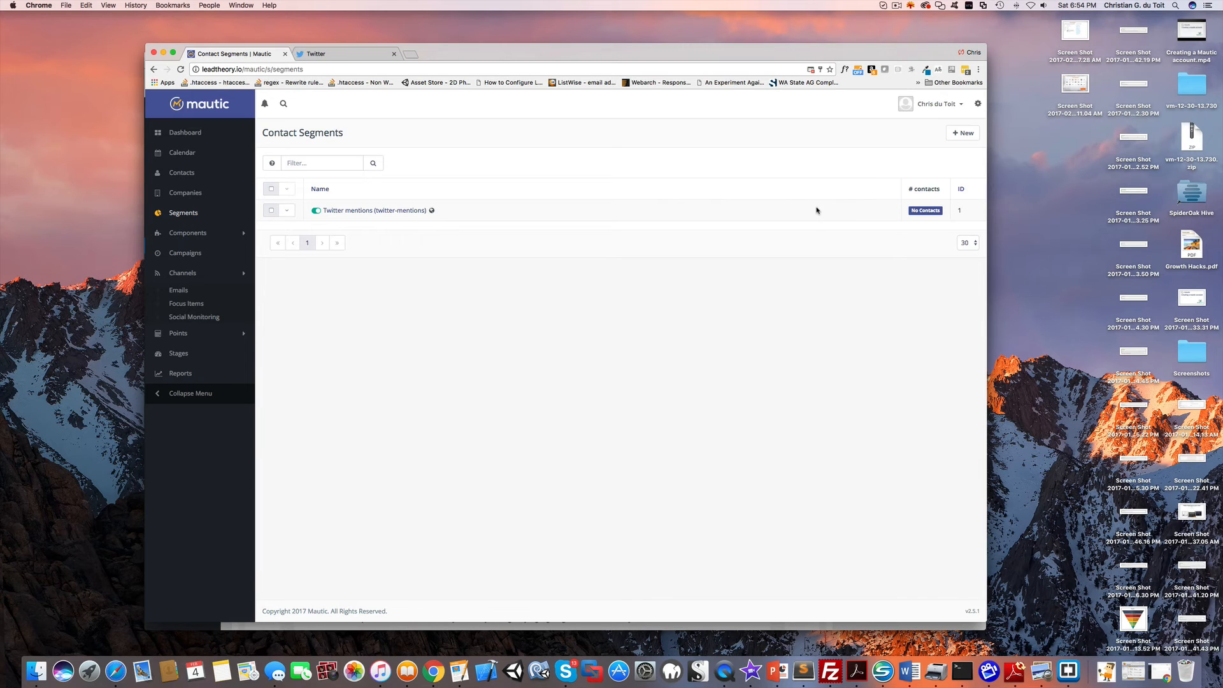
mouse_move(810, 208)
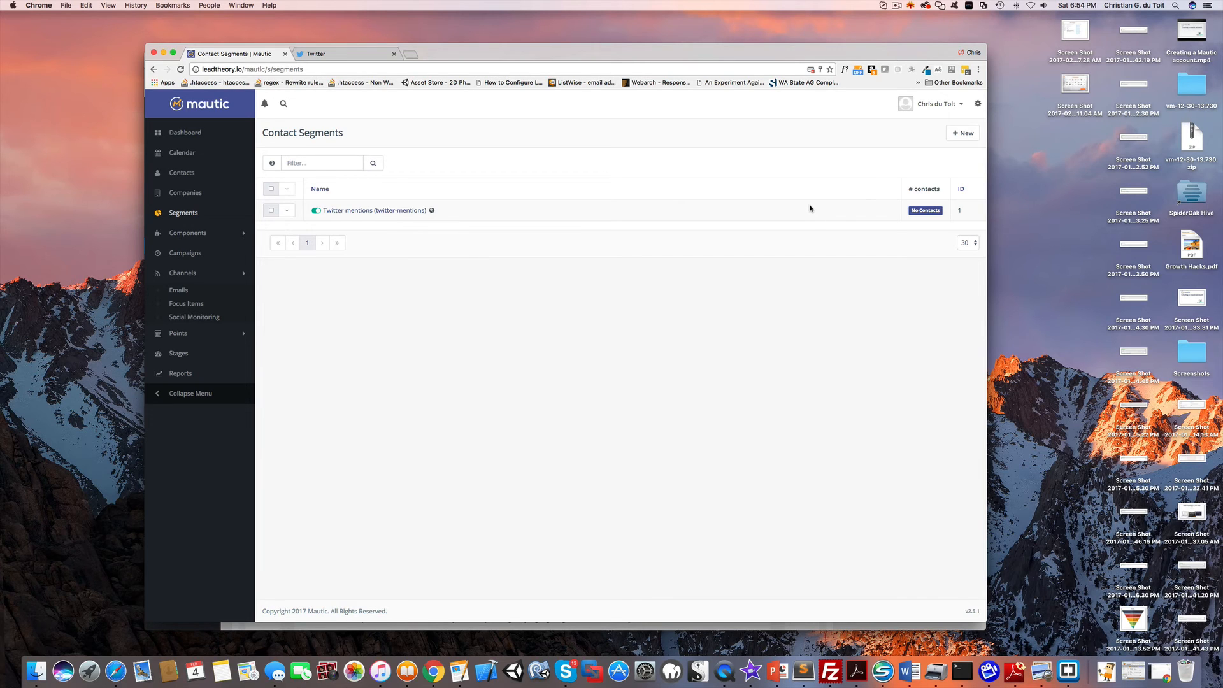
mouse_move(808, 209)
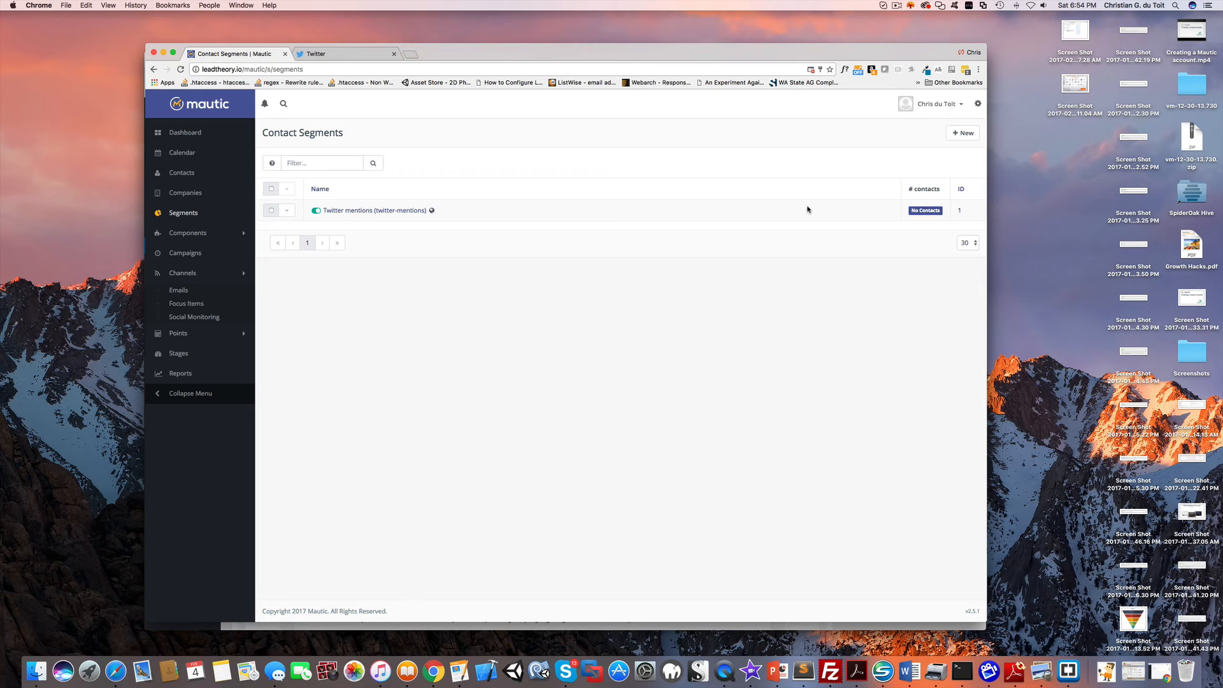
left_click(894, 4)
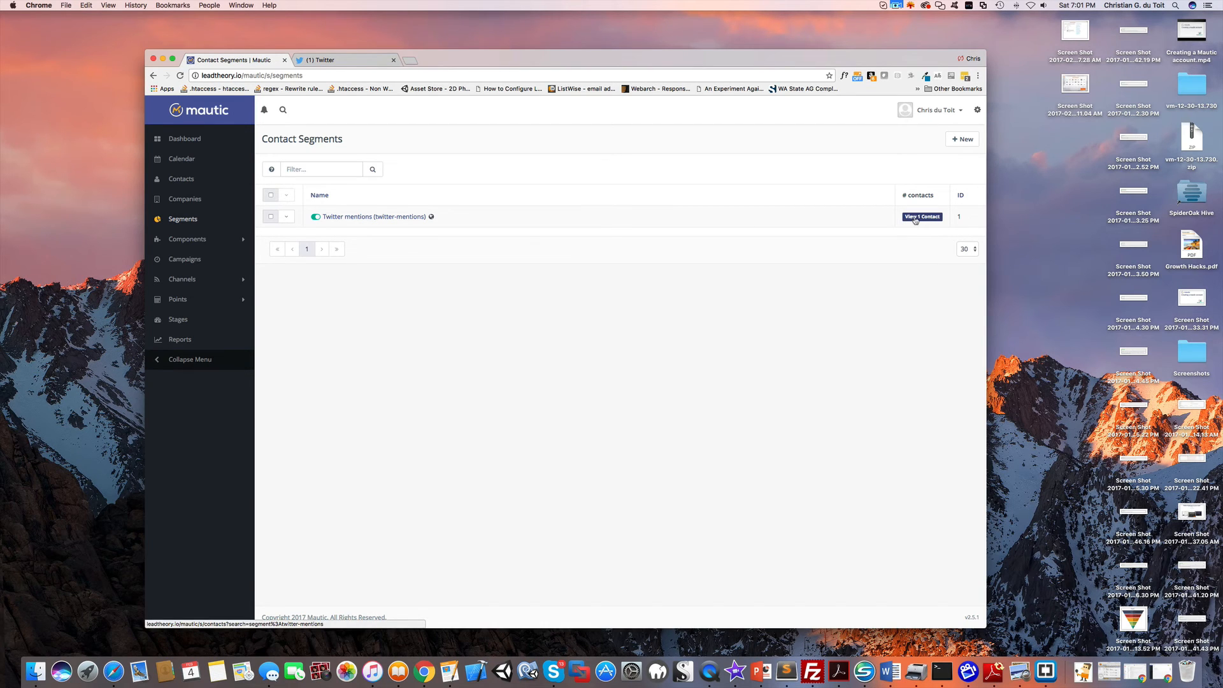
mouse_move(918, 221)
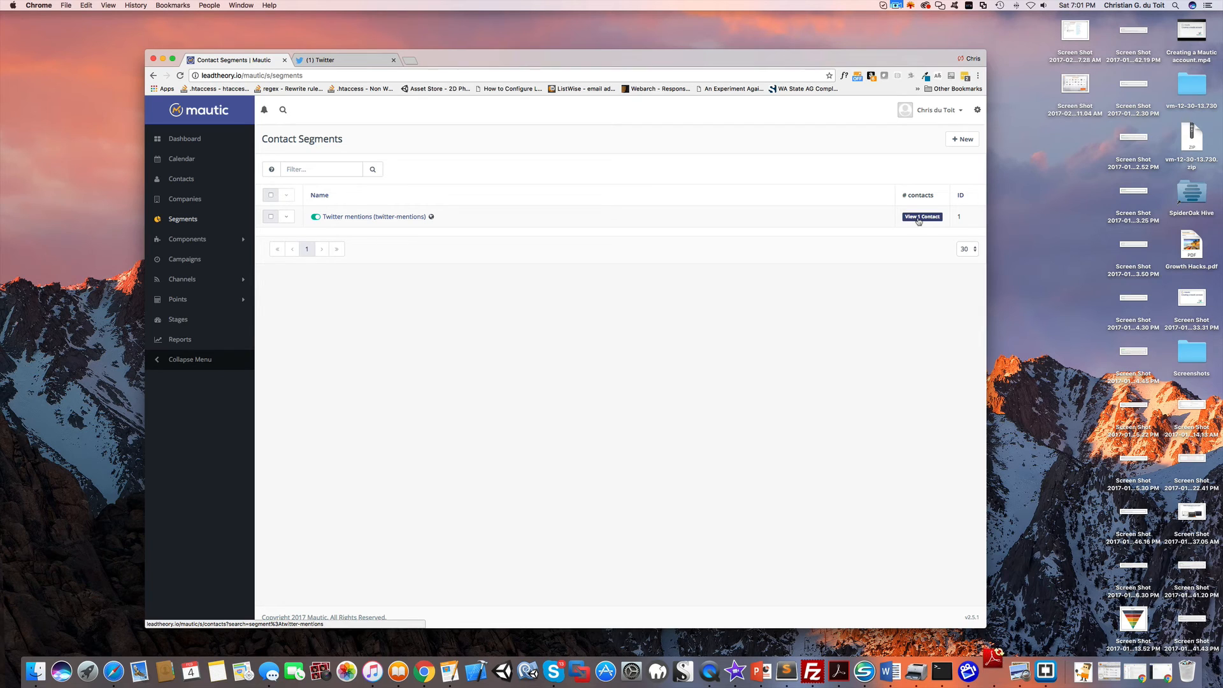
mouse_move(182, 179)
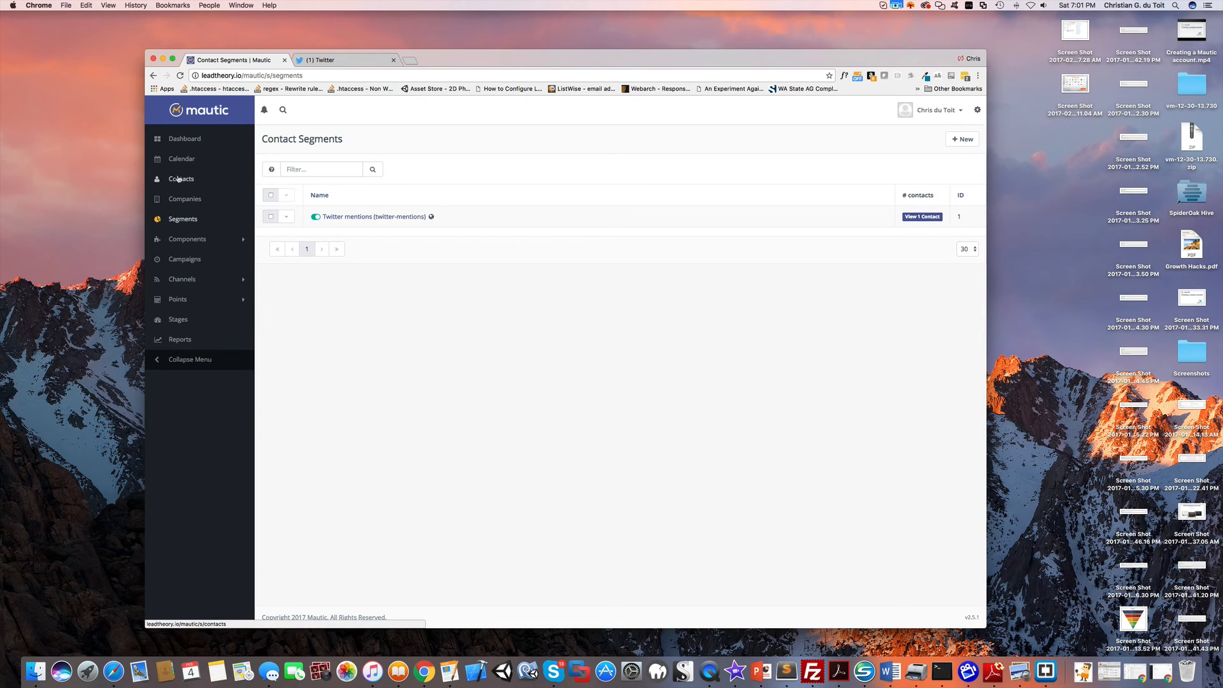
left_click(181, 179)
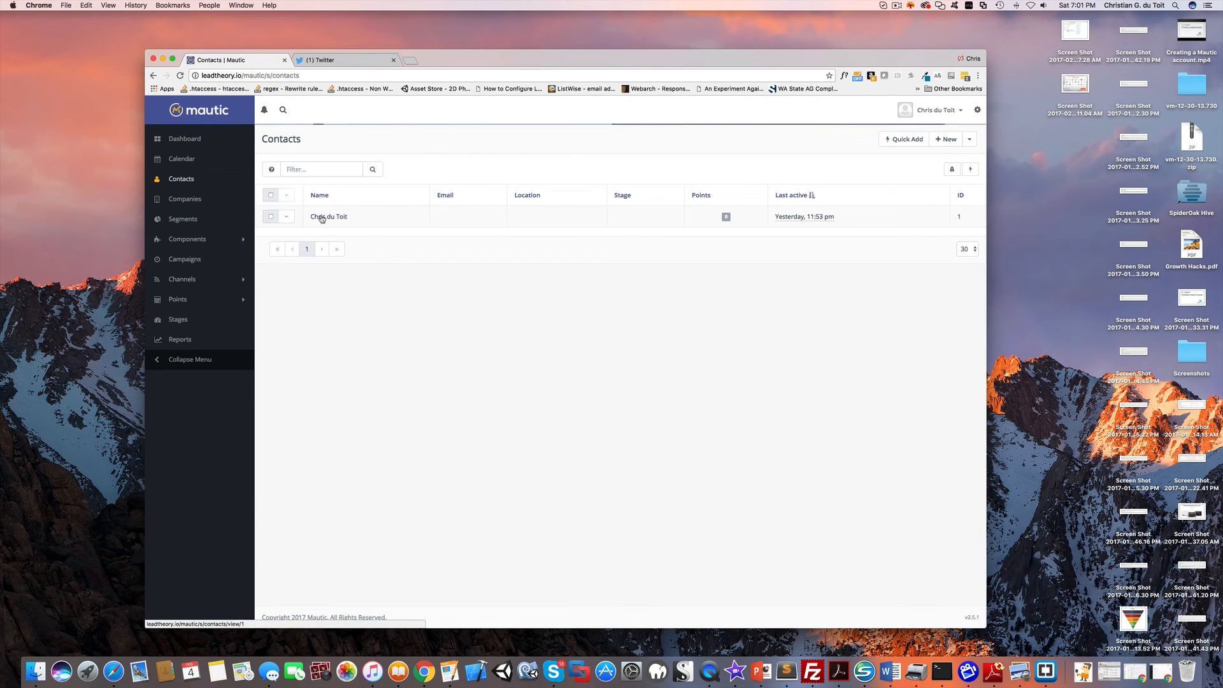
left_click(328, 217)
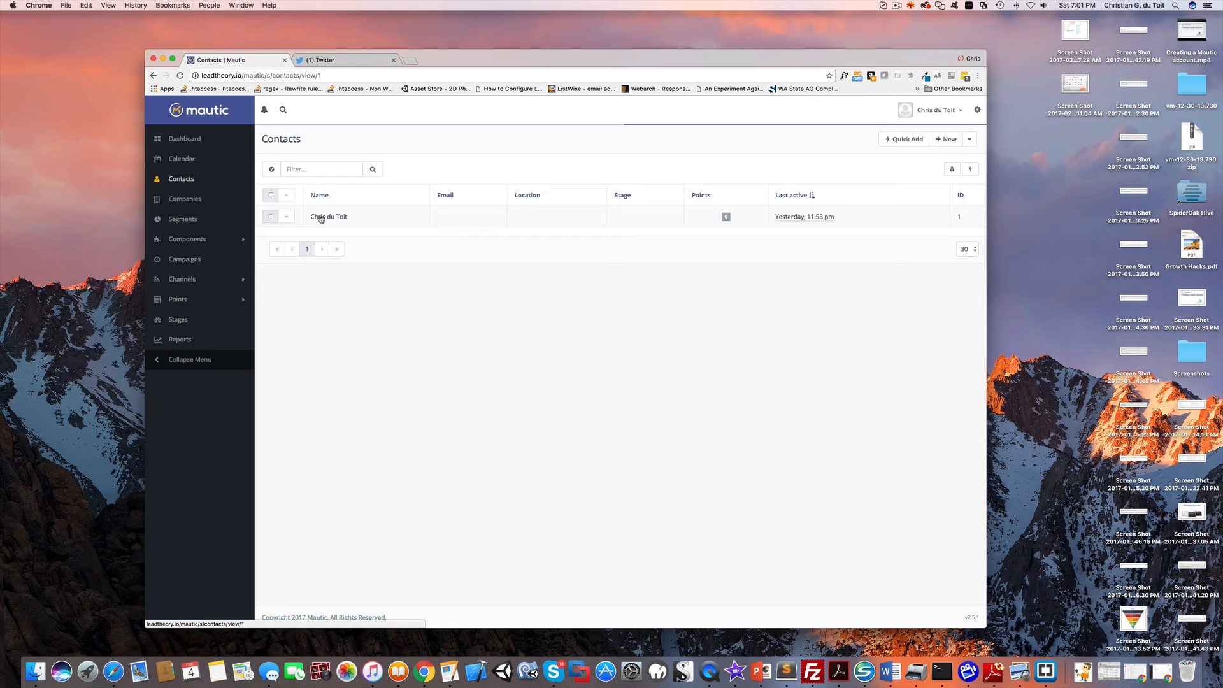
left_click(328, 216)
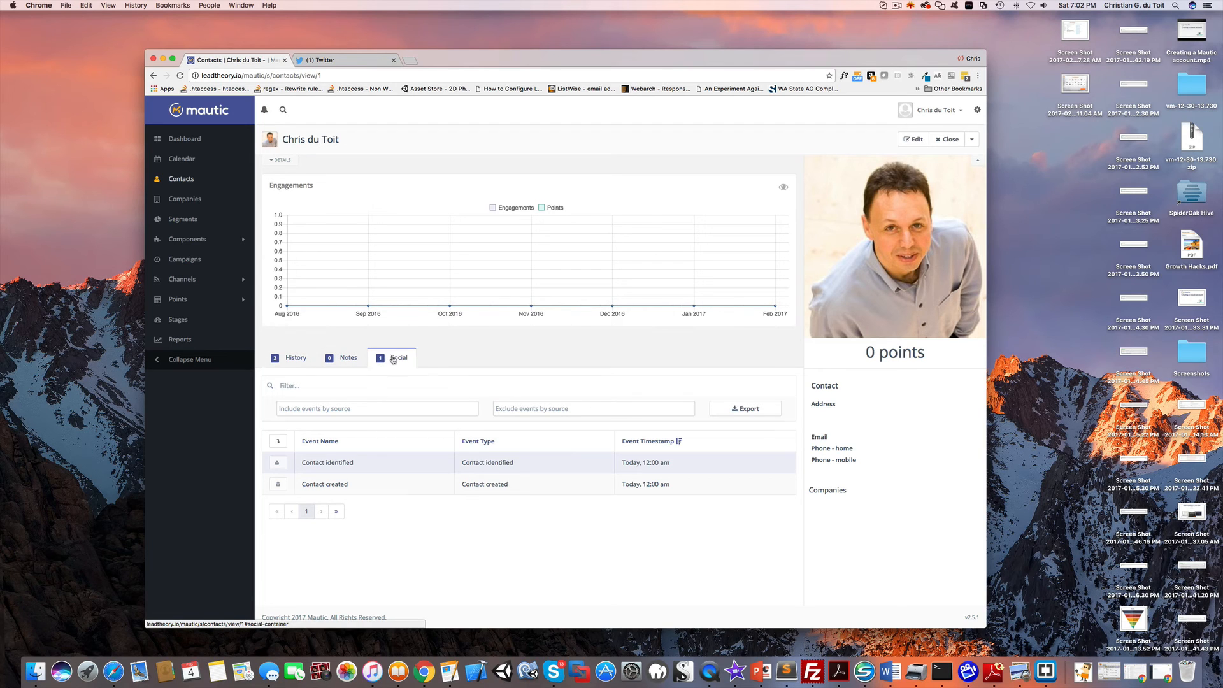
Show the cgdutoit Twitter profile's tweets in the contact's Social tab.
left_click(398, 357)
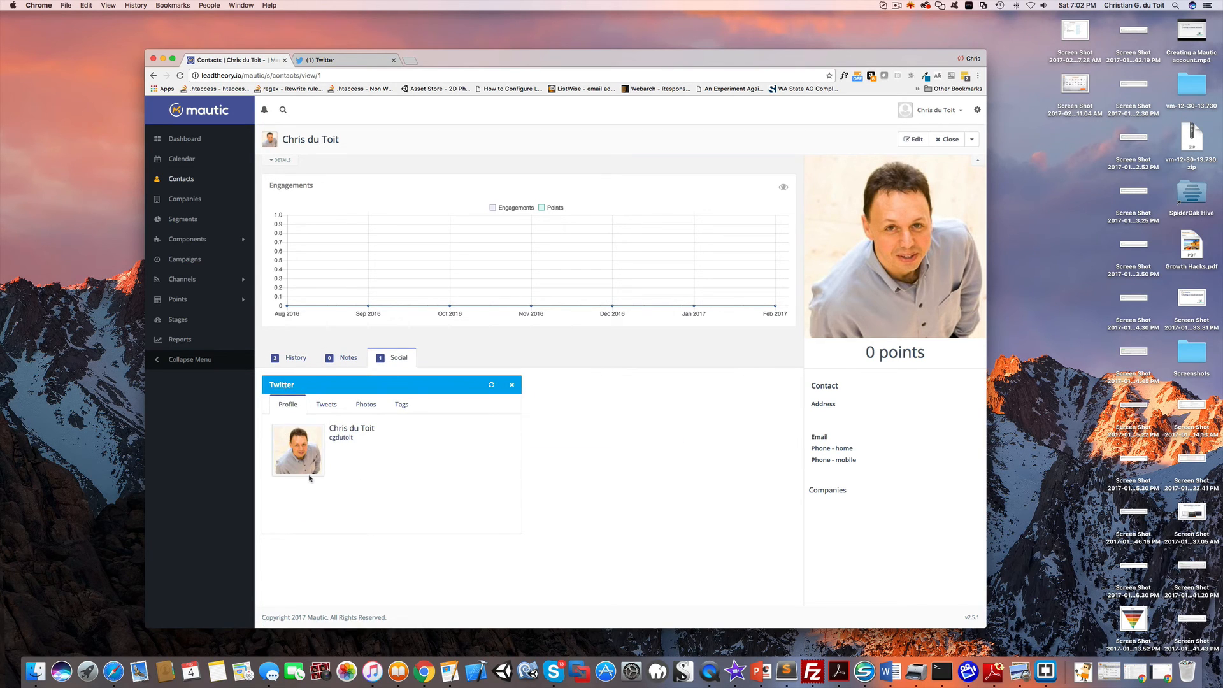
left_click(326, 404)
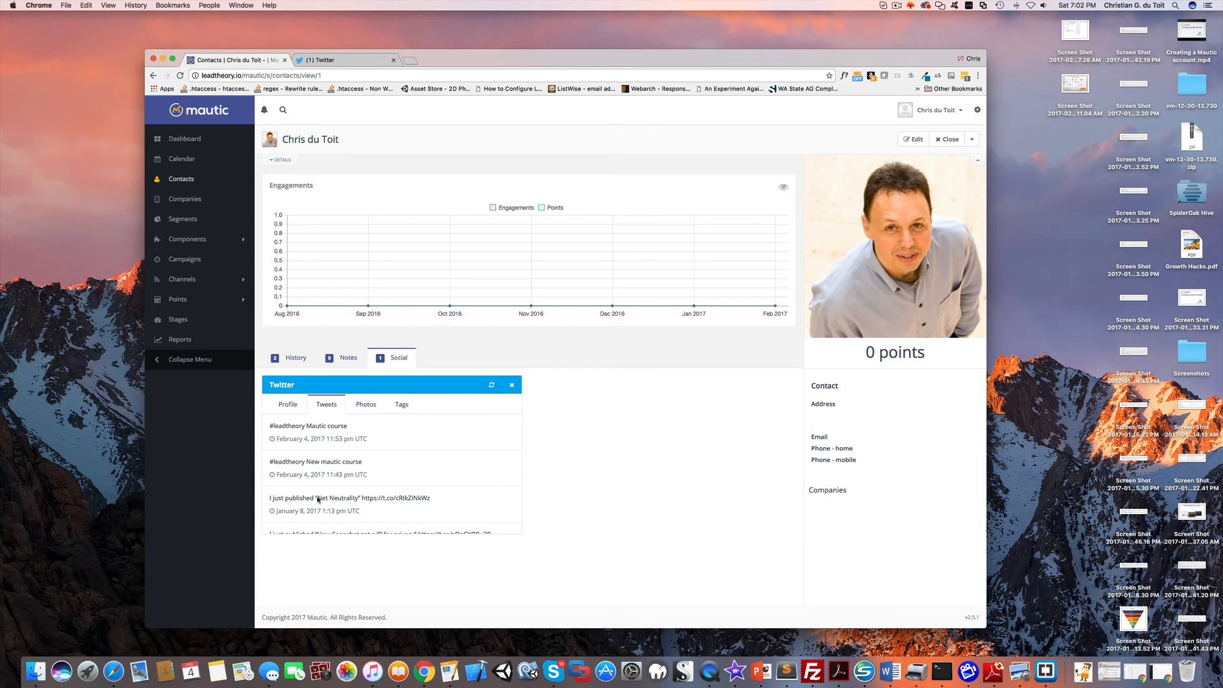
mouse_move(316, 448)
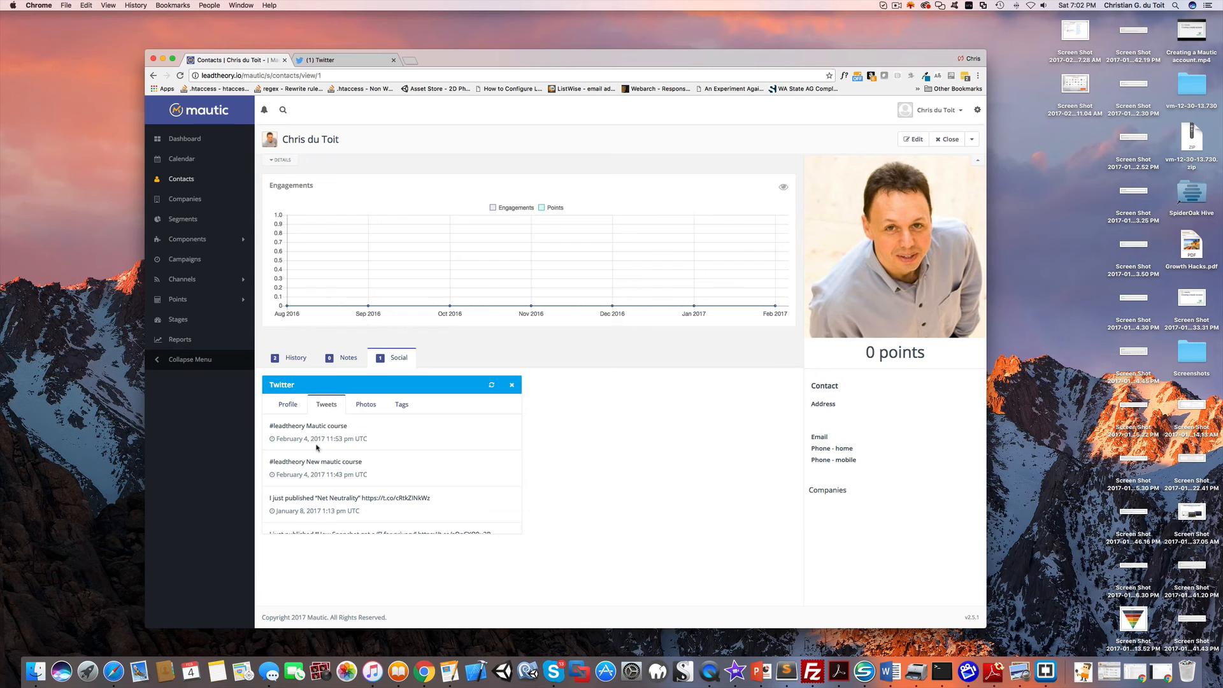
mouse_move(320, 434)
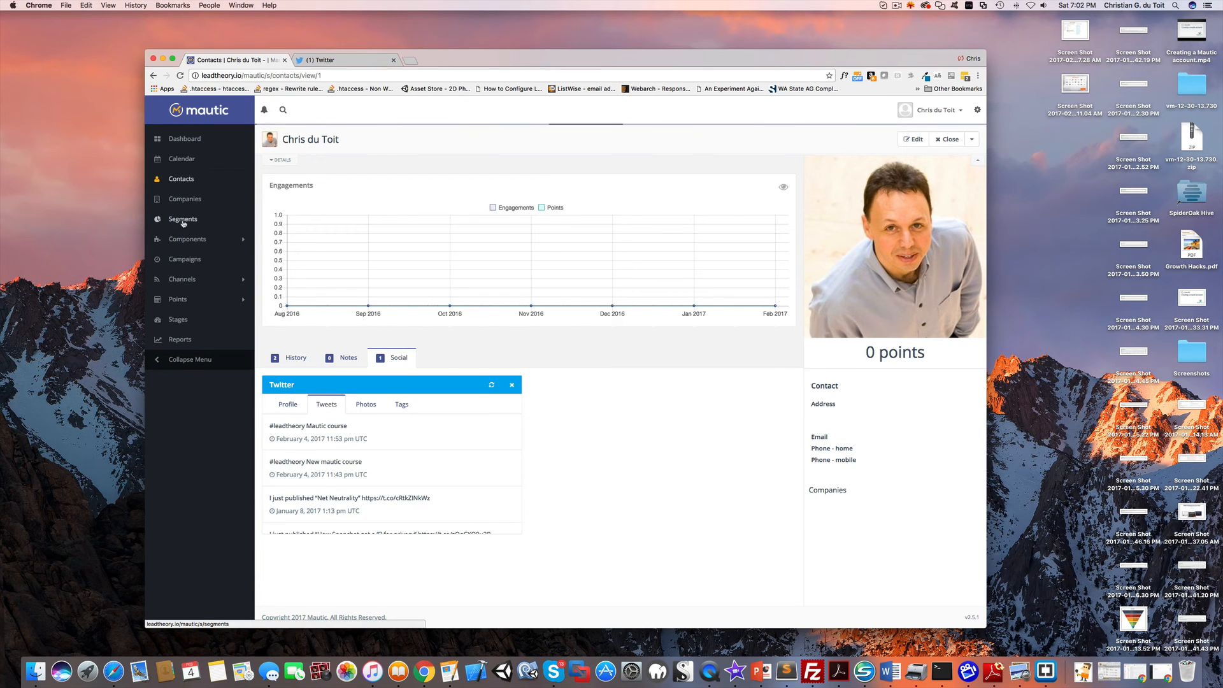
List the Twitter mentions segment's contacts via its View 1 Contact badge.
left_click(181, 179)
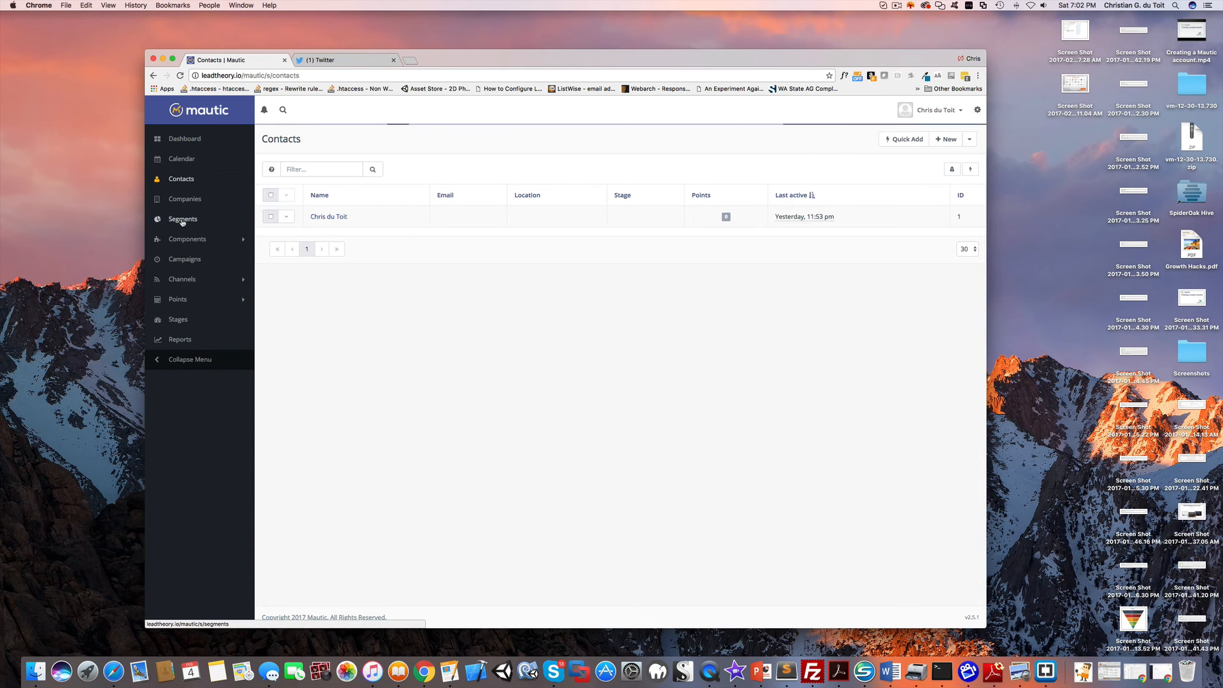
left_click(182, 219)
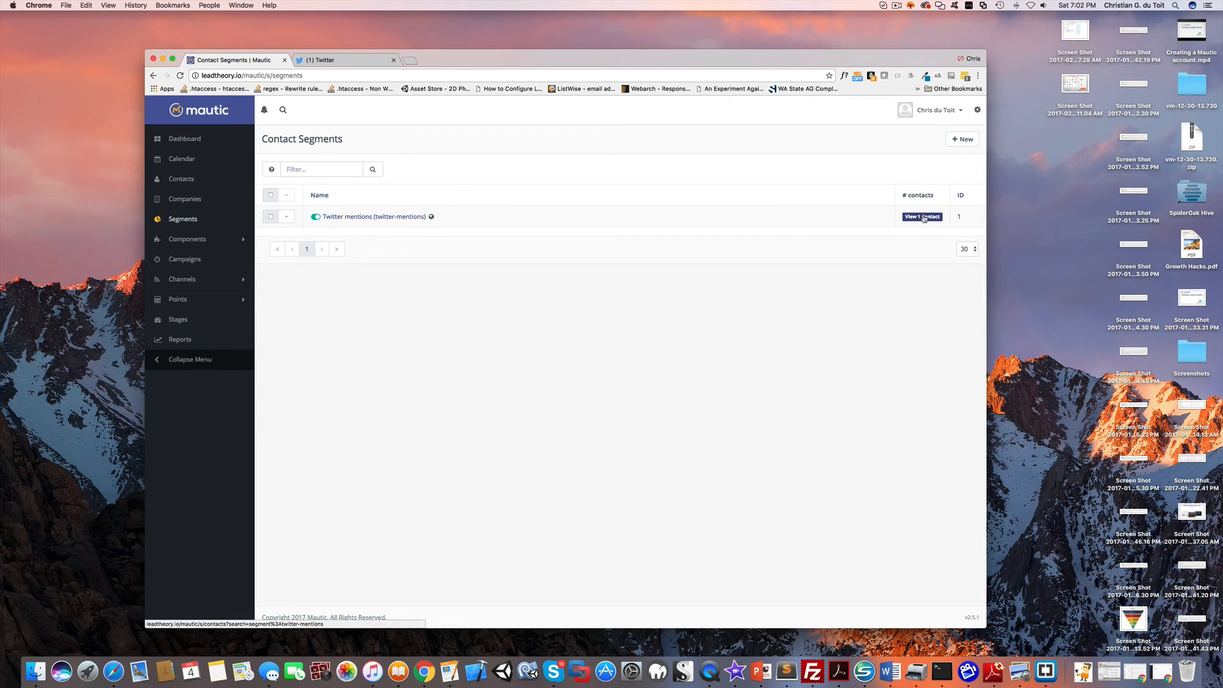
left_click(922, 217)
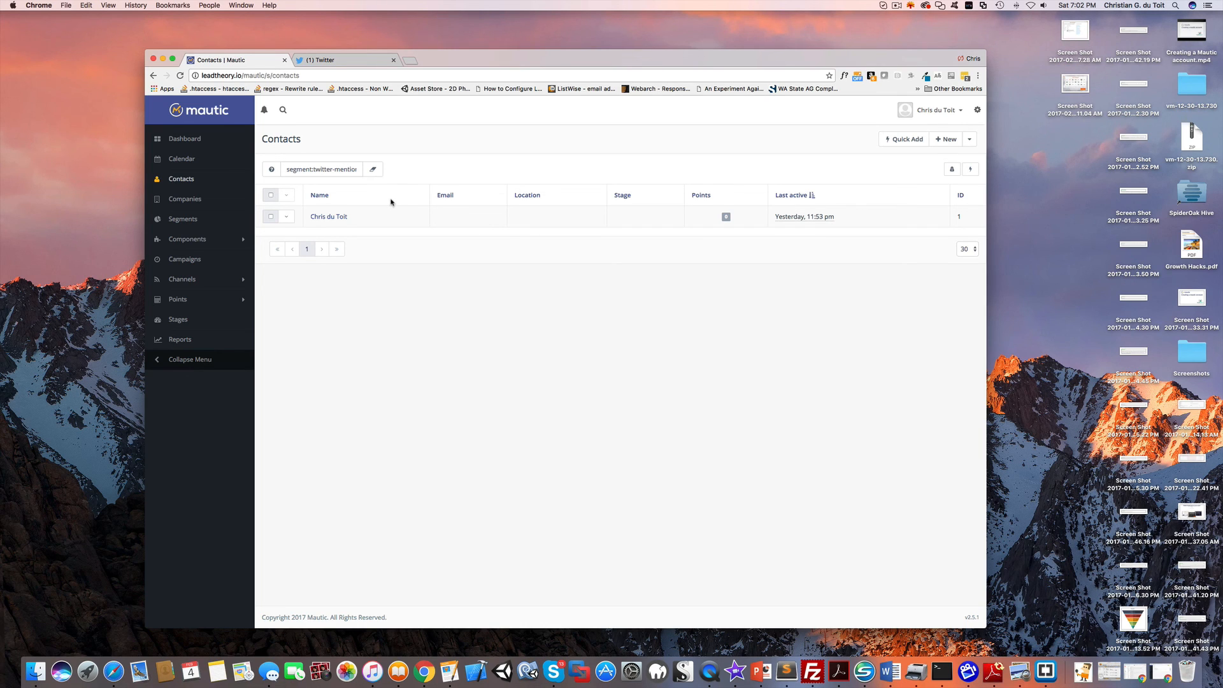
mouse_move(395, 205)
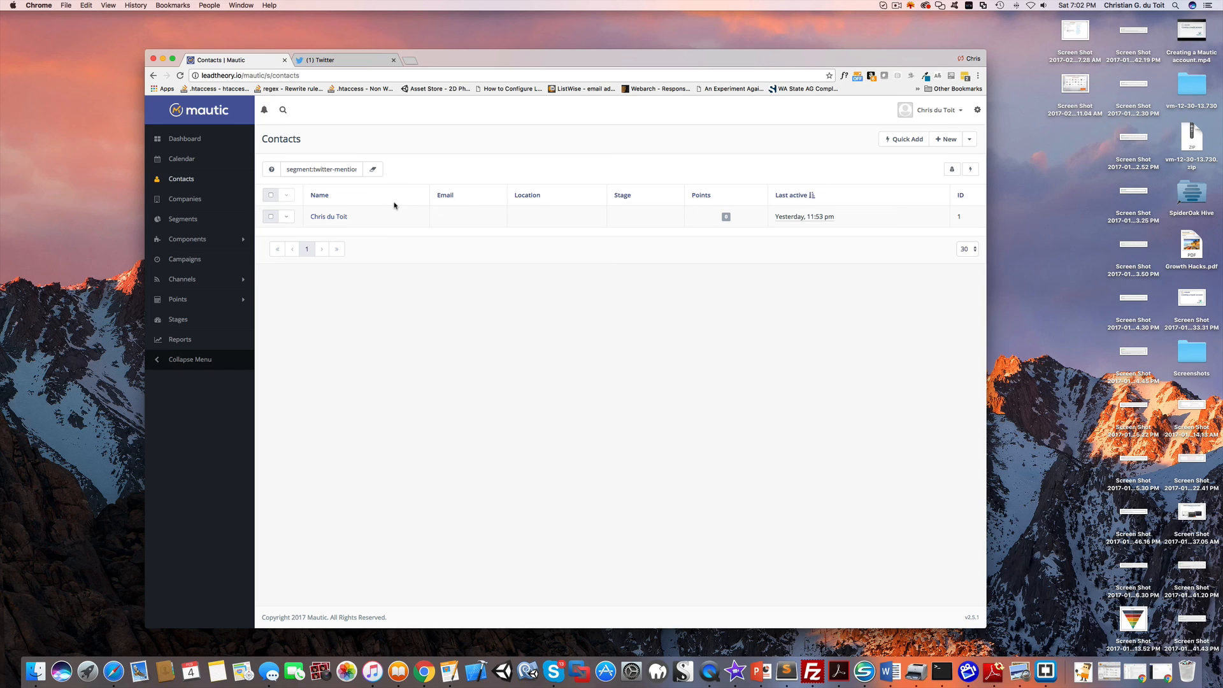
mouse_move(394, 205)
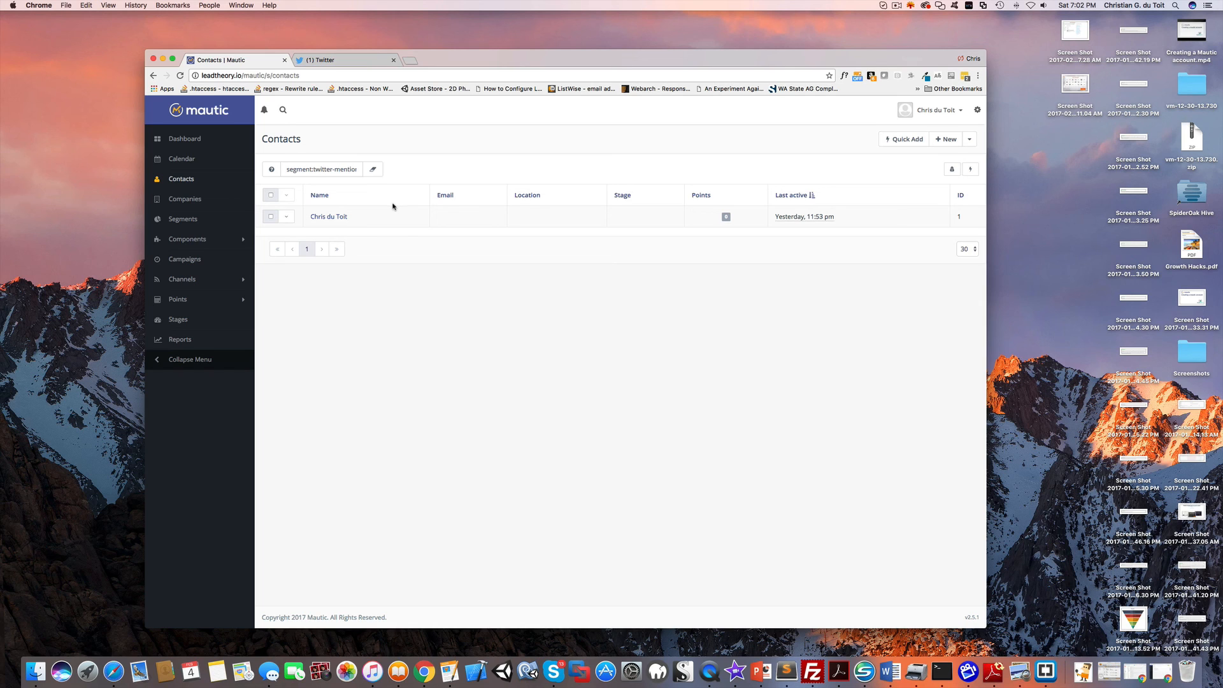